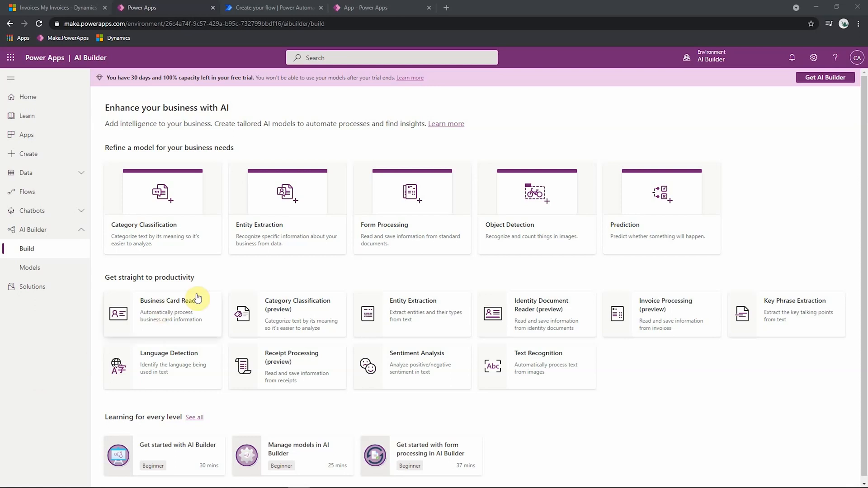
{"action": "mouse_move", "coordinate": [220, 287]}
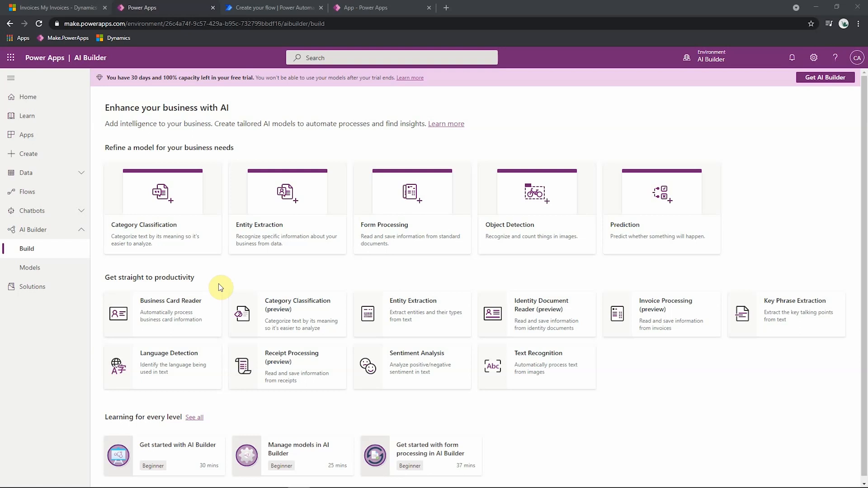
{"action": "mouse_move", "coordinate": [140, 299]}
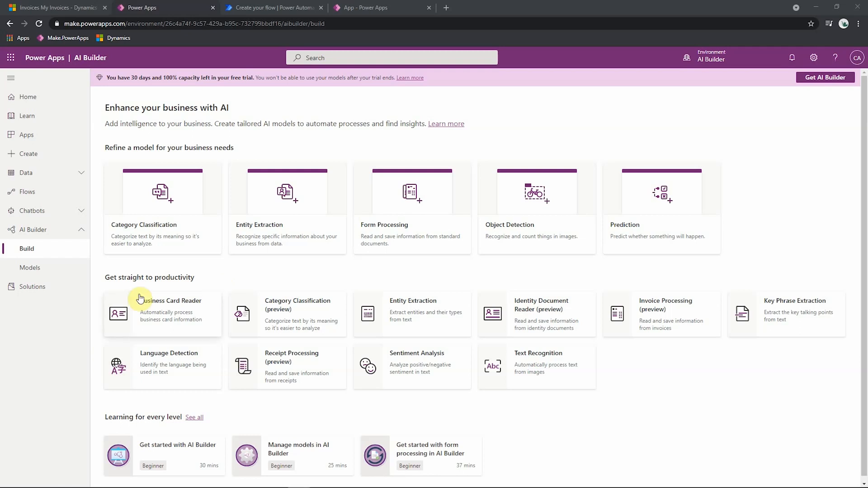
{"action": "mouse_move", "coordinate": [493, 355]}
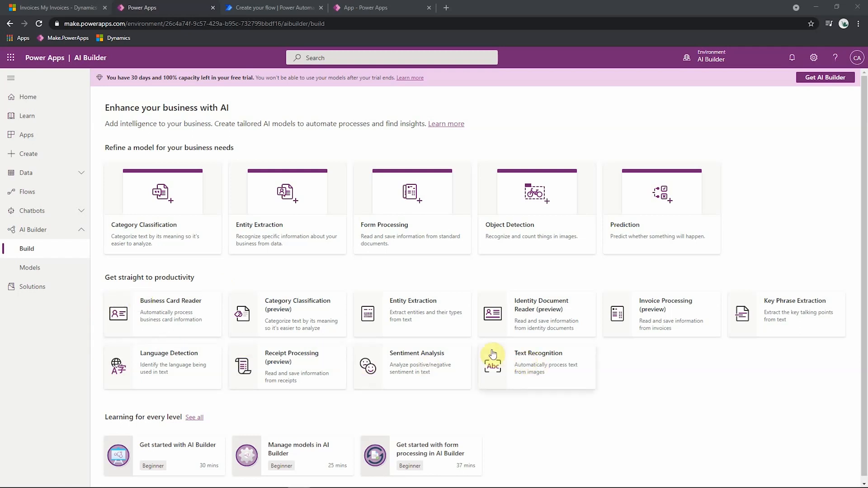
{"action": "mouse_move", "coordinate": [478, 343]}
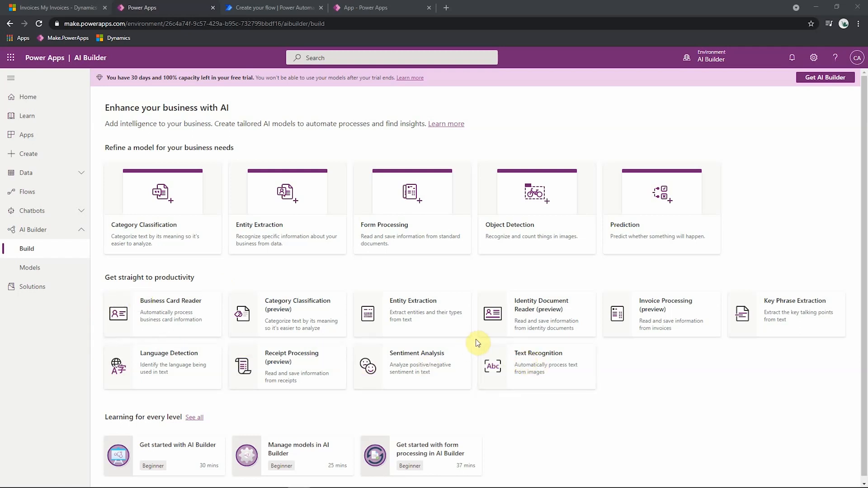
{"action": "mouse_move", "coordinate": [189, 323]}
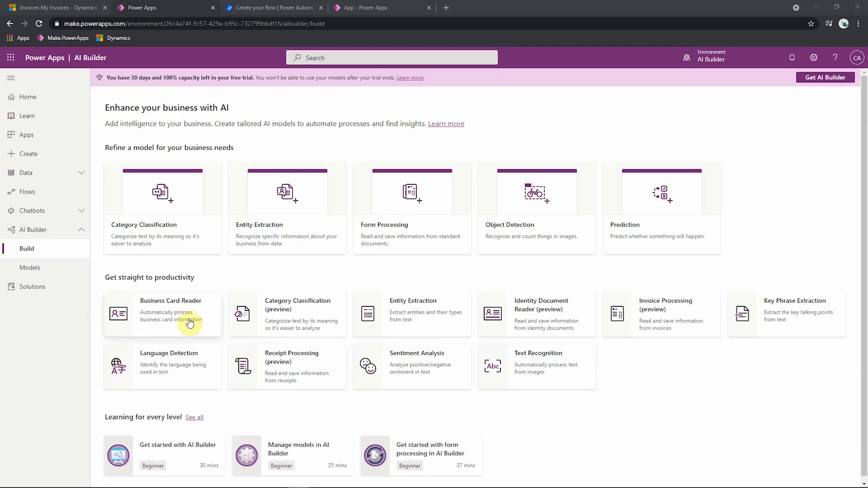
{"action": "mouse_move", "coordinate": [672, 325]}
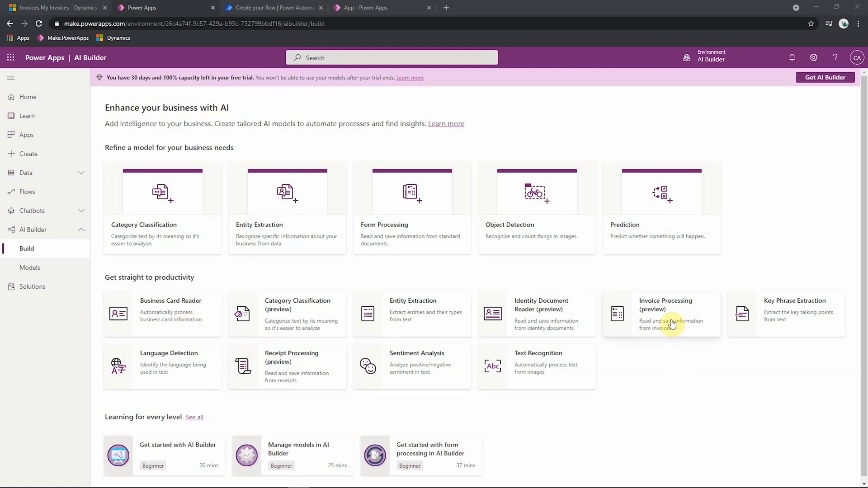
{"action": "mouse_move", "coordinate": [299, 385]}
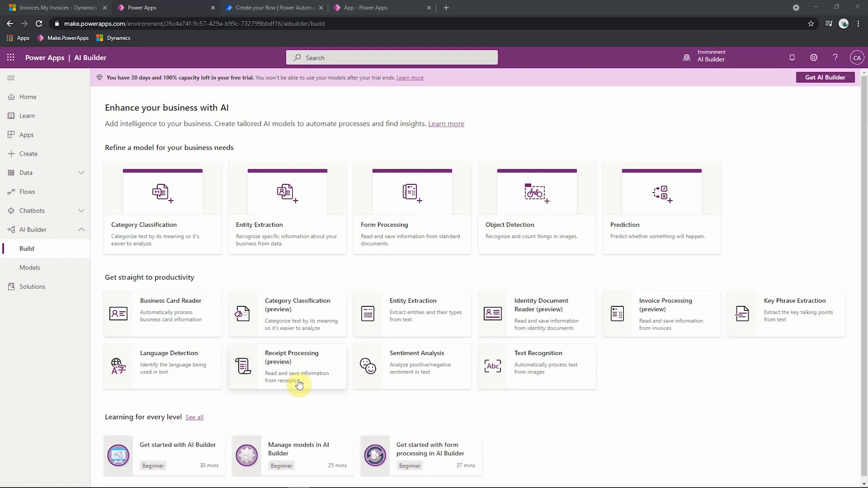
{"action": "mouse_move", "coordinate": [309, 315]}
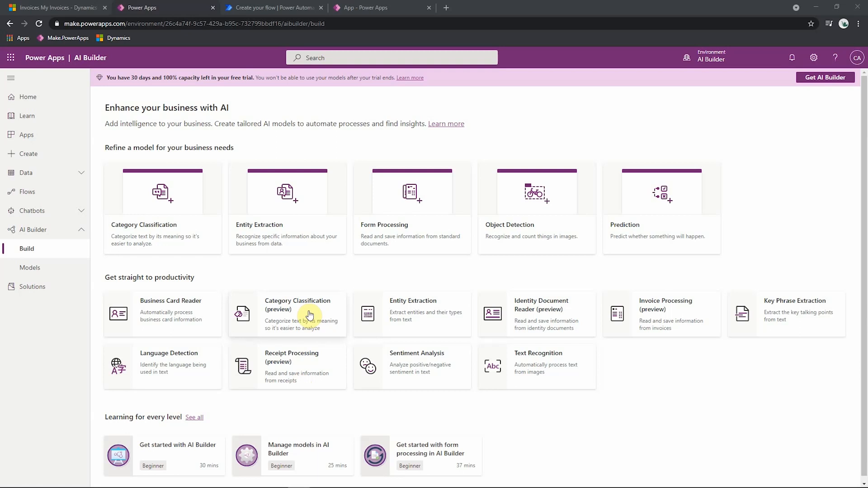
{"action": "mouse_move", "coordinate": [800, 301]}
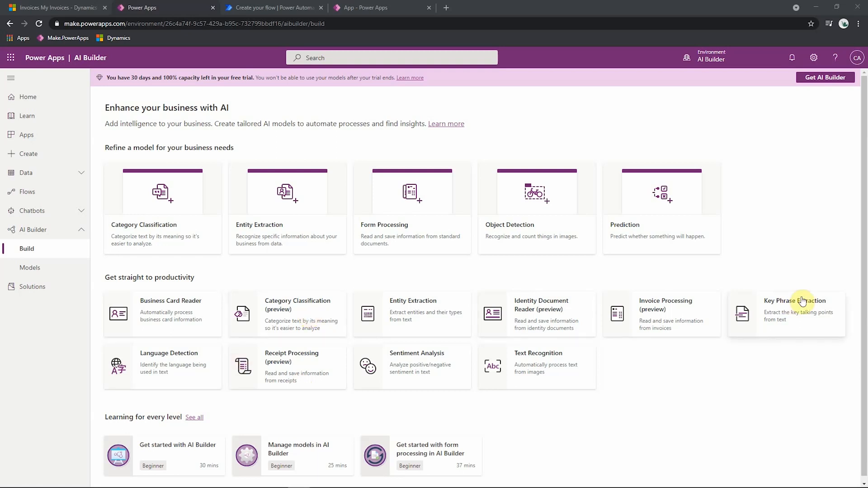
{"action": "mouse_move", "coordinate": [802, 315]}
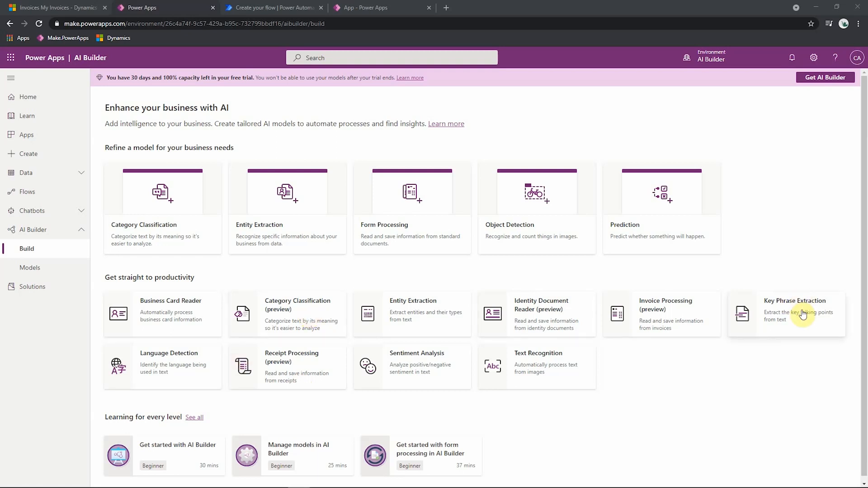
{"action": "mouse_move", "coordinate": [800, 281]}
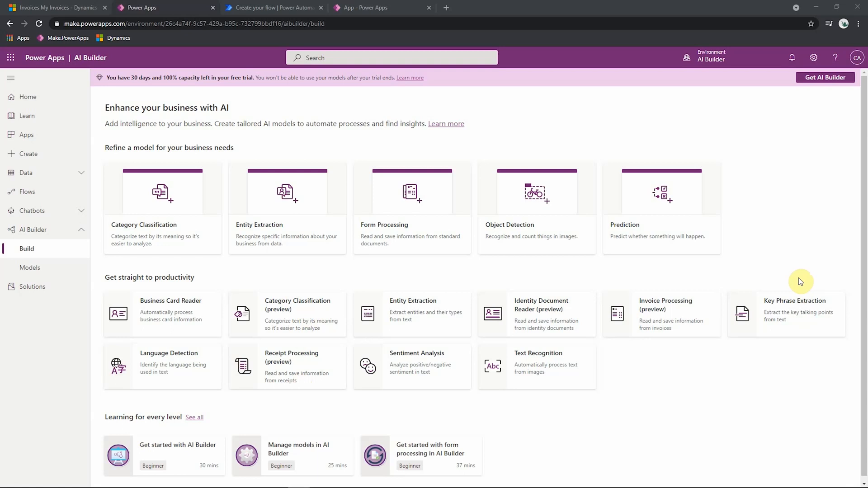
{"action": "mouse_move", "coordinate": [255, 229]}
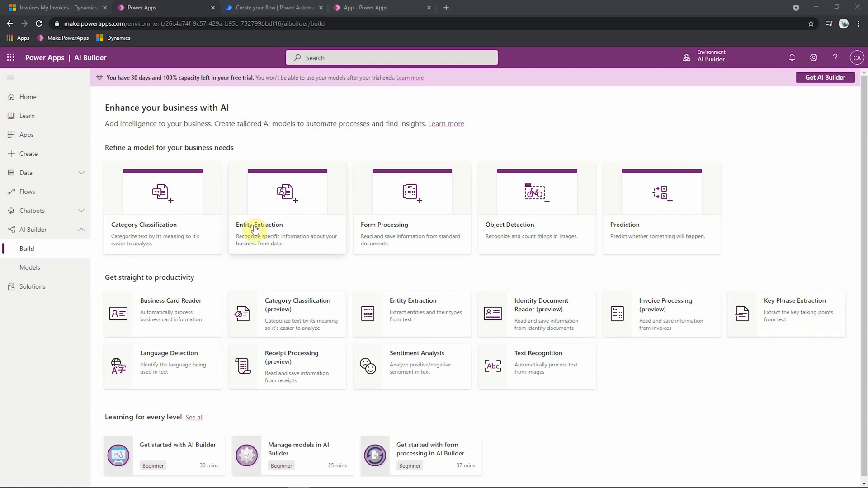
{"action": "mouse_move", "coordinate": [285, 213]}
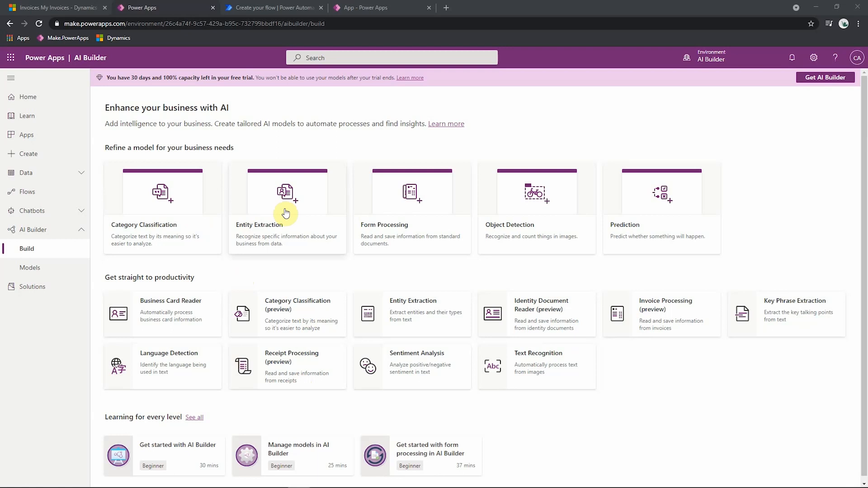
{"action": "mouse_move", "coordinate": [435, 209]}
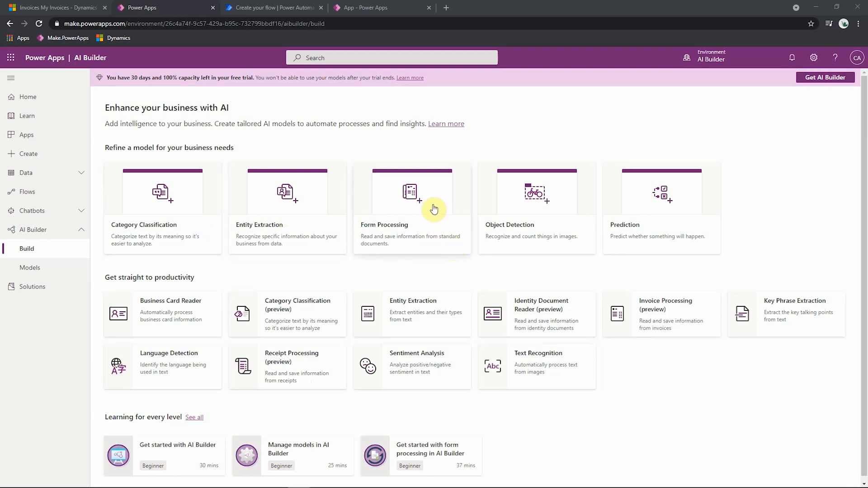
{"action": "mouse_move", "coordinate": [549, 209]}
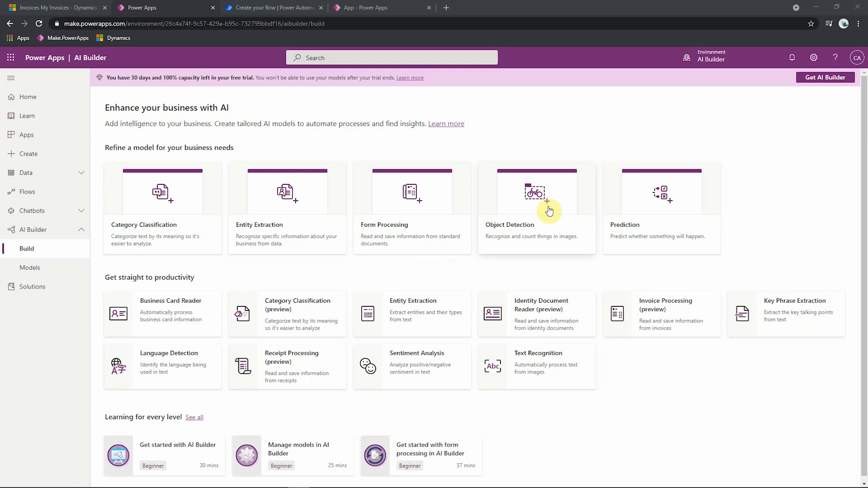
{"action": "mouse_move", "coordinate": [686, 211]}
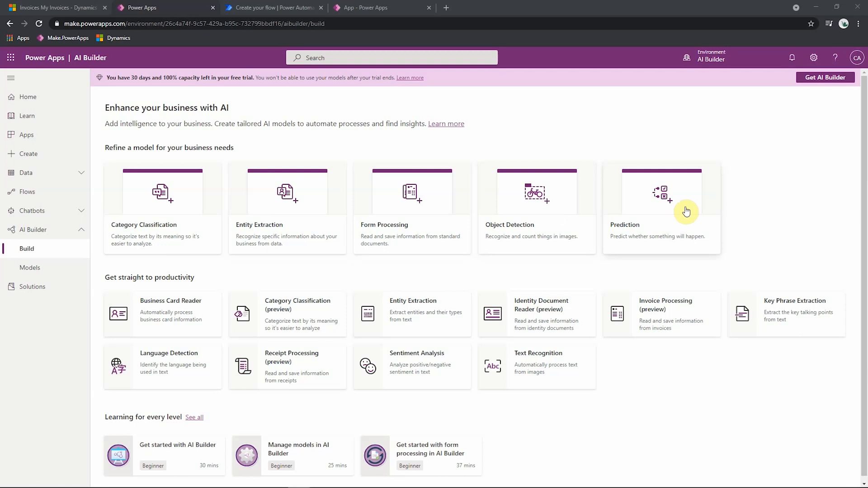
{"action": "mouse_move", "coordinate": [544, 289]}
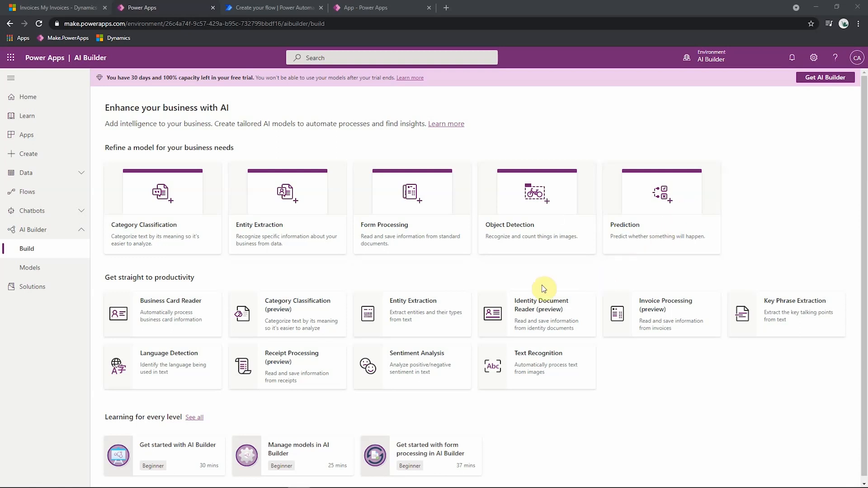
{"action": "mouse_move", "coordinate": [442, 222]}
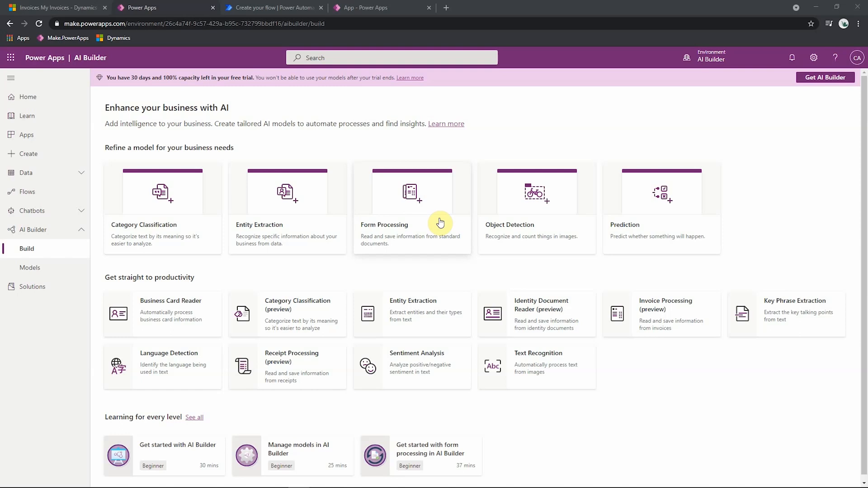
{"action": "mouse_move", "coordinate": [427, 275]}
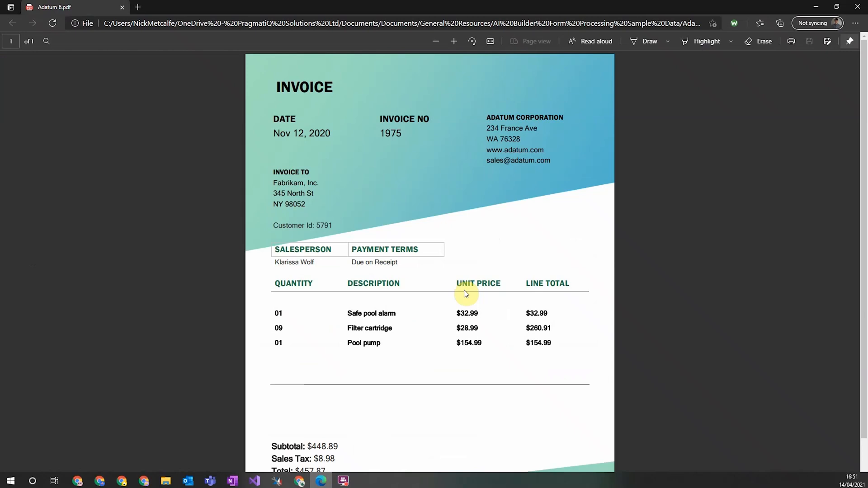
{"action": "mouse_move", "coordinate": [605, 243]}
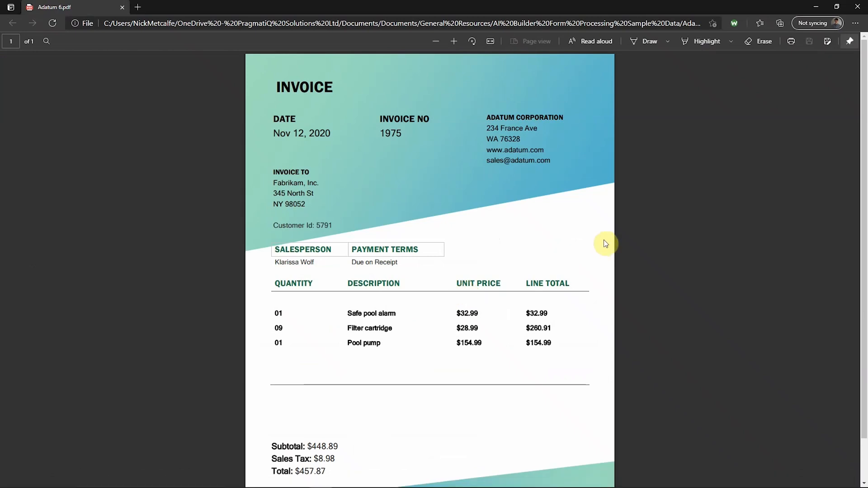
{"action": "mouse_move", "coordinate": [552, 146]}
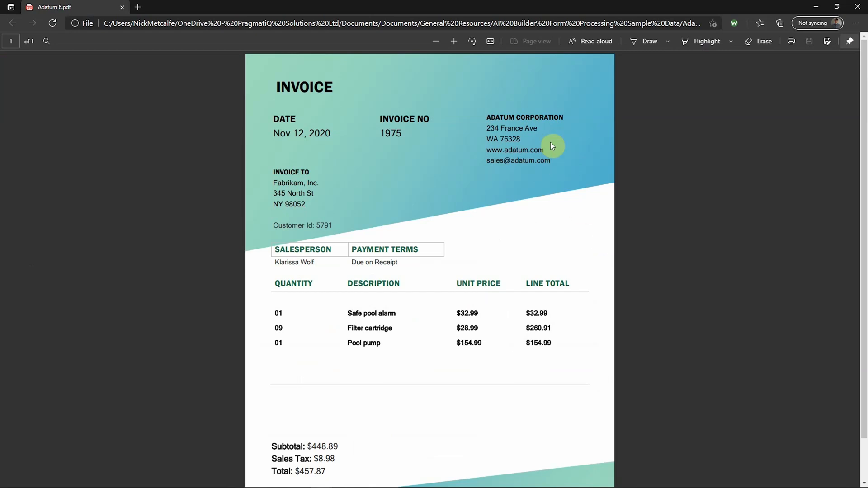
{"action": "mouse_move", "coordinate": [488, 117]}
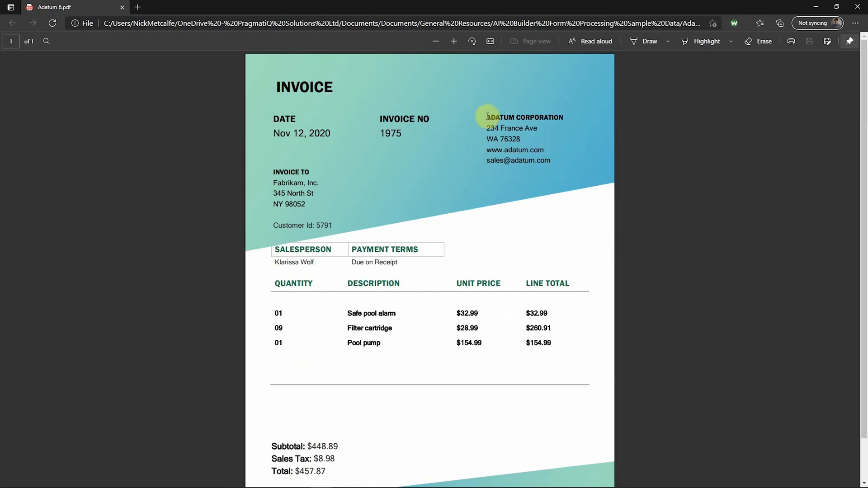
{"action": "mouse_move", "coordinate": [555, 161]}
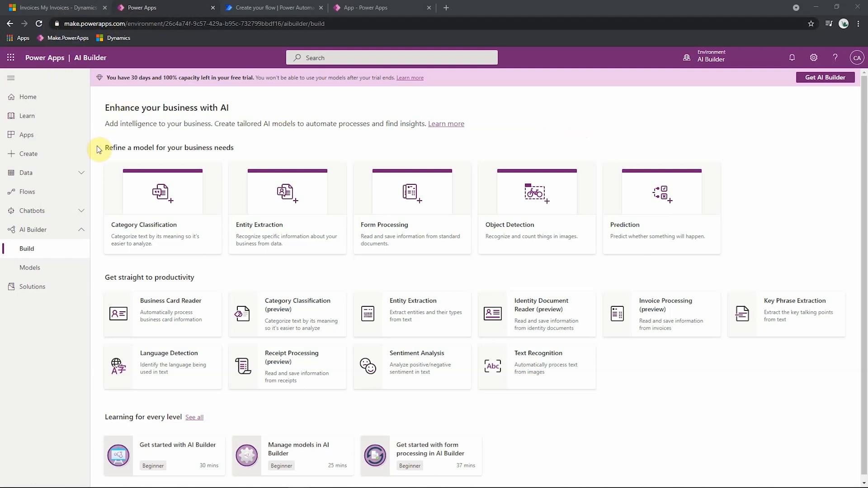
{"action": "mouse_move", "coordinate": [64, 200]}
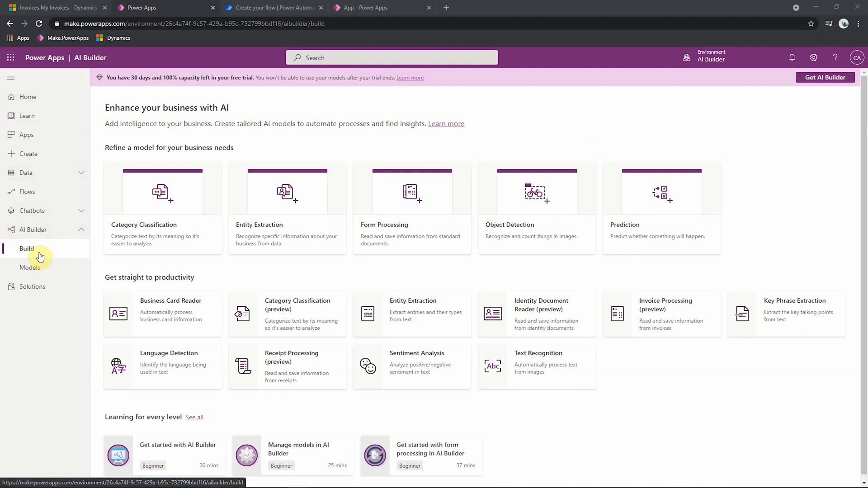
{"action": "mouse_move", "coordinate": [39, 256]}
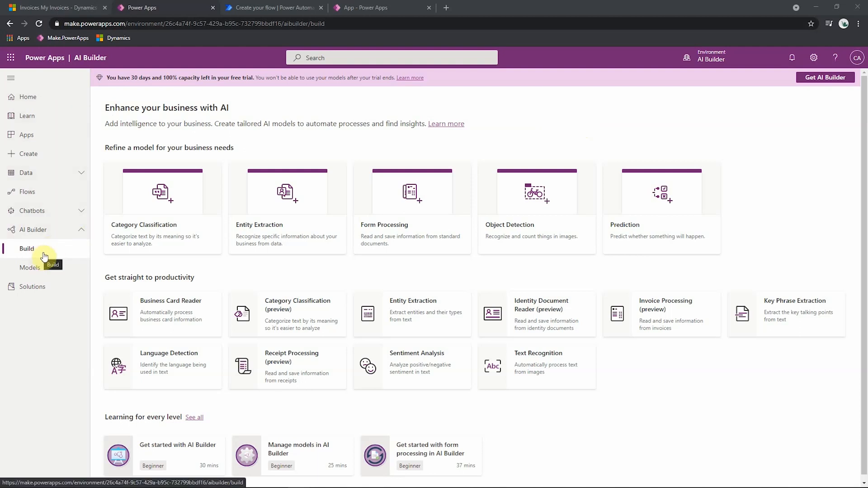
{"action": "mouse_move", "coordinate": [405, 225]}
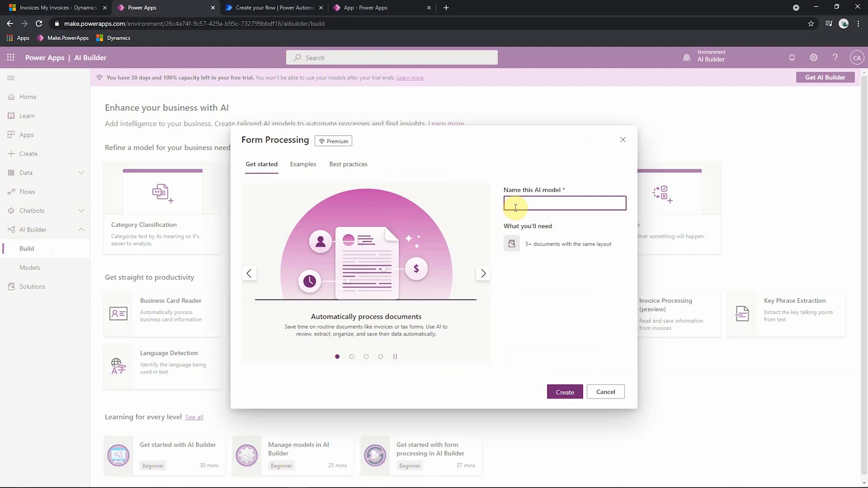
Step: Create the form processing model named 'Invoicing Processing'
{"action": "type", "text": "Invoicing Processi"}
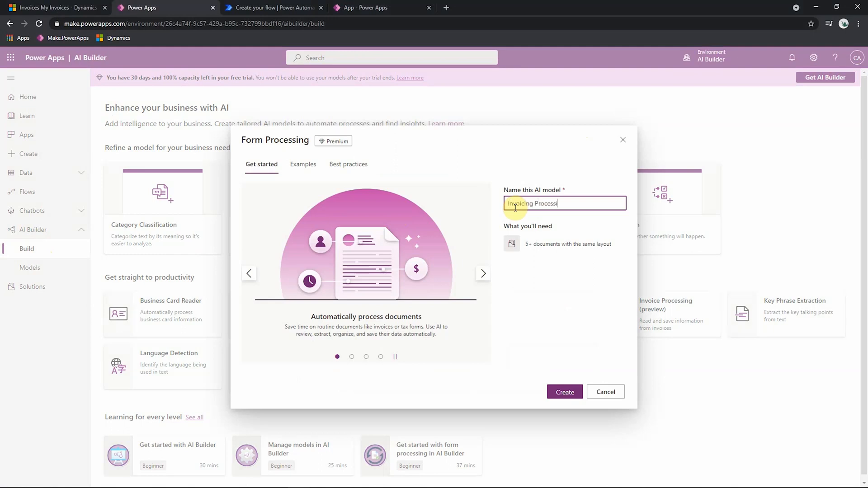
{"action": "left_click", "coordinate": [565, 391]}
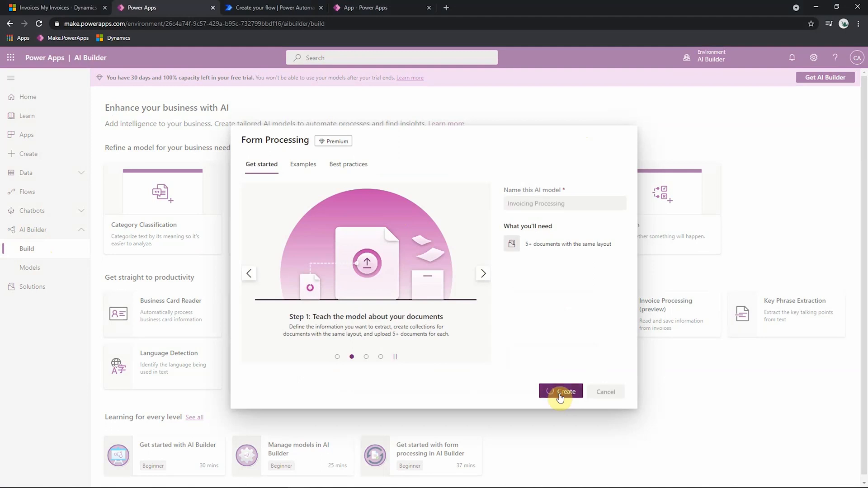
{"action": "left_click", "coordinate": [561, 392]}
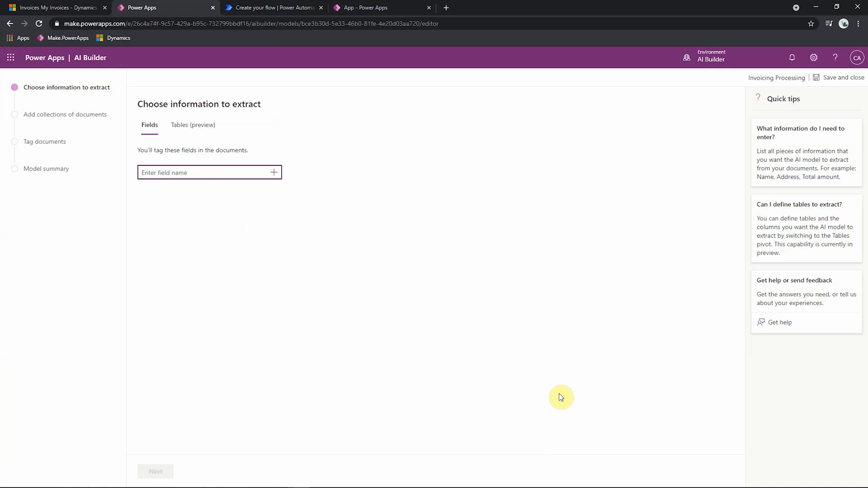
{"action": "mouse_move", "coordinate": [333, 476]}
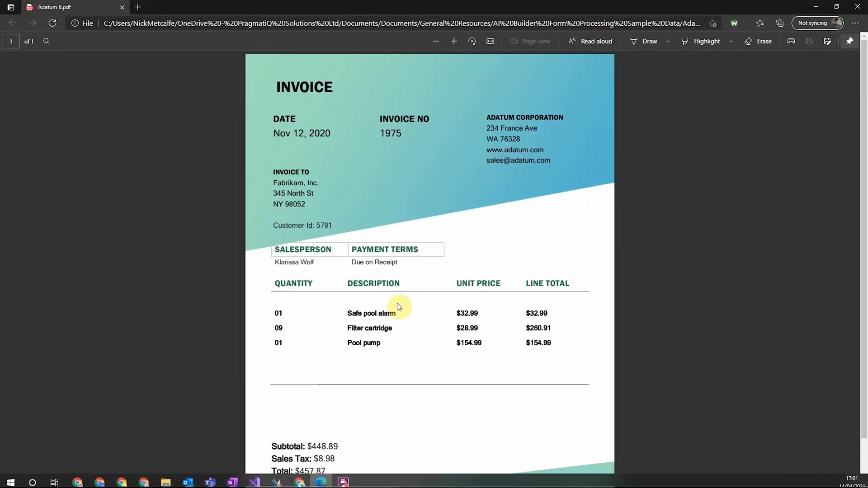
{"action": "mouse_move", "coordinate": [277, 133]}
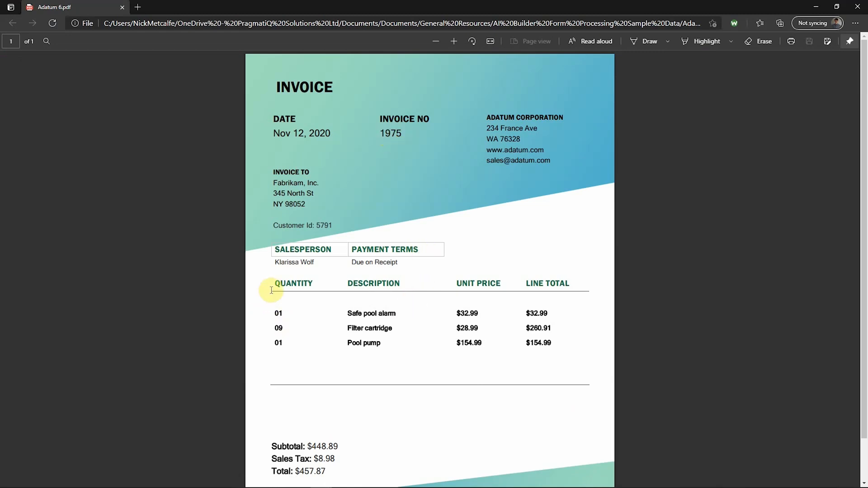
{"action": "mouse_move", "coordinate": [565, 374]}
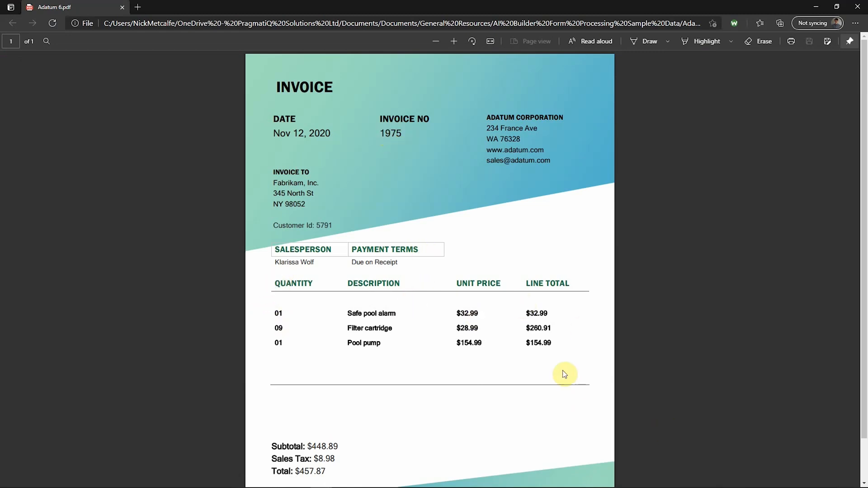
{"action": "mouse_move", "coordinate": [732, 142]}
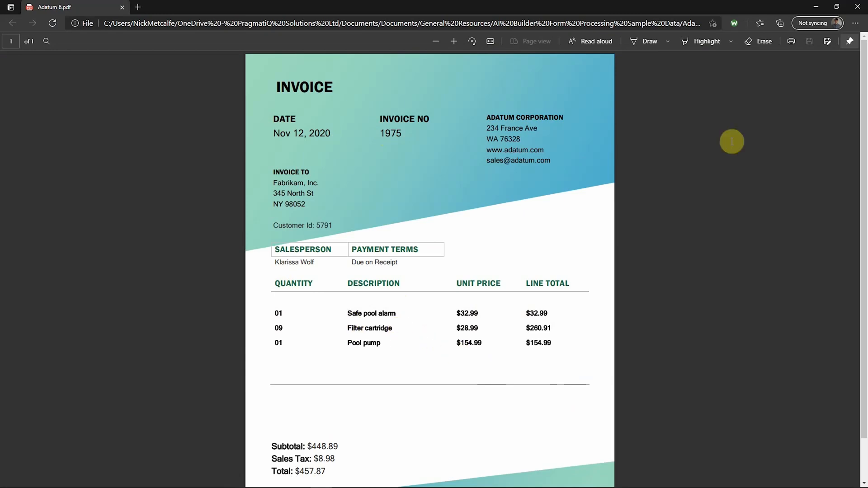
Step: Leave the Adatum invoice PDF and return to the AI Builder model editor
{"action": "left_click", "coordinate": [164, 8]}
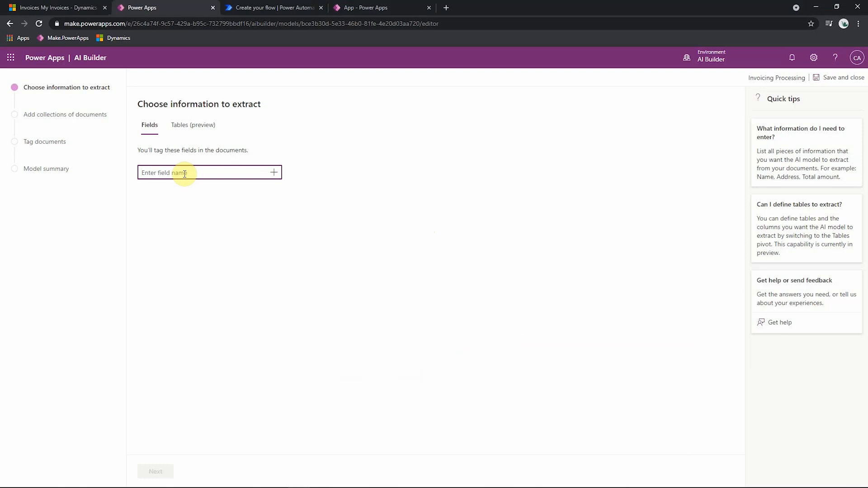
Step: Enter 'Date' and 'Invoice Number' as the model's extraction fields
{"action": "type", "text": "Date"}
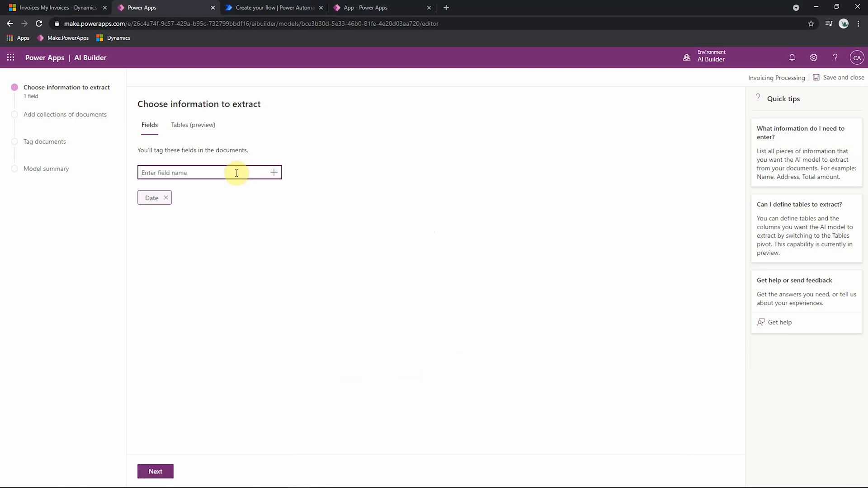
{"action": "type", "text": "Invoice Number"}
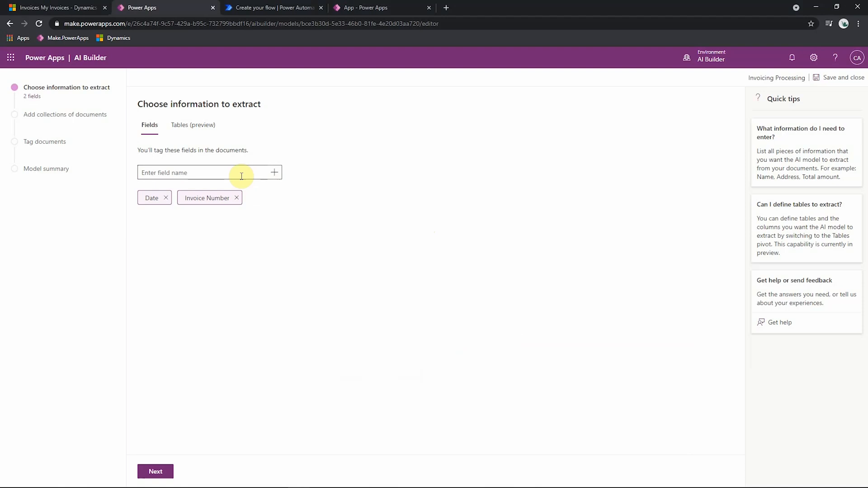
{"action": "mouse_move", "coordinate": [193, 127]}
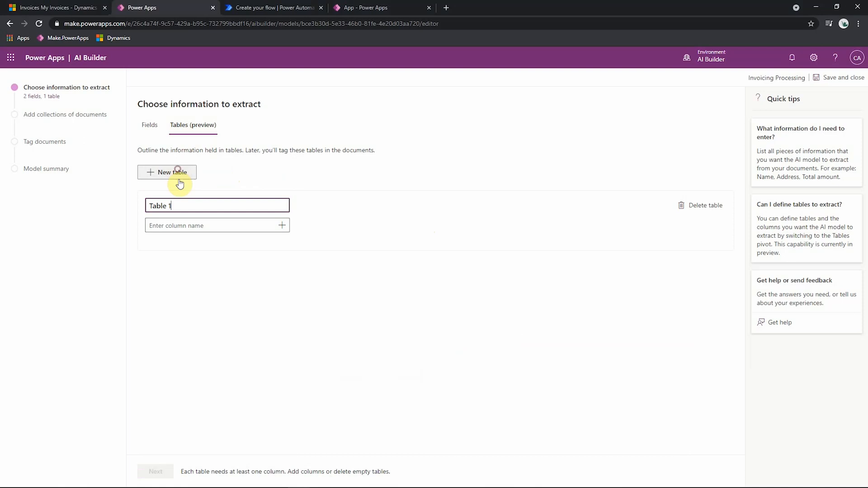
Step: Add a table named 'Invoice Lines' with Quantity, Description and Price Per Unit columns
{"action": "type", "text": "Invoi"}
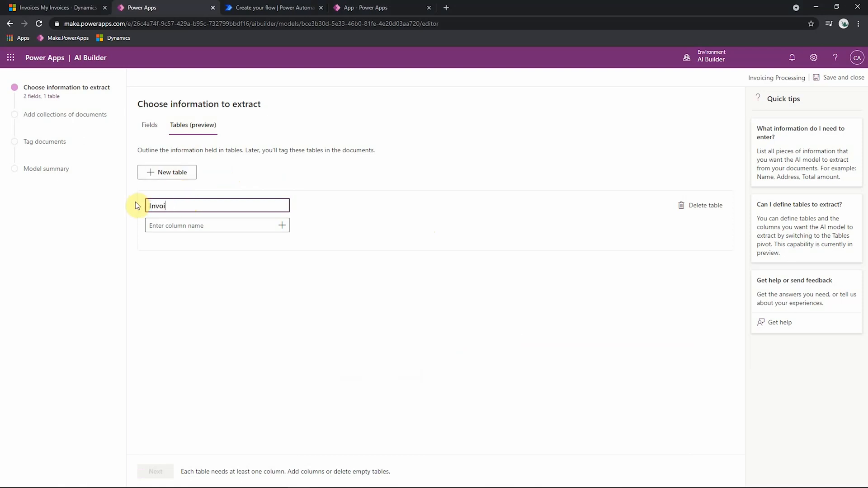
{"action": "type", "text": "Invoice Lines"}
{"action": "left_click", "coordinate": [218, 225]}
{"action": "type", "text": "Quant"}
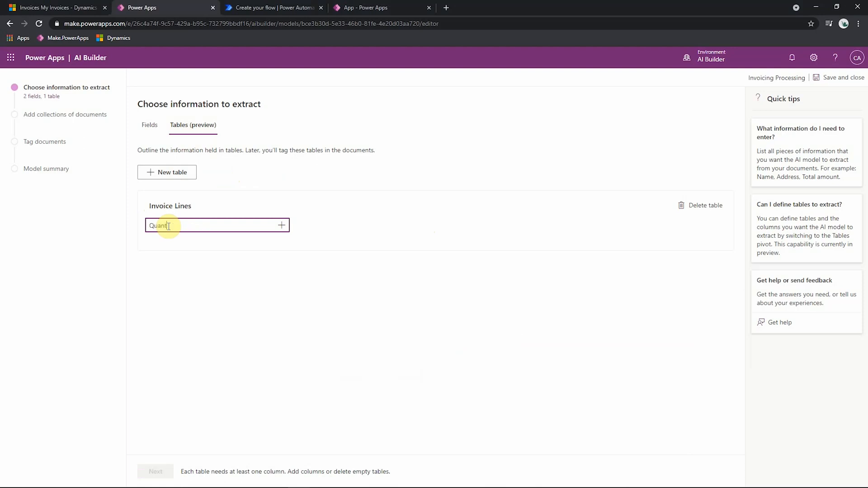
{"action": "key", "text": "Return"}
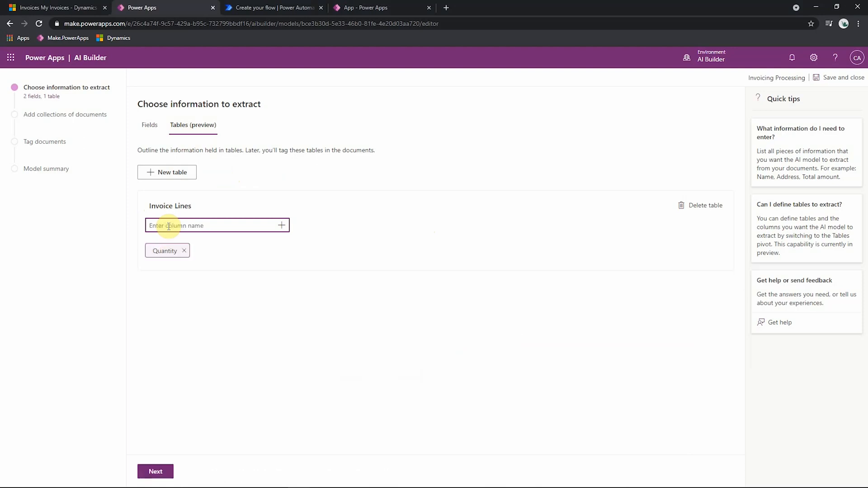
{"action": "type", "text": "Description"}
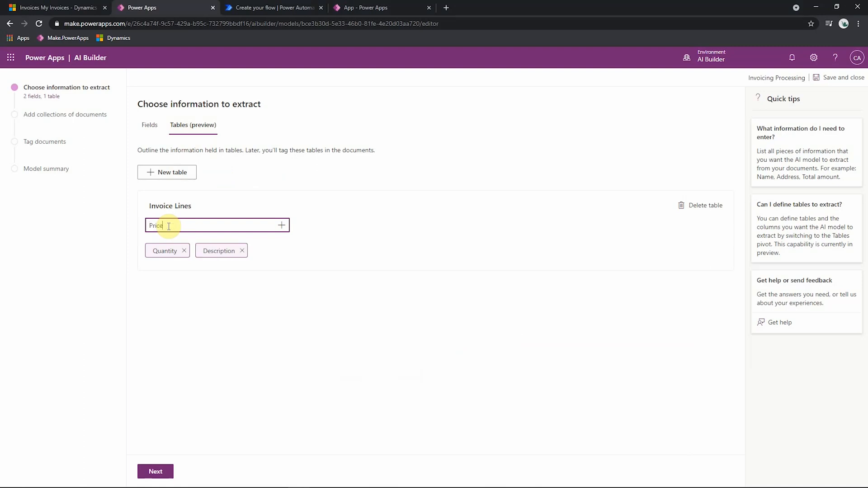
{"action": "type", "text": "Per Unit"}
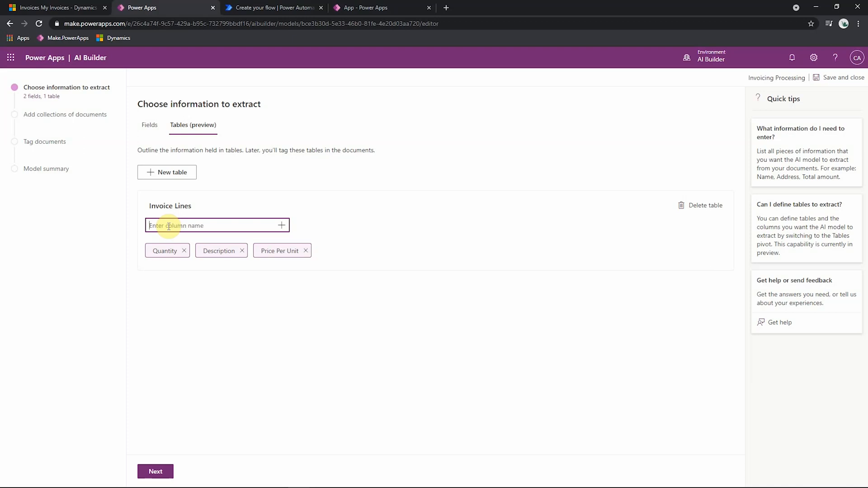
{"action": "left_click", "coordinate": [155, 471]}
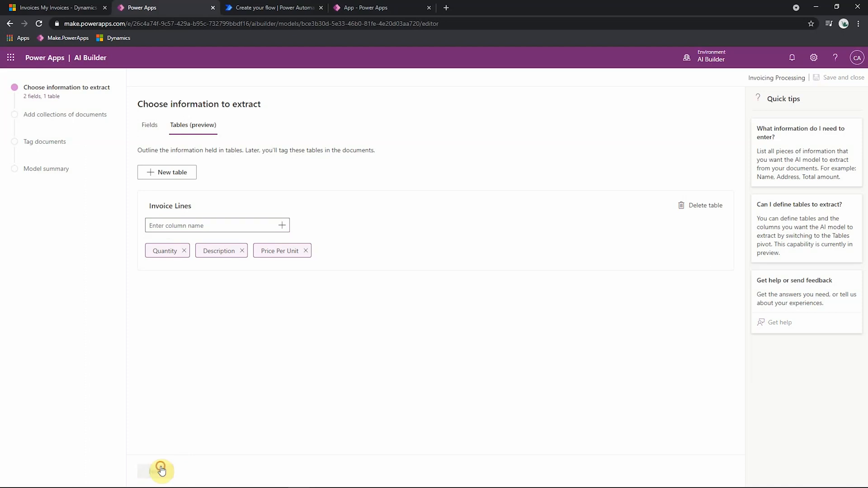
Step: Advance to document collections and create an empty Collection 1
{"action": "left_click", "coordinate": [161, 471]}
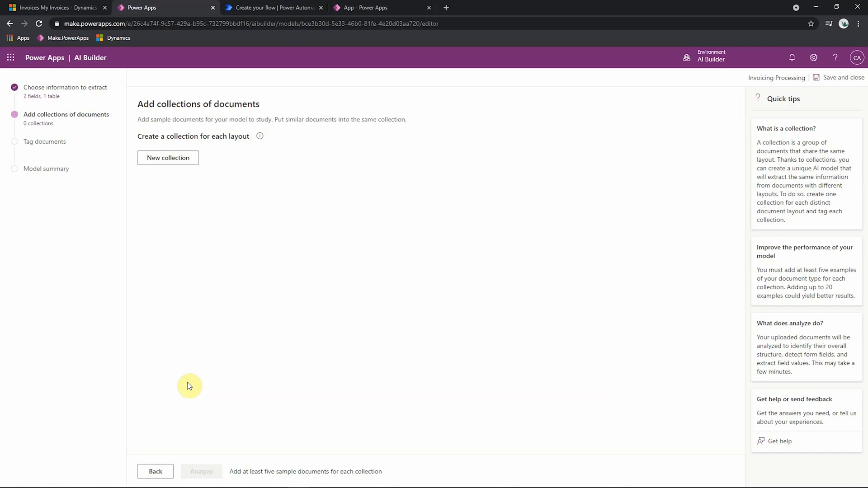
{"action": "mouse_move", "coordinate": [172, 163]}
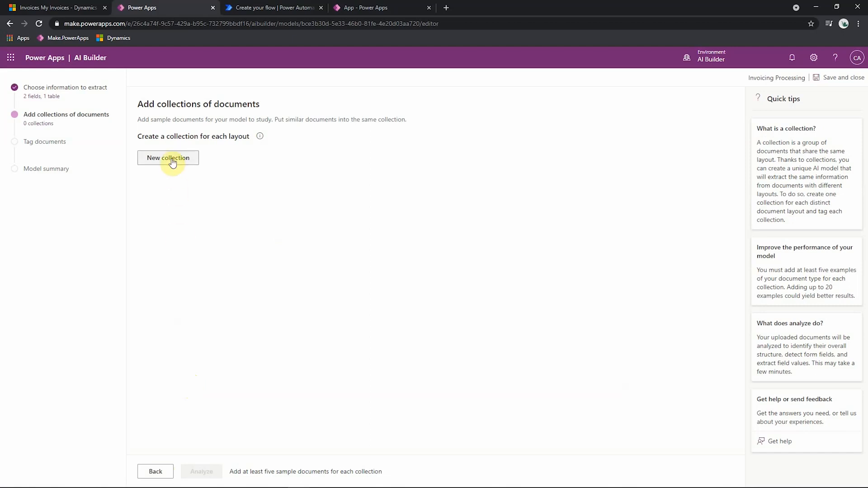
{"action": "left_click", "coordinate": [168, 158]}
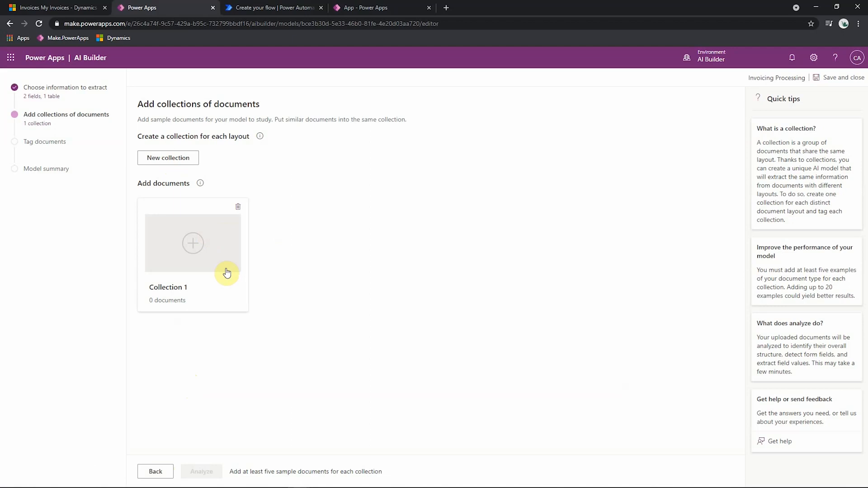
{"action": "mouse_move", "coordinate": [193, 249]}
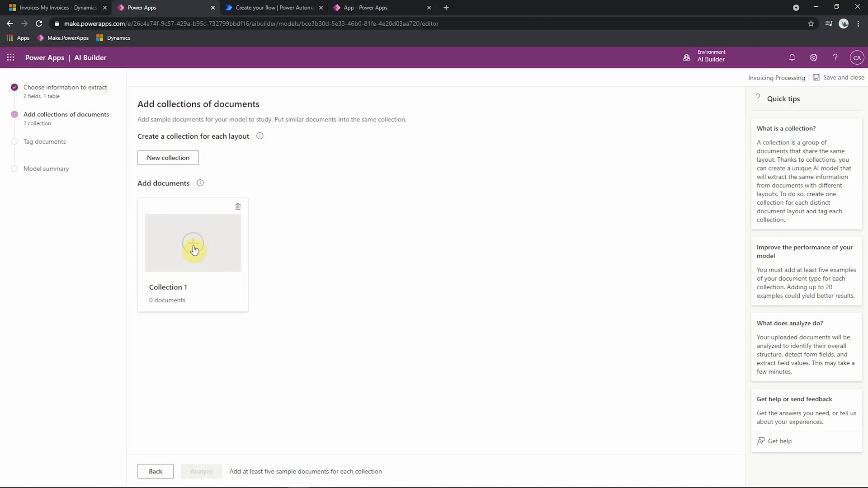
Step: Upload the five Adatum sample invoices from local storage into Collection 1
{"action": "left_click", "coordinate": [193, 243]}
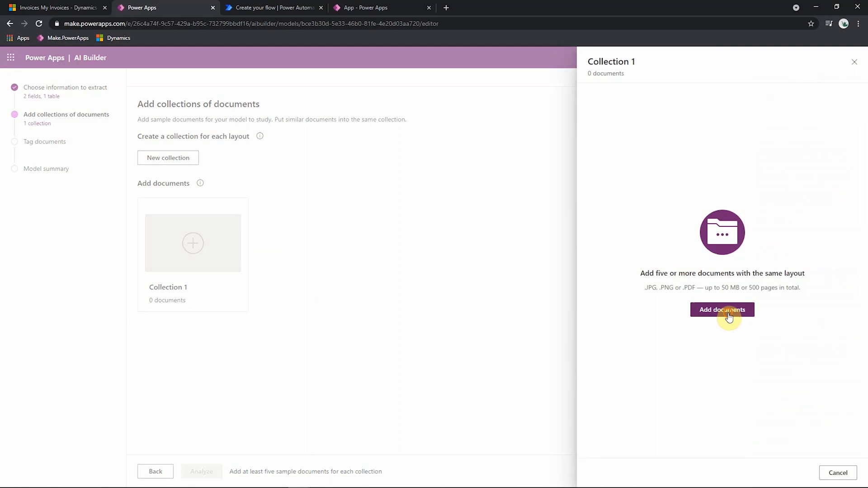
{"action": "left_click", "coordinate": [722, 309]}
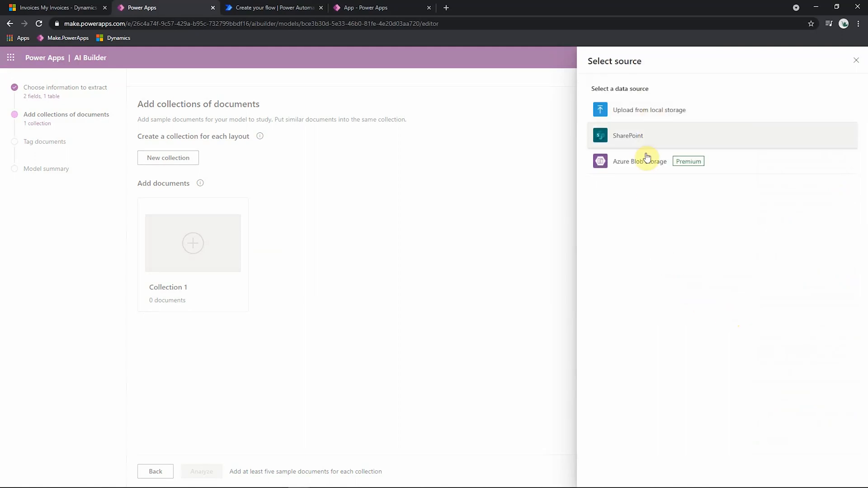
{"action": "mouse_move", "coordinate": [650, 120]}
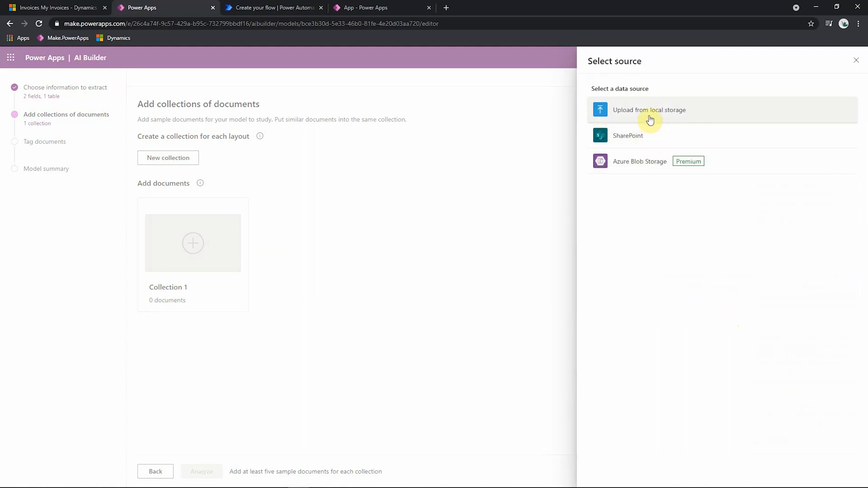
{"action": "left_click", "coordinate": [649, 109]}
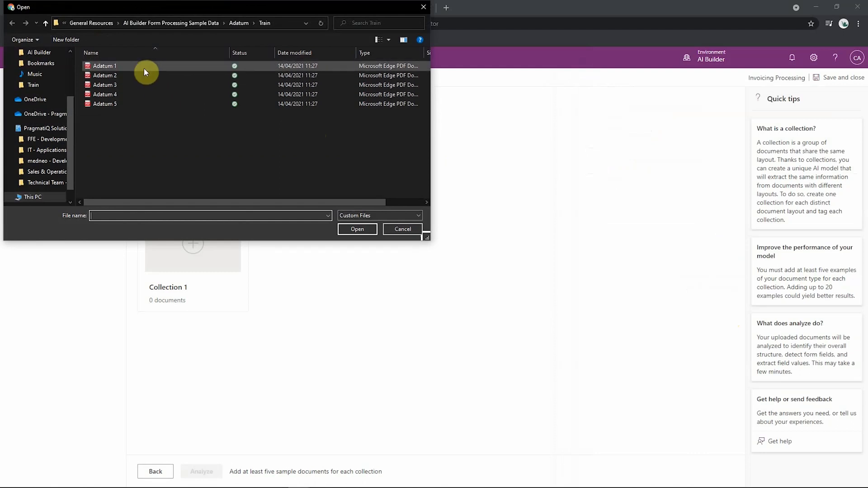
{"action": "key", "text": "ctrl+a"}
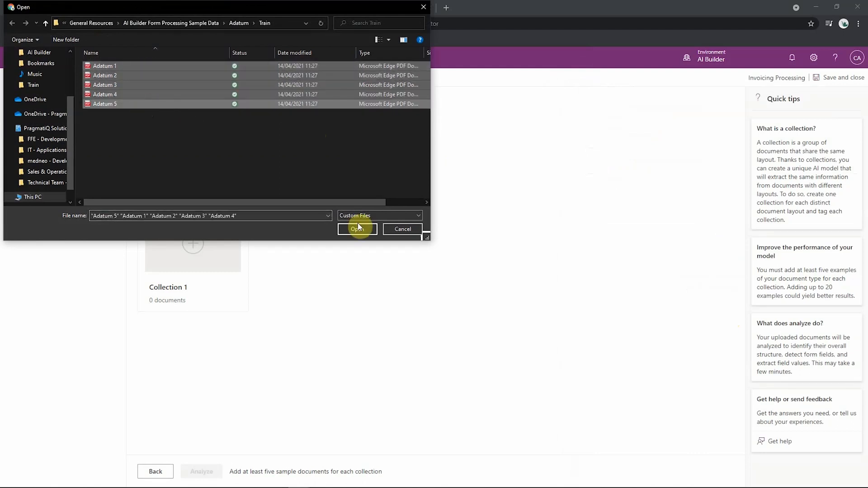
{"action": "left_click", "coordinate": [357, 229]}
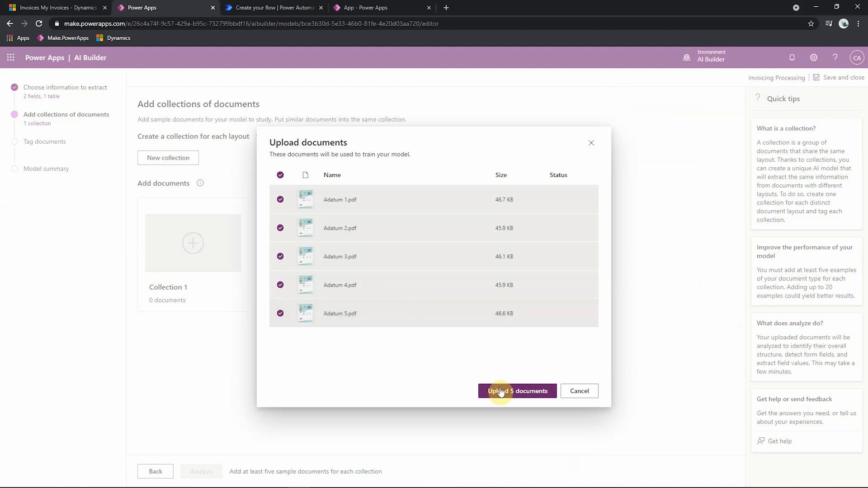
{"action": "left_click", "coordinate": [516, 390]}
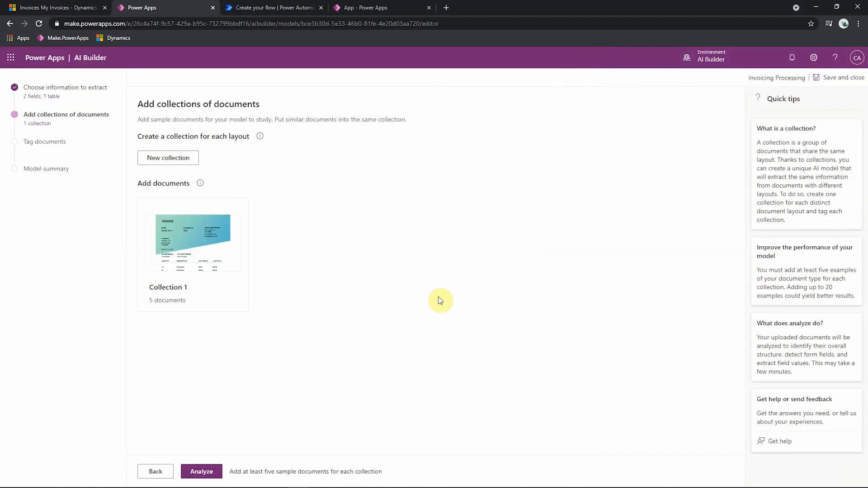
Step: Rename Collection 1 to 'Adatum' and start analysing its sample invoices
{"action": "double_click", "coordinate": [167, 287]}
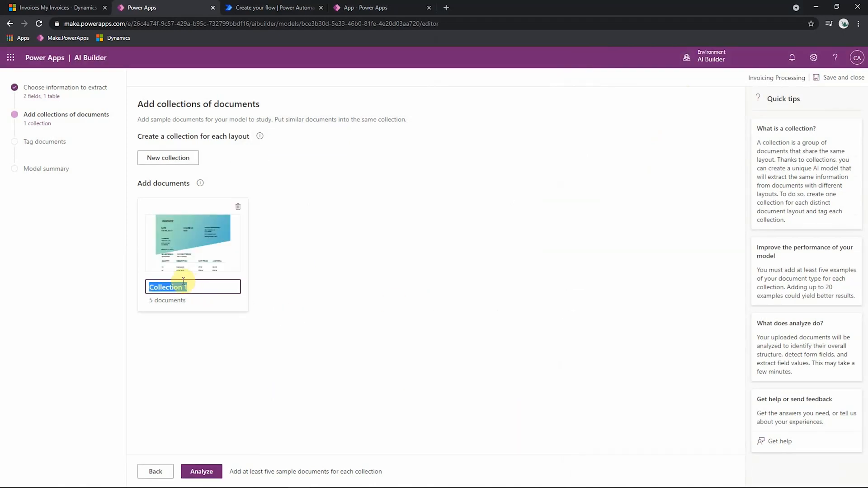
{"action": "type", "text": "Adatum"}
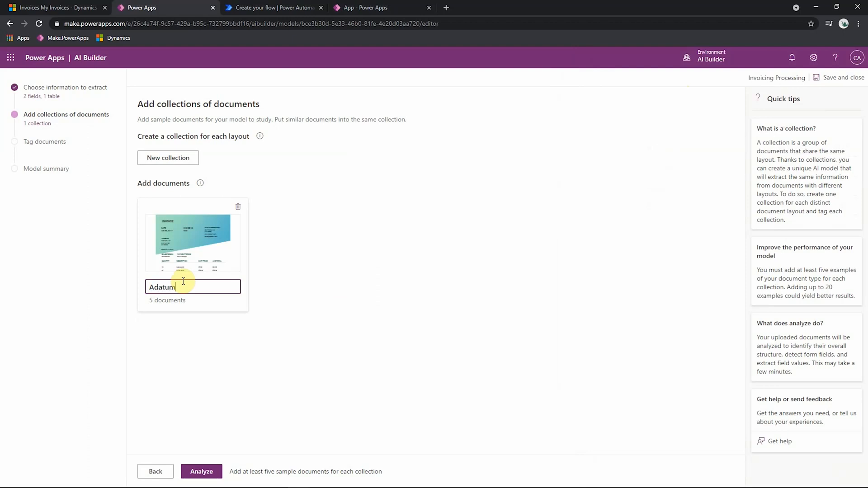
{"action": "left_click", "coordinate": [299, 372]}
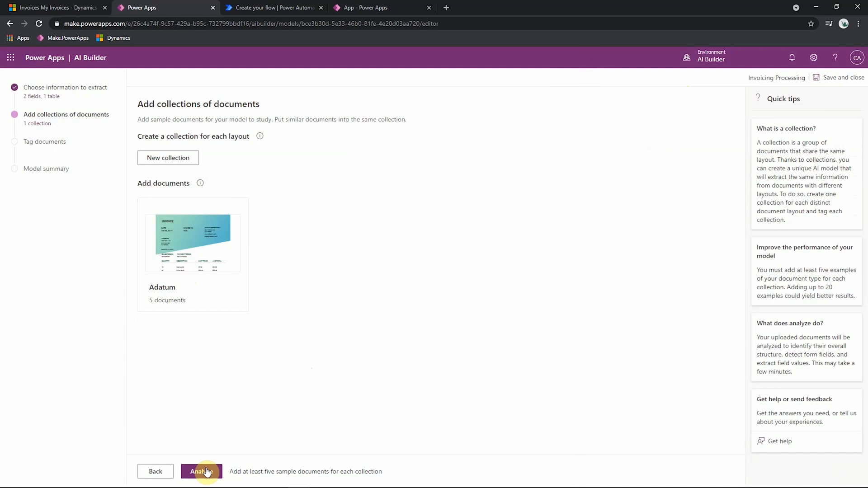
{"action": "left_click", "coordinate": [200, 471]}
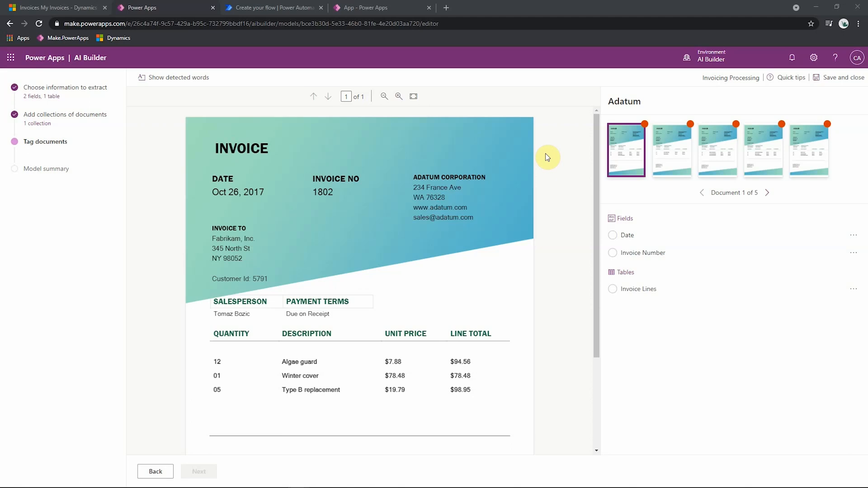
Step: Show detected words, then label Oct 26, 2017 as Date and 1802 as Invoice Number
{"action": "left_click", "coordinate": [177, 77]}
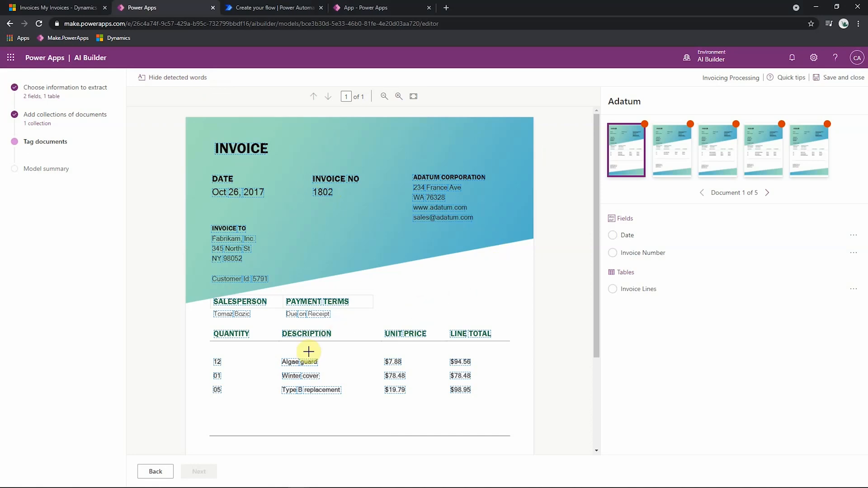
{"action": "mouse_move", "coordinate": [521, 254]}
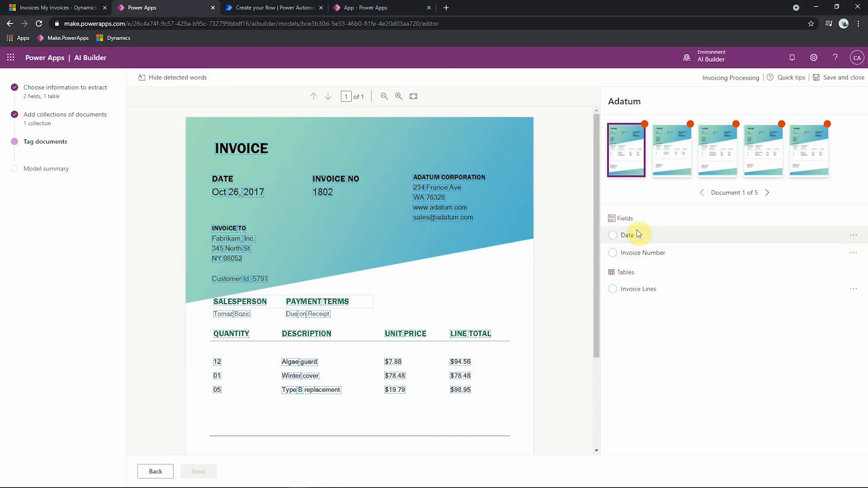
{"action": "mouse_move", "coordinate": [646, 287]}
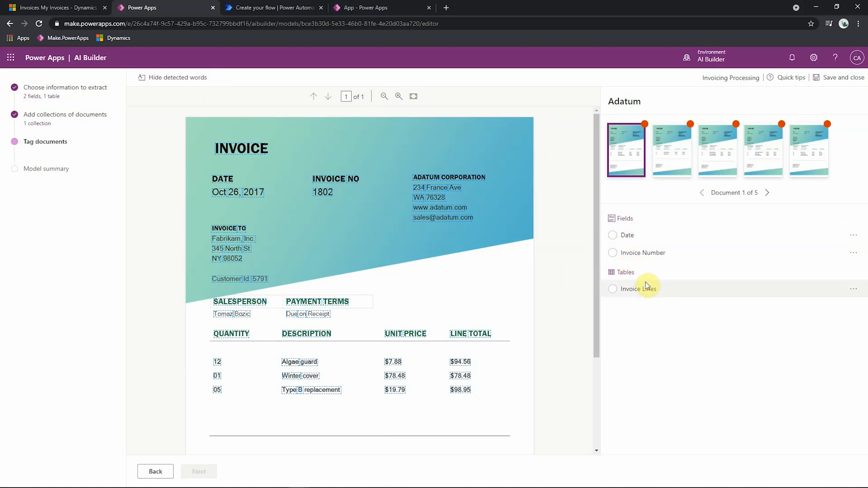
{"action": "mouse_move", "coordinate": [674, 279]}
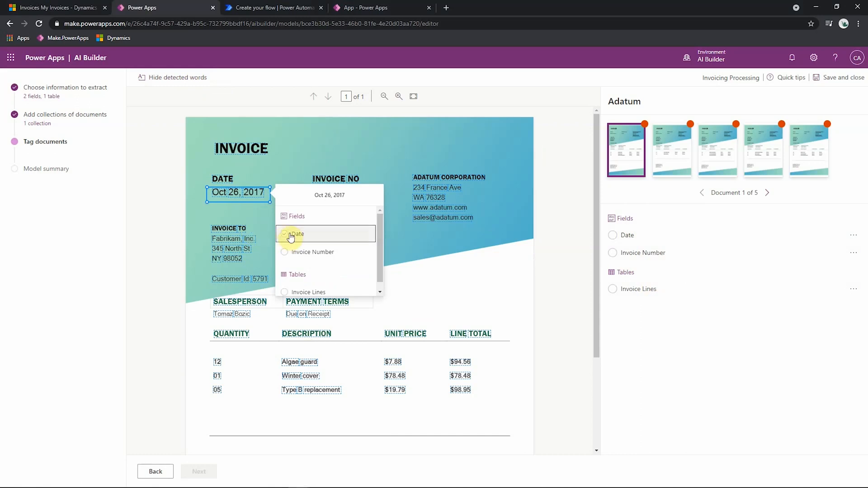
{"action": "left_click", "coordinate": [297, 235]}
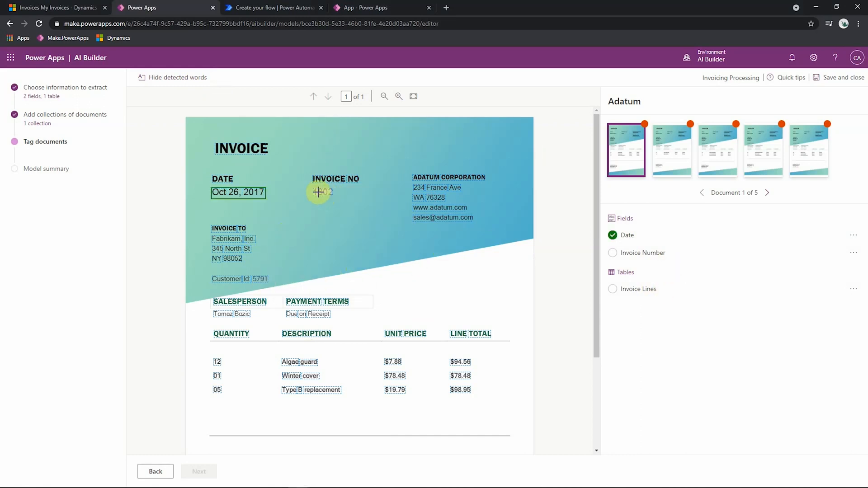
{"action": "left_click", "coordinate": [323, 192]}
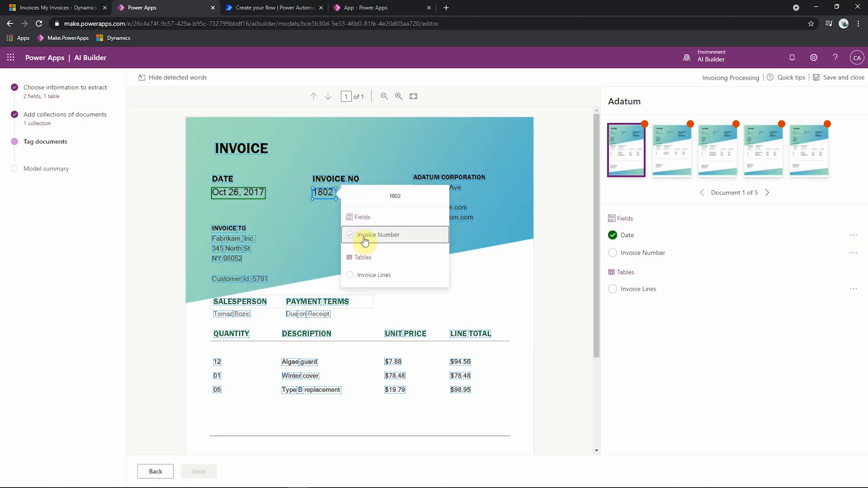
{"action": "left_click", "coordinate": [378, 234]}
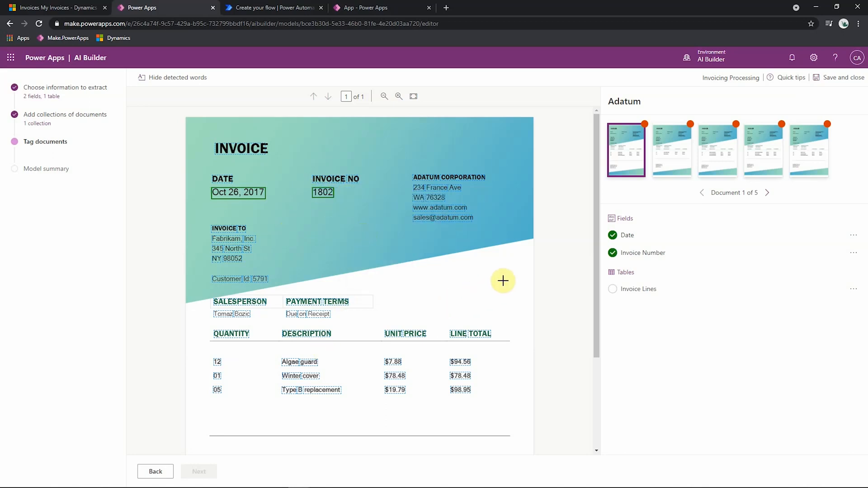
{"action": "scroll", "scroll_direction": "down", "scroll_amount": 3}
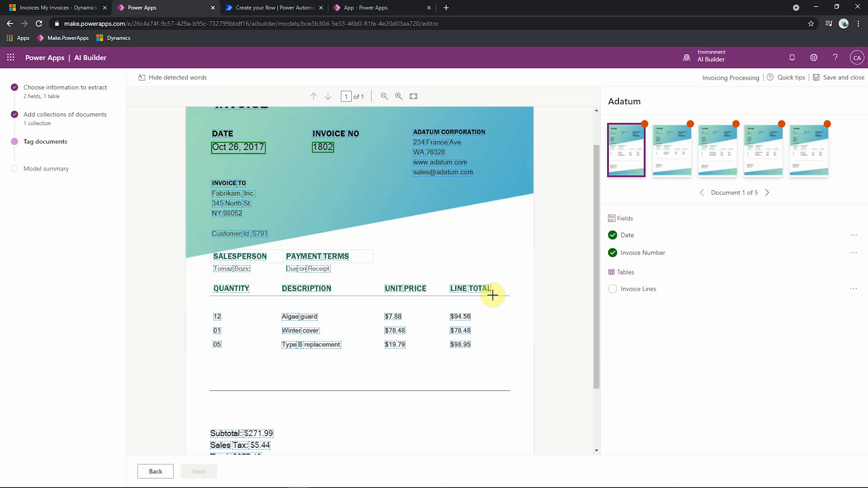
{"action": "mouse_move", "coordinate": [204, 283]}
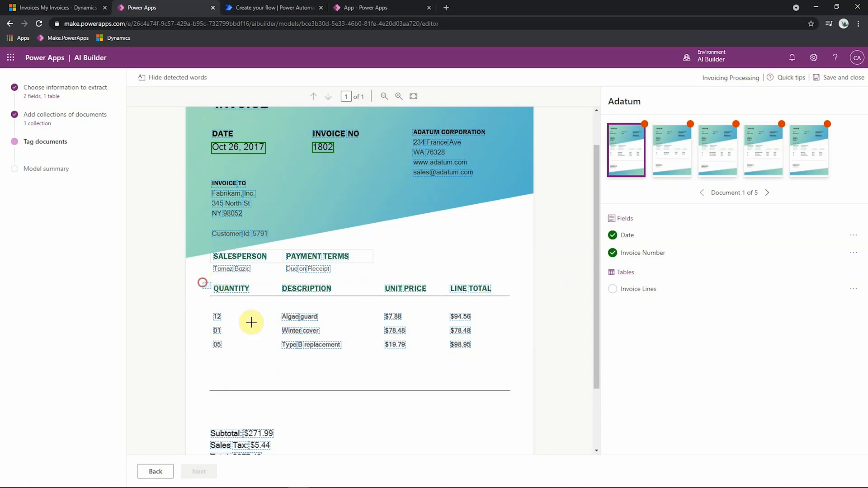
Step: Mark the product-line area as Invoice Lines and tag row one: 12, Algae guard
{"action": "left_click", "coordinate": [251, 323]}
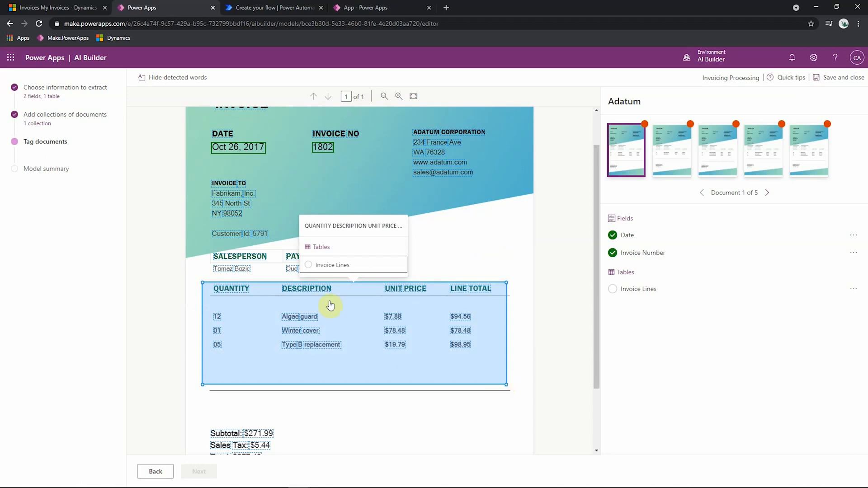
{"action": "left_click", "coordinate": [308, 264]}
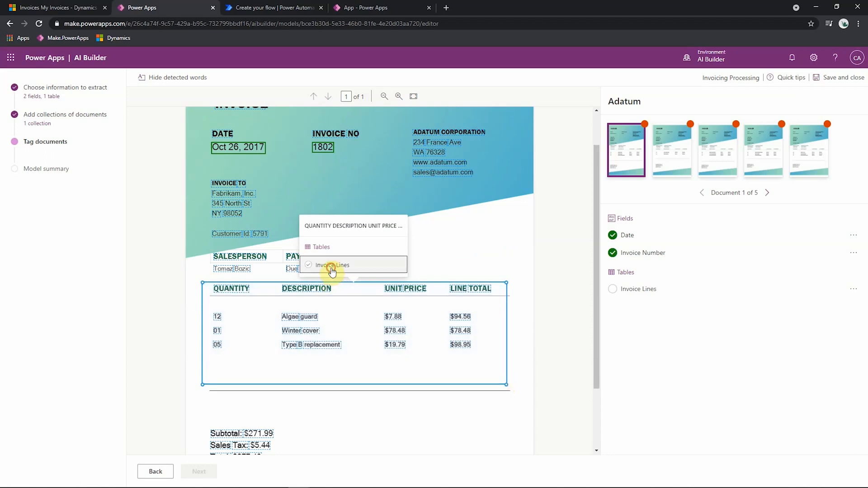
{"action": "left_click", "coordinate": [332, 264]}
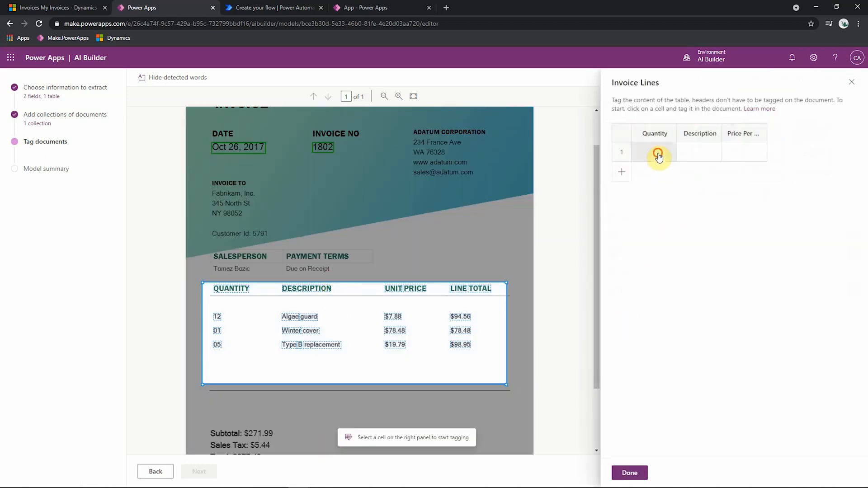
{"action": "left_click", "coordinate": [217, 317]}
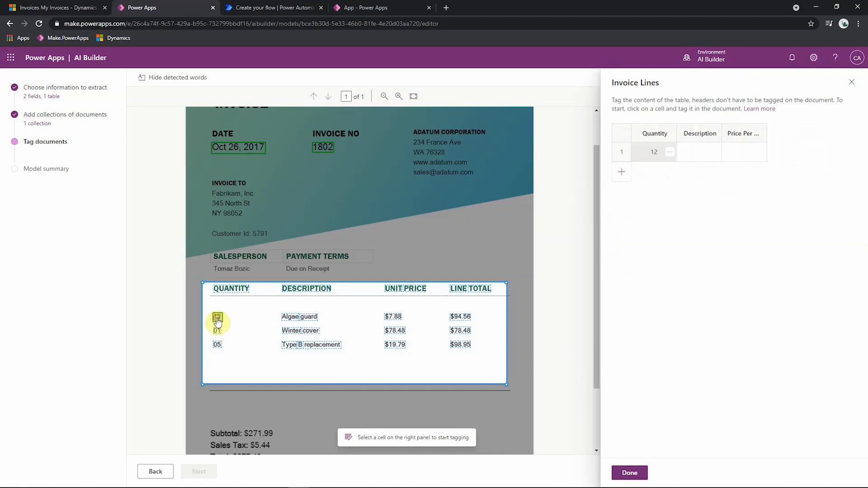
{"action": "left_click", "coordinate": [700, 152]}
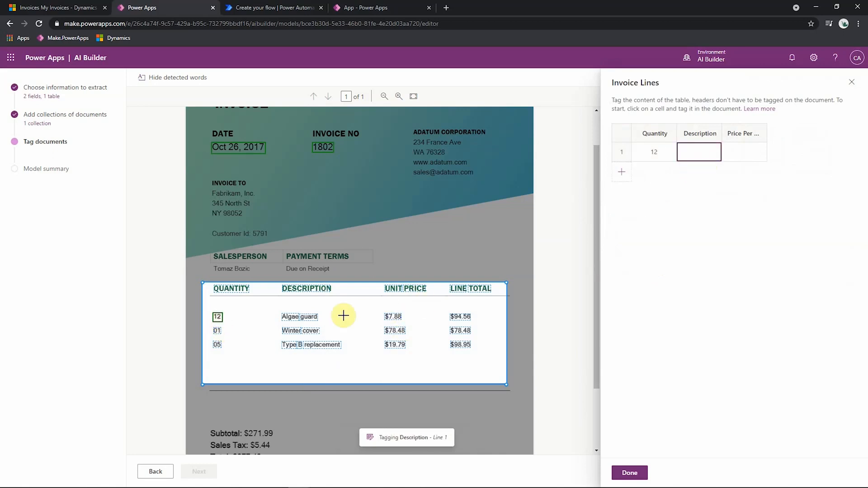
{"action": "left_click", "coordinate": [299, 316]}
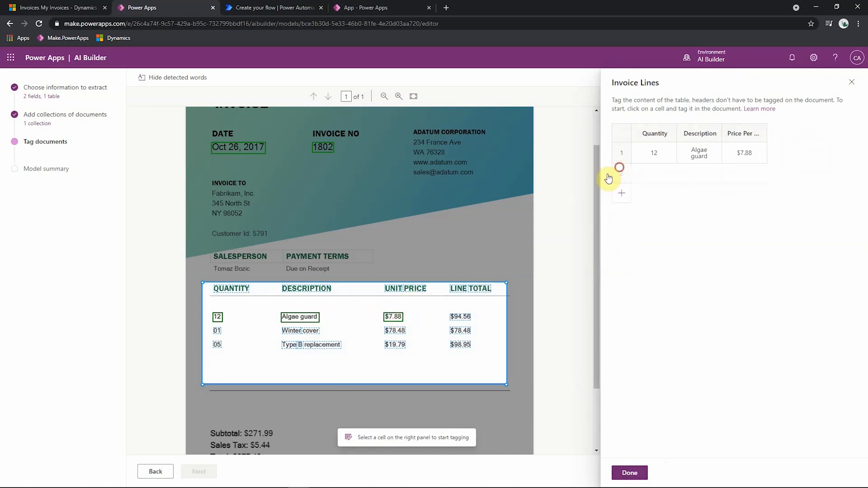
Step: Tag rows two and three, including 05, Type B replacement and $19.79
{"action": "left_click", "coordinate": [621, 193]}
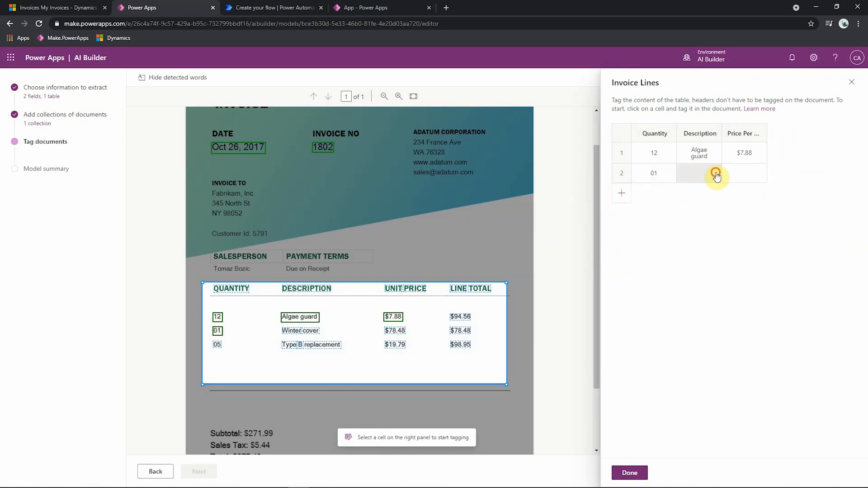
{"action": "left_click", "coordinate": [300, 330]}
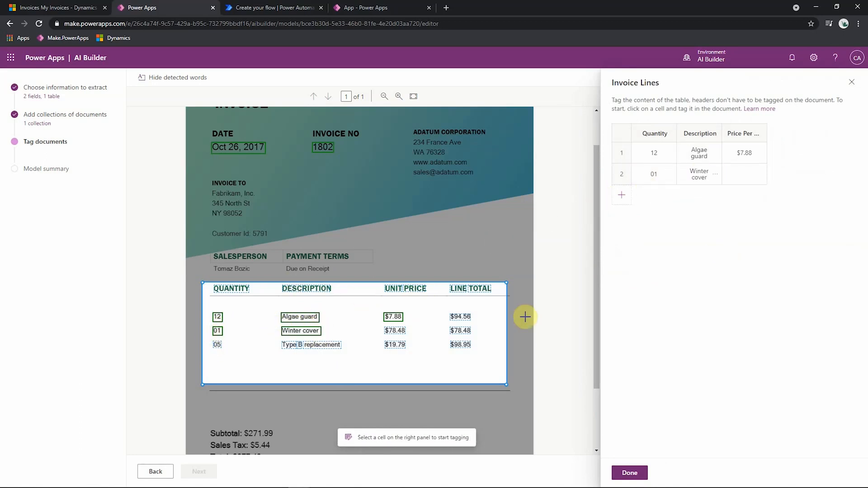
{"action": "left_click", "coordinate": [395, 331]}
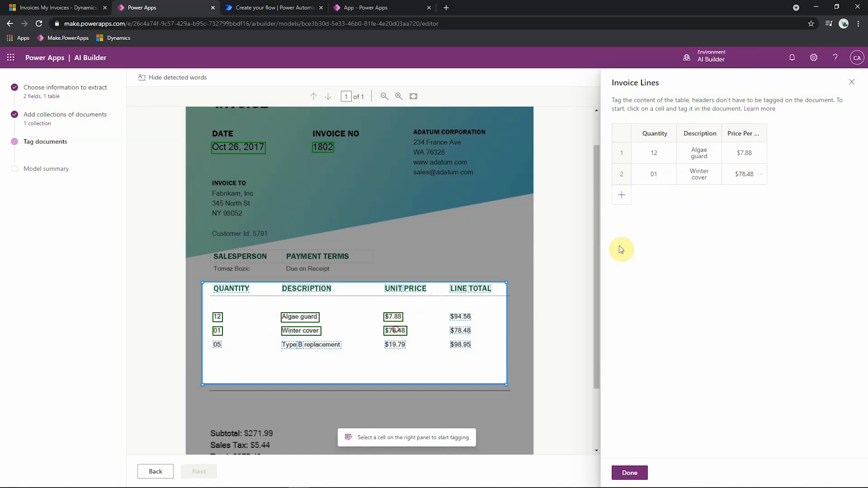
{"action": "left_click", "coordinate": [621, 194]}
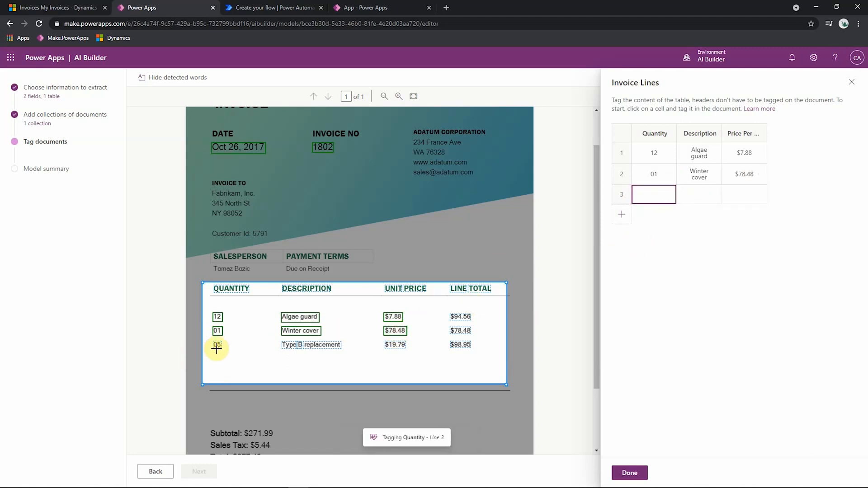
{"action": "left_click", "coordinate": [217, 344]}
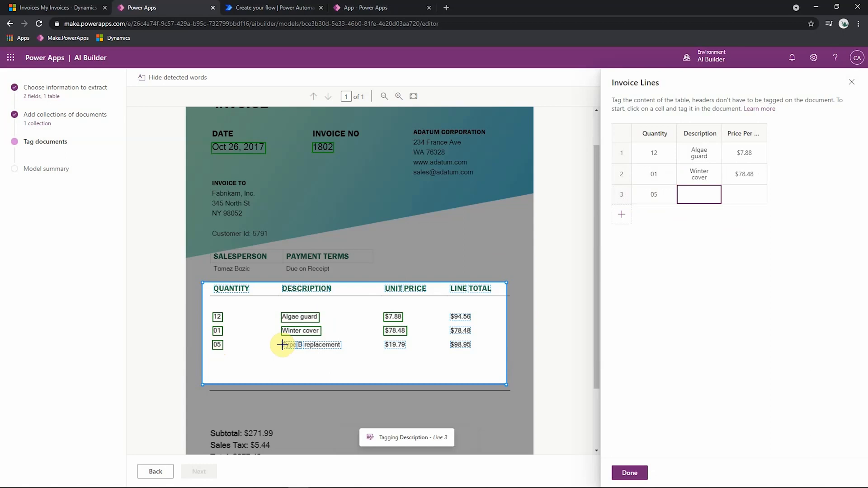
{"action": "left_click", "coordinate": [312, 344]}
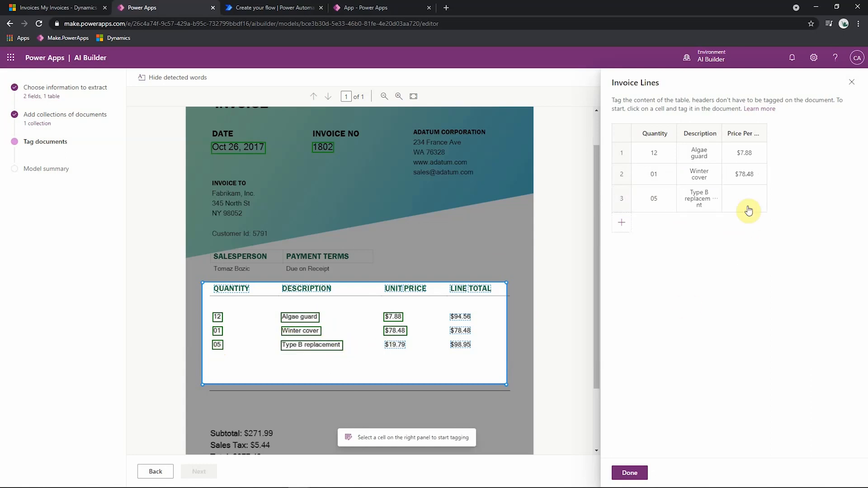
{"action": "left_click", "coordinate": [744, 198]}
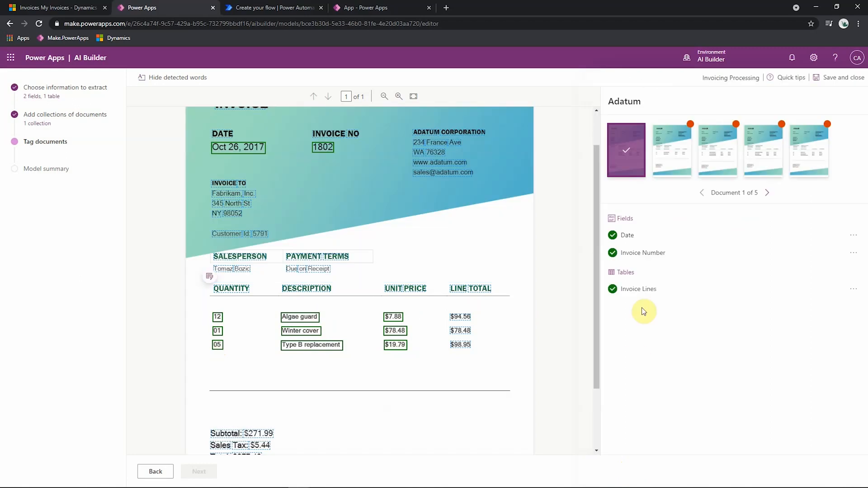
{"action": "mouse_move", "coordinate": [558, 298]}
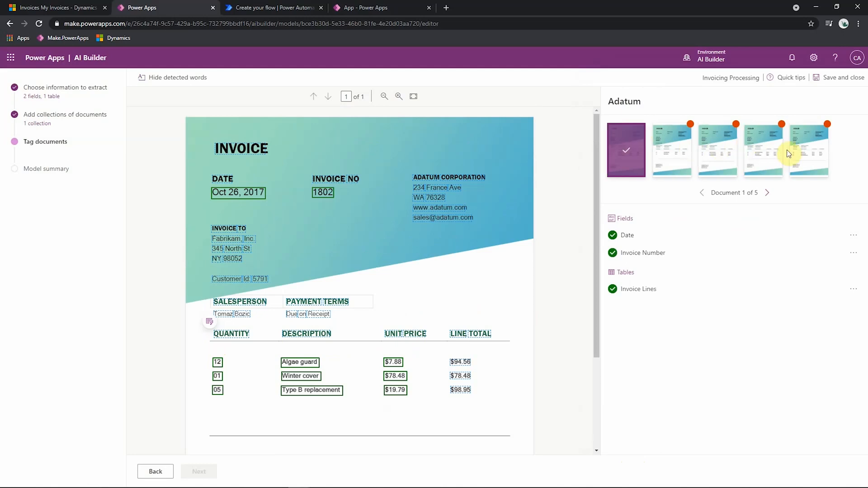
{"action": "mouse_move", "coordinate": [767, 193]}
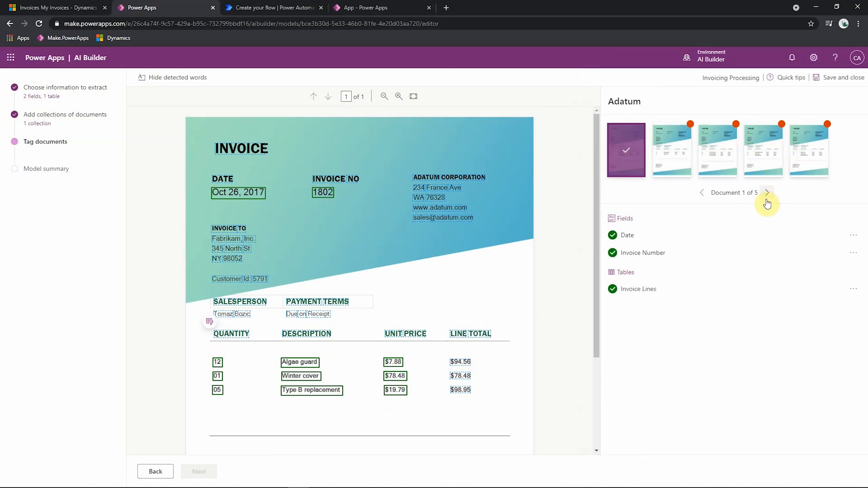
{"action": "mouse_move", "coordinate": [772, 224]}
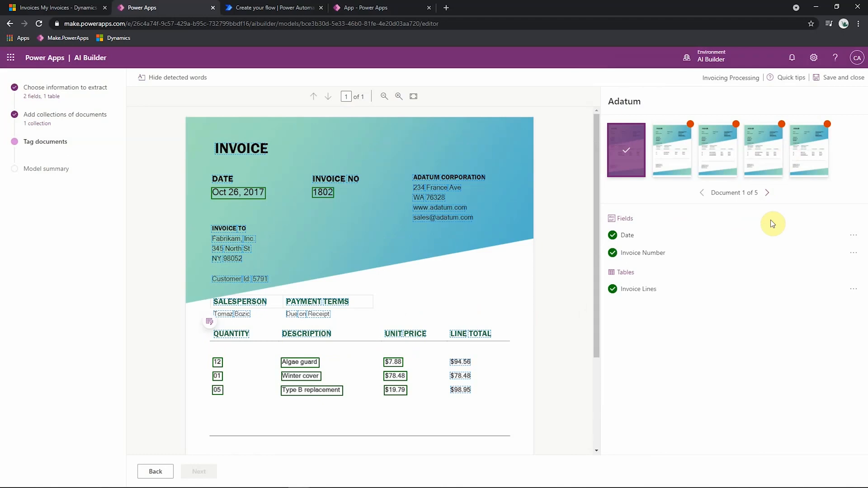
{"action": "mouse_move", "coordinate": [748, 261]}
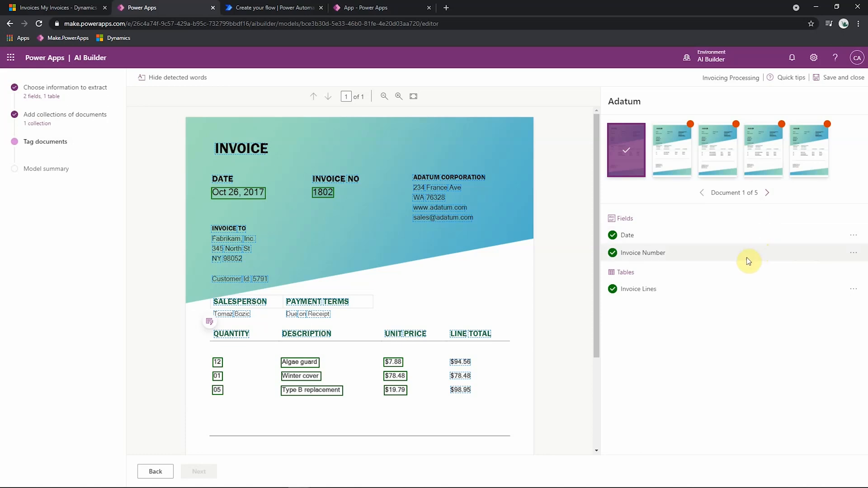
Step: Open the extra tagging options for the Date field
{"action": "left_click", "coordinate": [853, 235]}
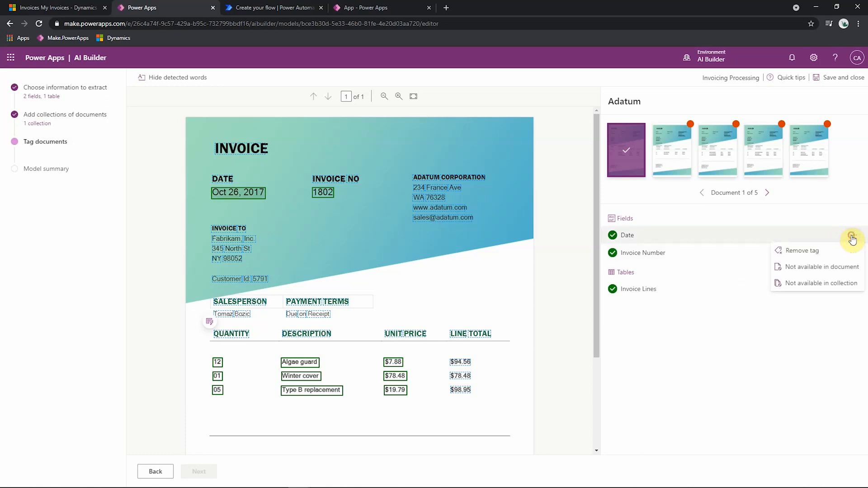
{"action": "mouse_move", "coordinate": [830, 271]}
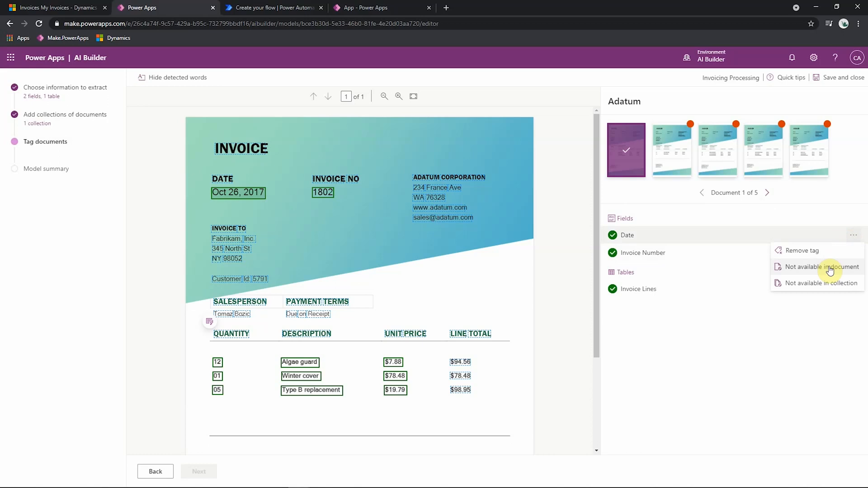
{"action": "mouse_move", "coordinate": [830, 283]}
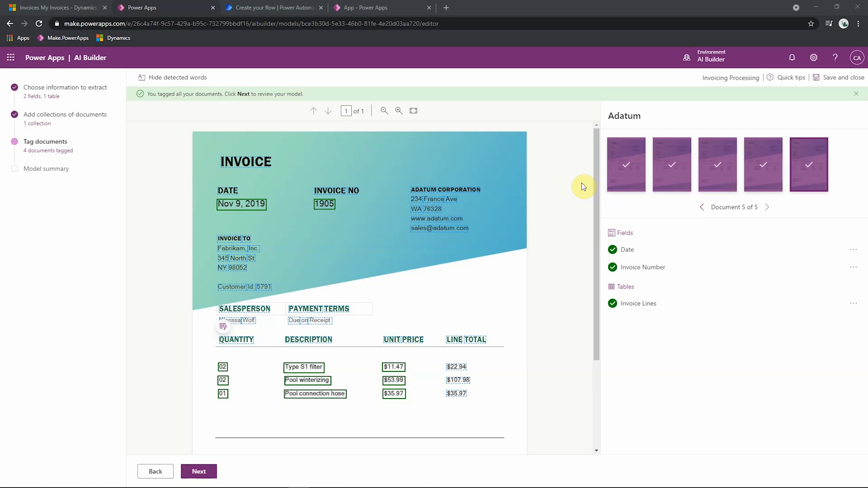
Step: Train the Invoicing Processing model from its summary and return to the models list
{"action": "left_click", "coordinate": [198, 471]}
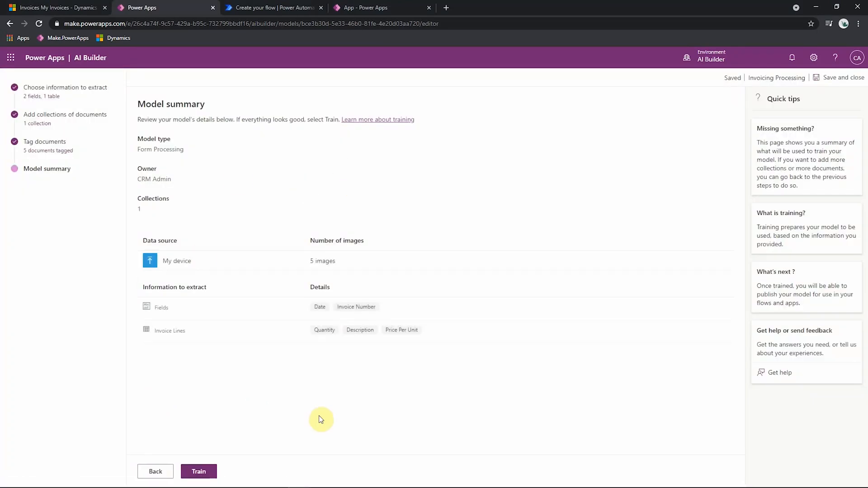
{"action": "left_click", "coordinate": [198, 472]}
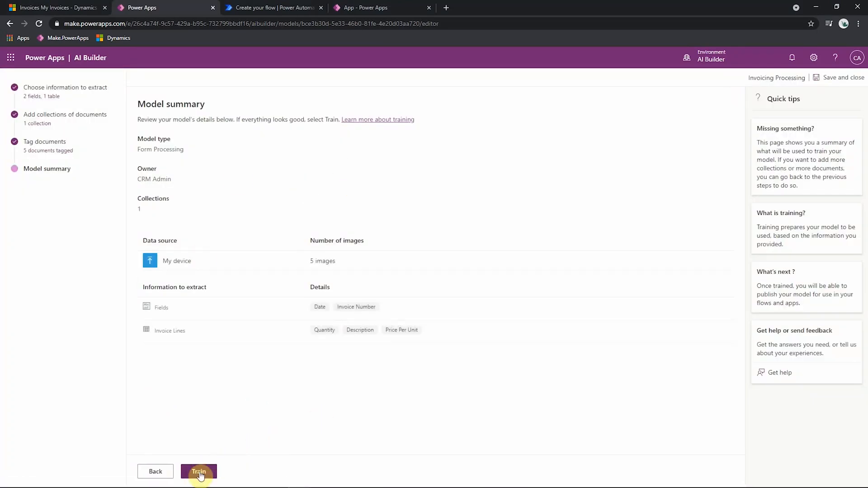
{"action": "left_click", "coordinate": [198, 471]}
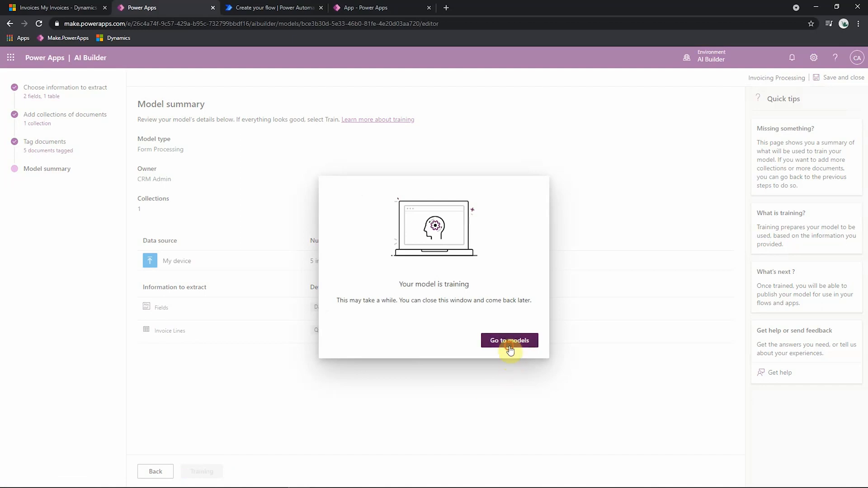
{"action": "left_click", "coordinate": [509, 341]}
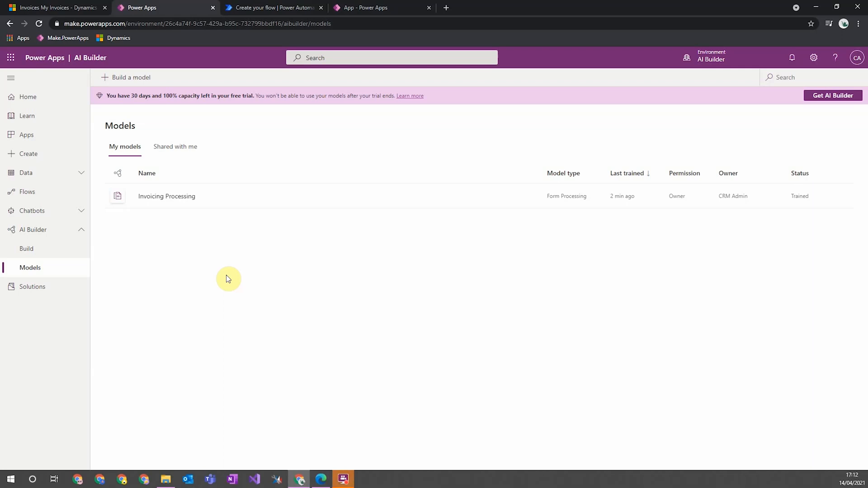
{"action": "mouse_move", "coordinate": [136, 220]}
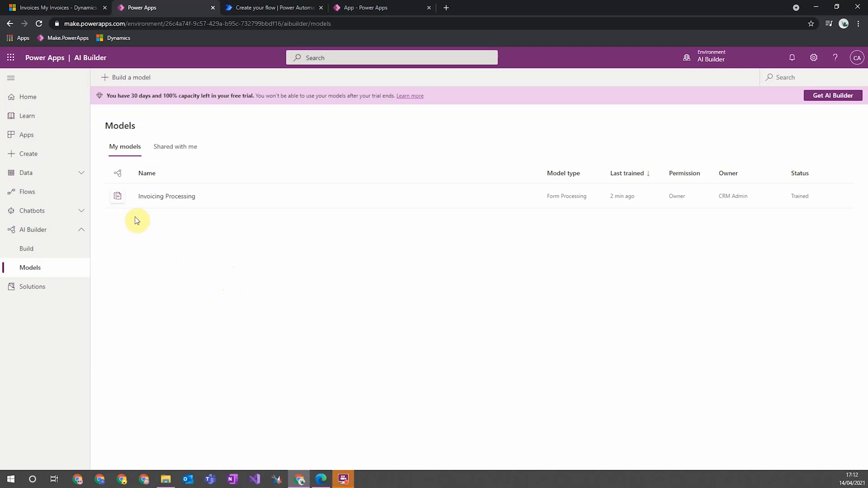
{"action": "mouse_move", "coordinate": [177, 198]}
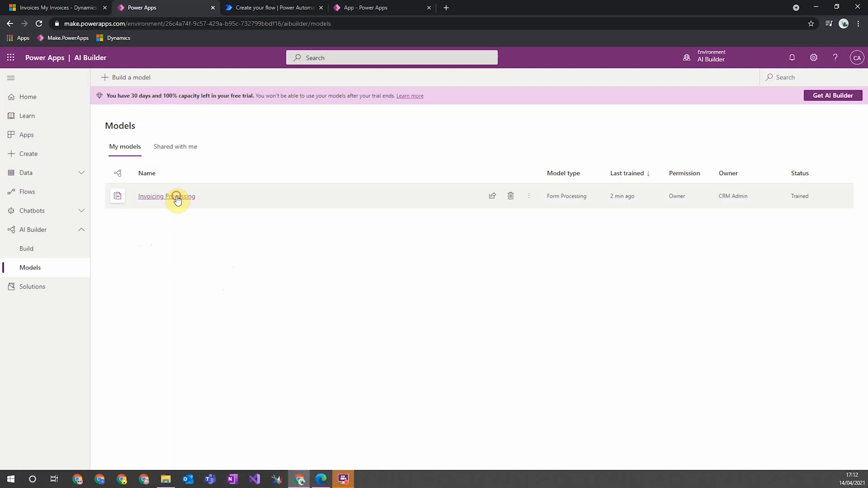
Step: Open the Invoicing Processing model from My models
{"action": "left_click", "coordinate": [166, 196]}
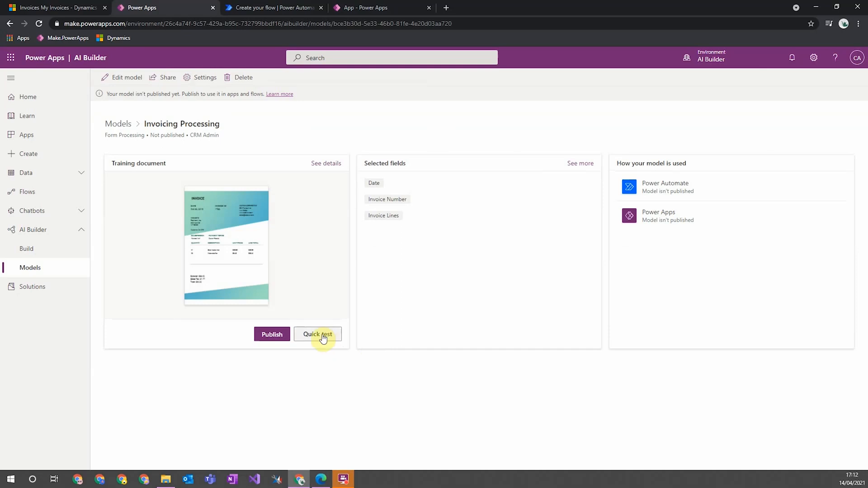
{"action": "mouse_move", "coordinate": [271, 344]}
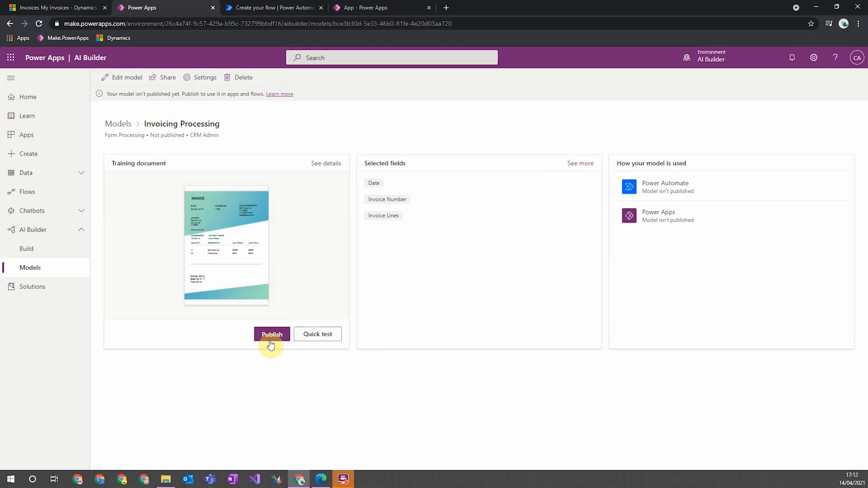
Step: Publish the Invoicing Processing model and wait for Published status
{"action": "left_click", "coordinate": [272, 334]}
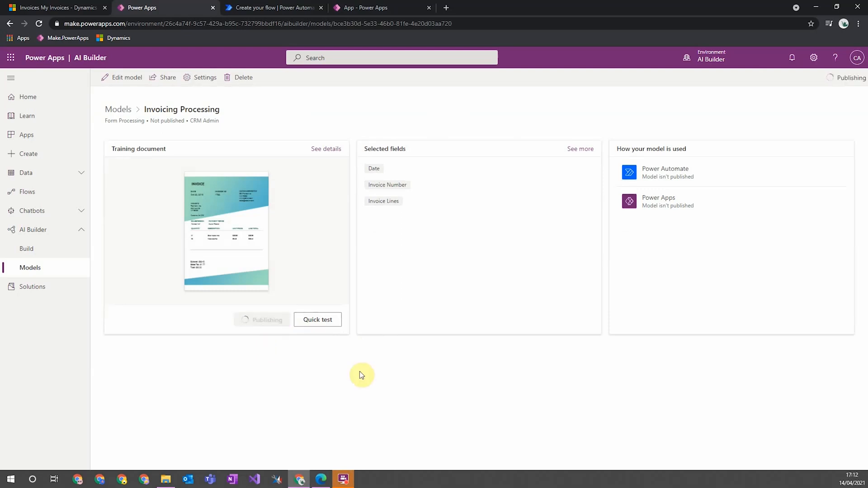
{"action": "mouse_move", "coordinate": [689, 167]}
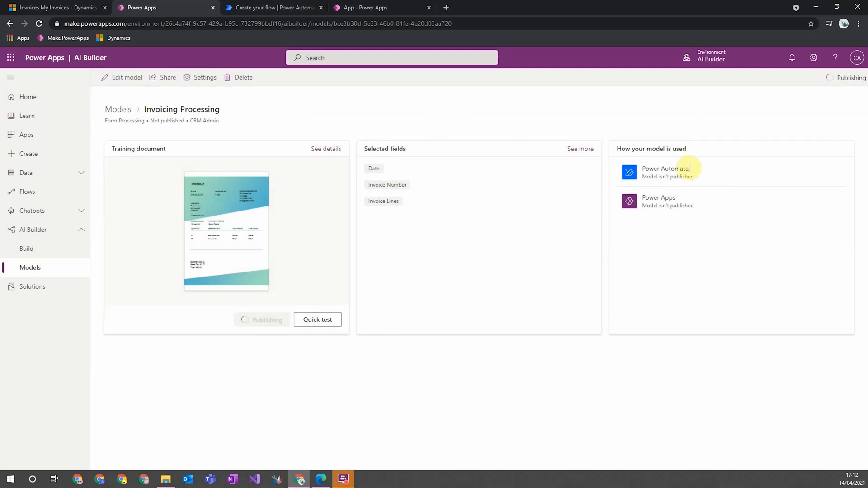
{"action": "mouse_move", "coordinate": [691, 207]}
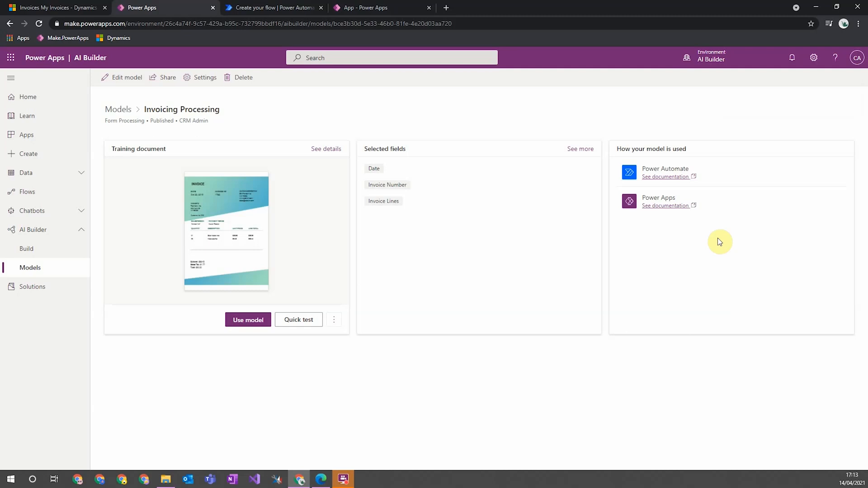
{"action": "mouse_move", "coordinate": [126, 76]}
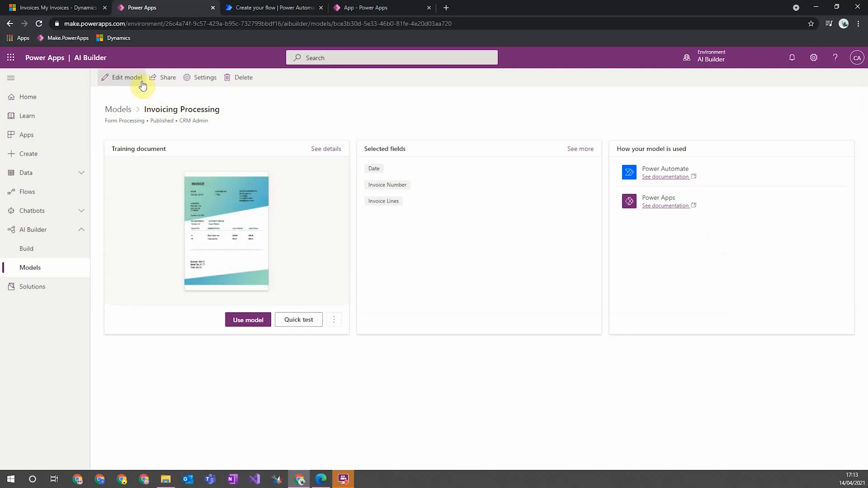
{"action": "mouse_move", "coordinate": [269, 106]}
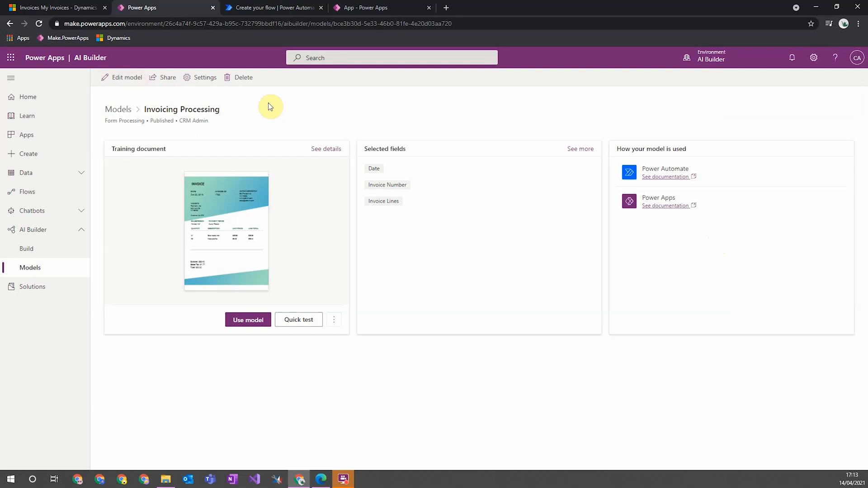
{"action": "mouse_move", "coordinate": [87, 135]}
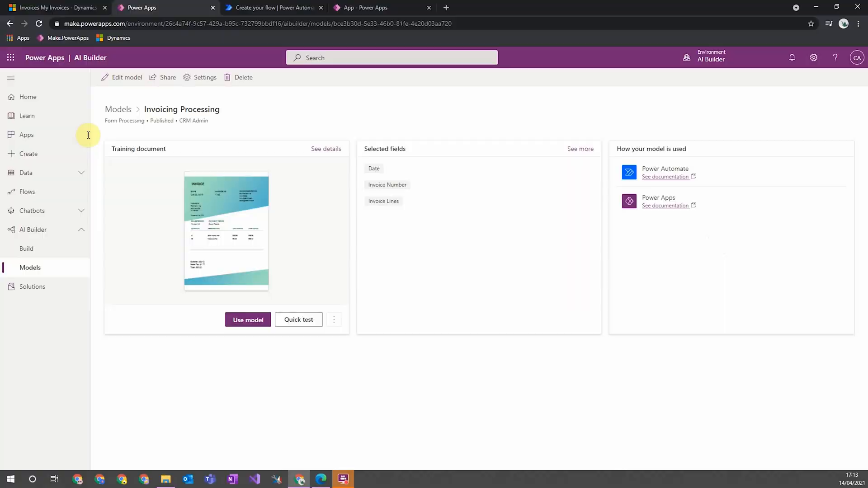
{"action": "left_click", "coordinate": [429, 7]}
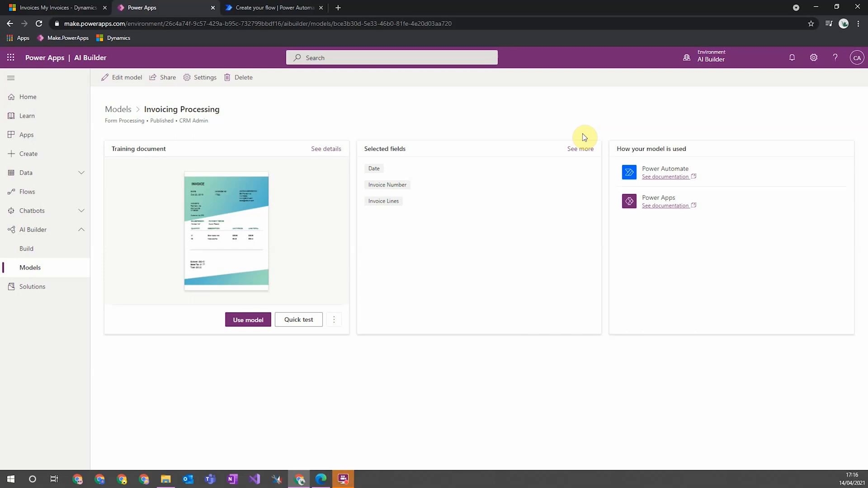
{"action": "mouse_move", "coordinate": [46, 141]}
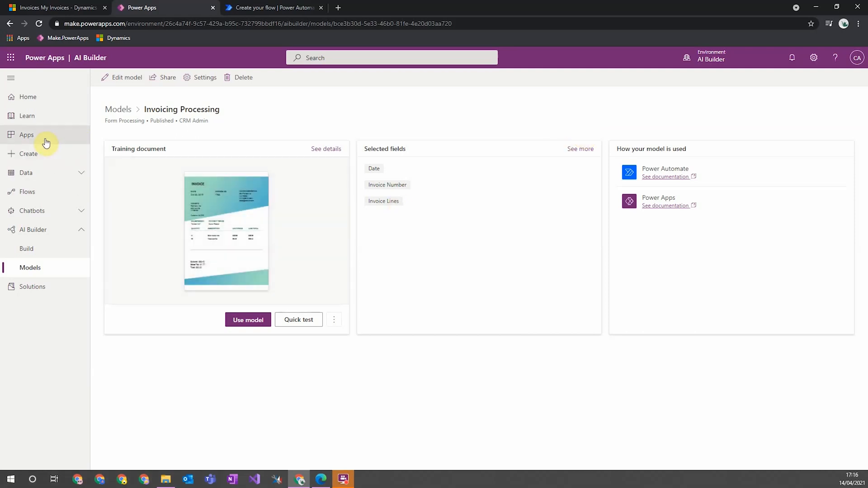
Step: Create a blank phone-layout canvas app and list the Insert > AI Builder components
{"action": "left_click", "coordinate": [26, 135]}
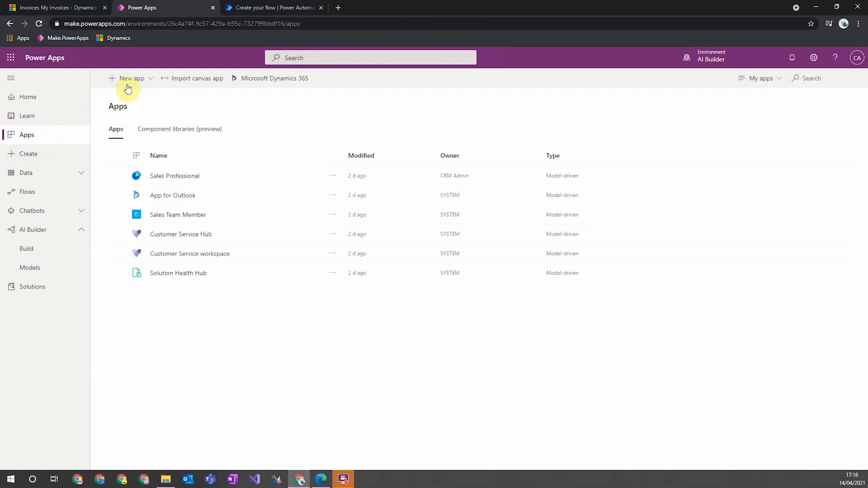
{"action": "left_click", "coordinate": [131, 78]}
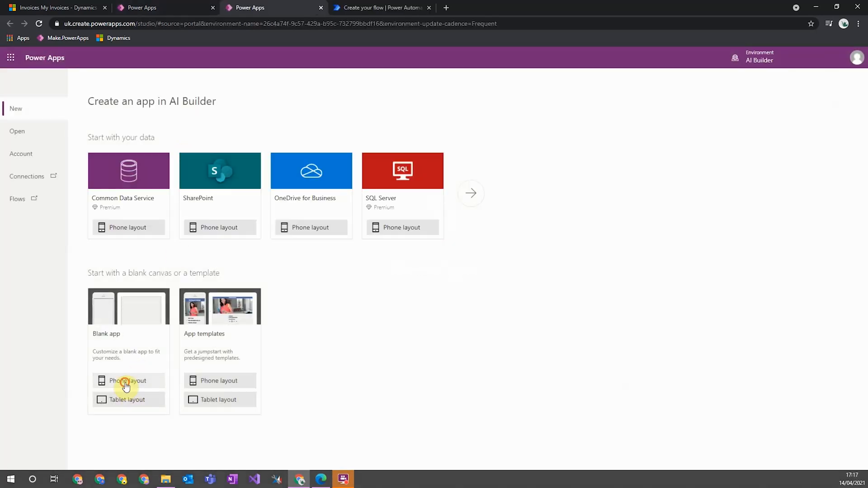
{"action": "left_click", "coordinate": [128, 380]}
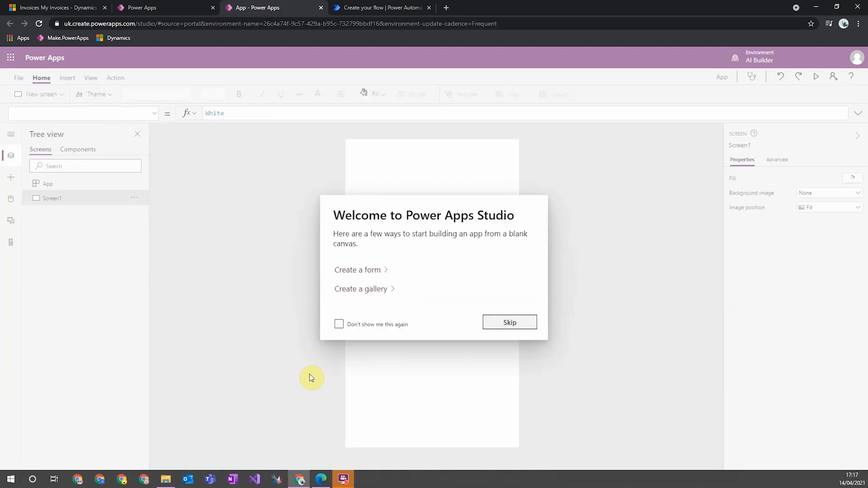
{"action": "left_click", "coordinate": [508, 323]}
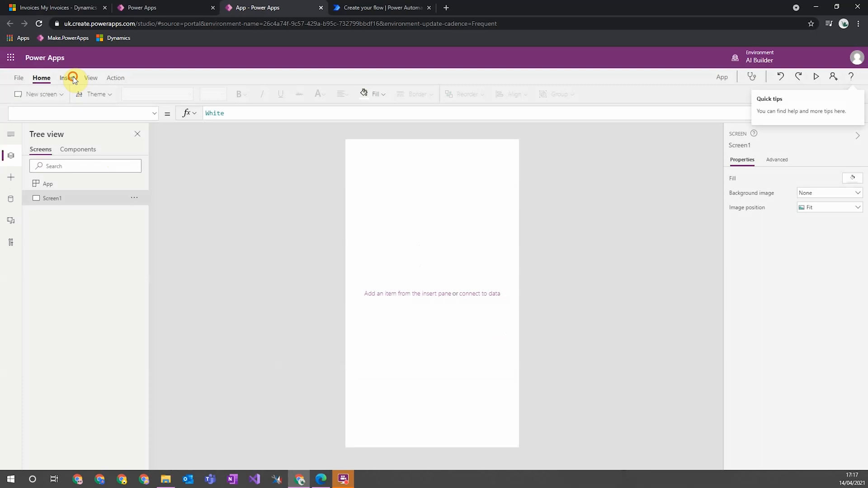
{"action": "left_click", "coordinate": [67, 78]}
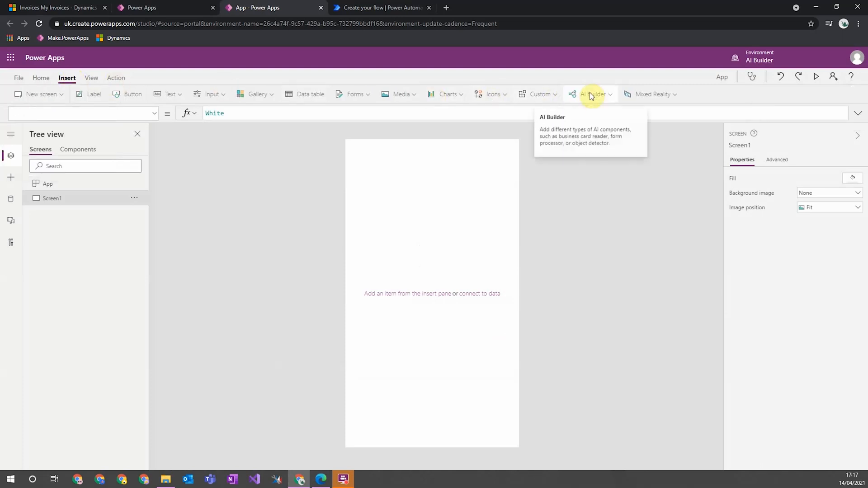
{"action": "left_click", "coordinate": [592, 94]}
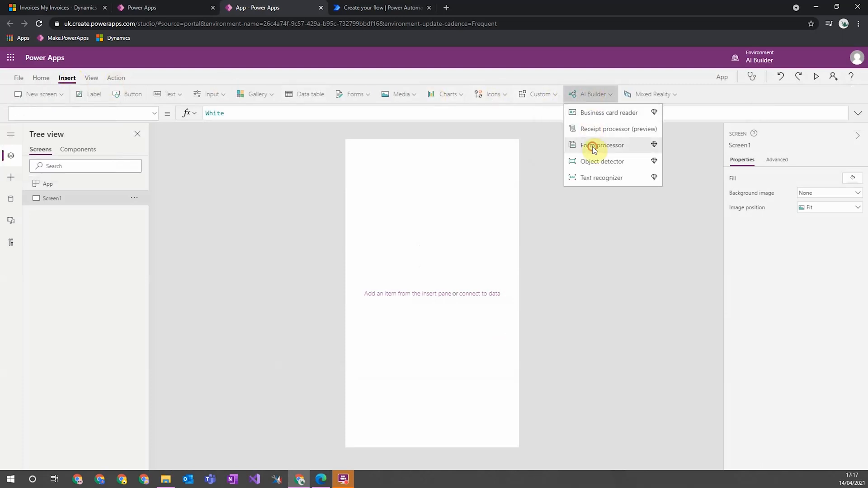
Step: Place a form processor linked to the Invoicing Processing model on Screen1
{"action": "left_click", "coordinate": [601, 145]}
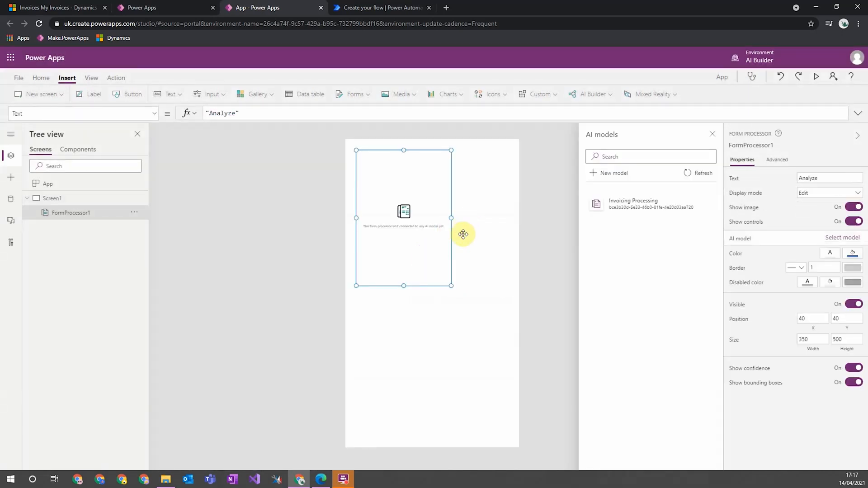
{"action": "mouse_move", "coordinate": [633, 204]}
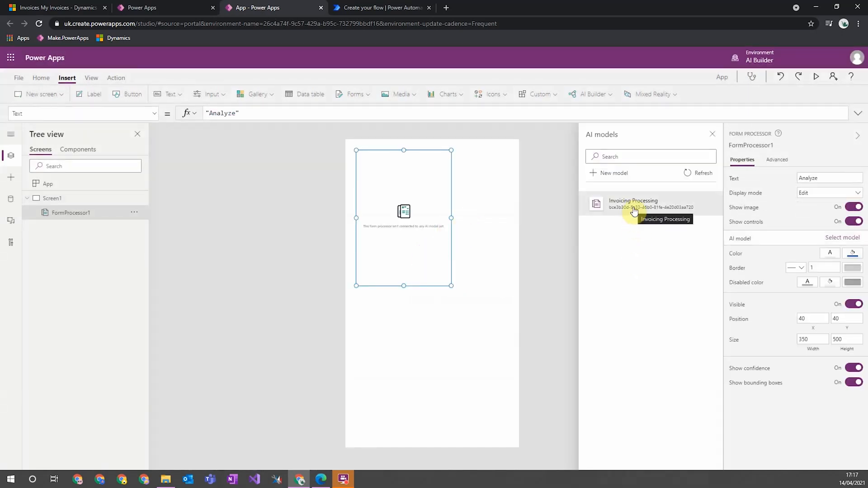
{"action": "left_click", "coordinate": [633, 204]}
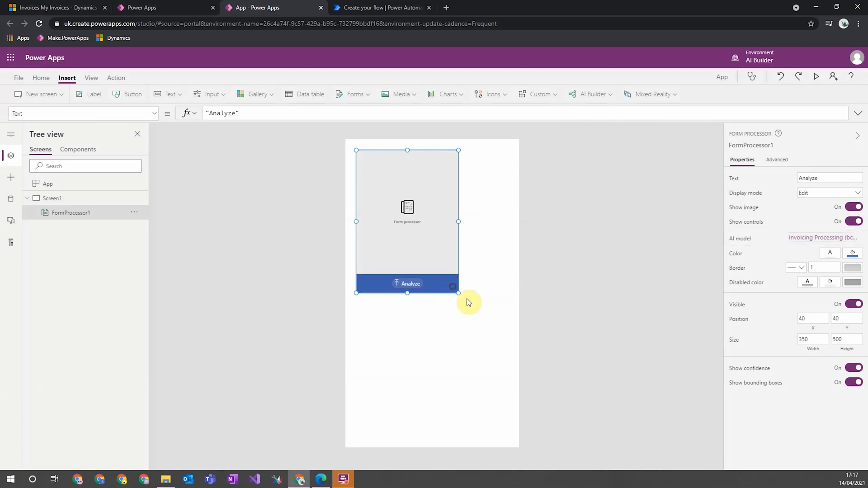
{"action": "left_click", "coordinate": [589, 307]}
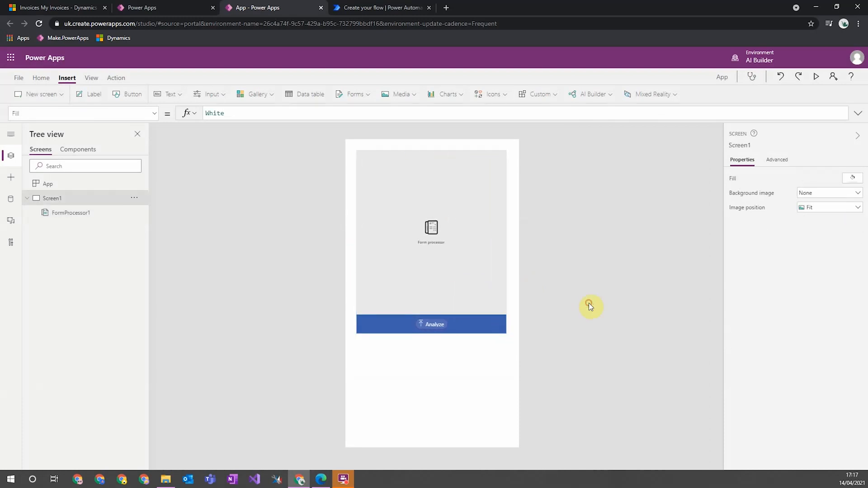
{"action": "mouse_move", "coordinate": [537, 309]}
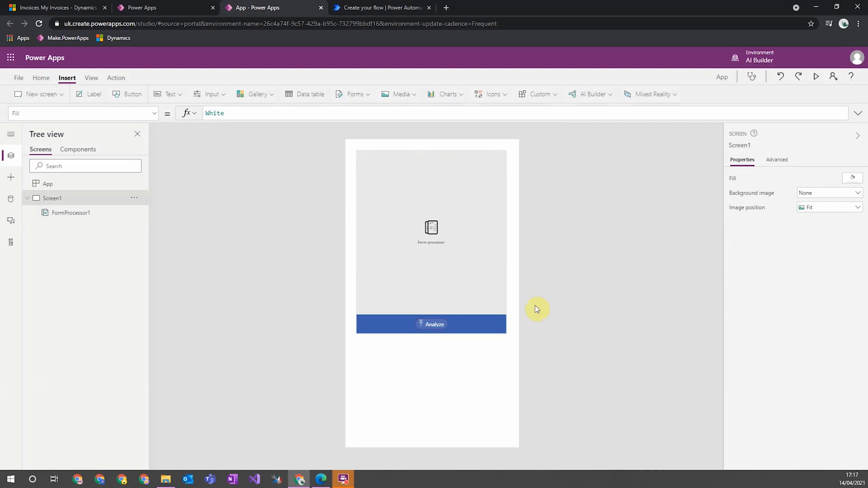
{"action": "mouse_move", "coordinate": [504, 328]}
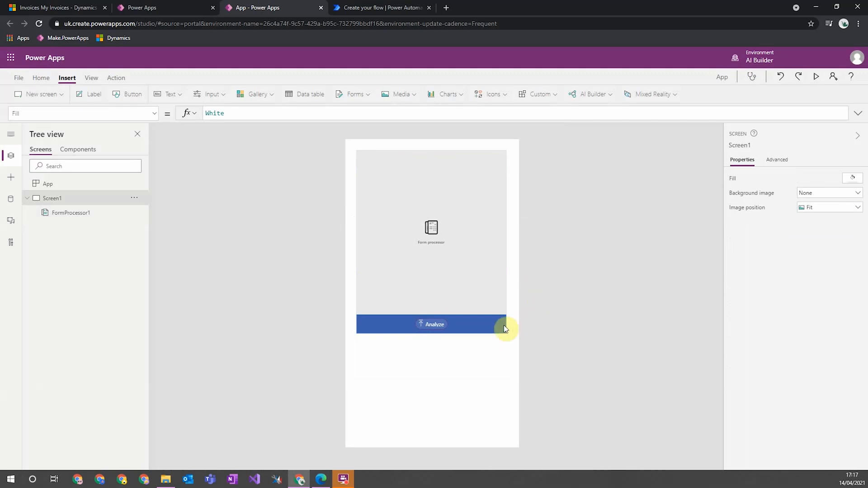
{"action": "mouse_move", "coordinate": [494, 326]}
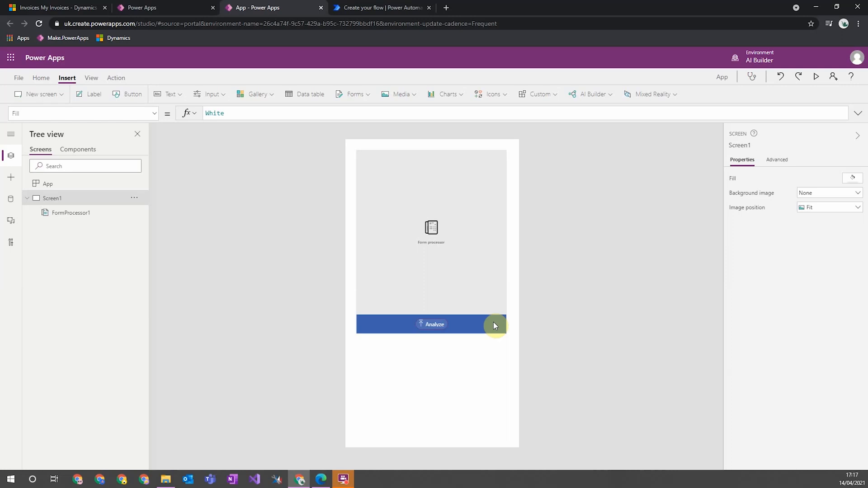
{"action": "mouse_move", "coordinate": [9, 202]}
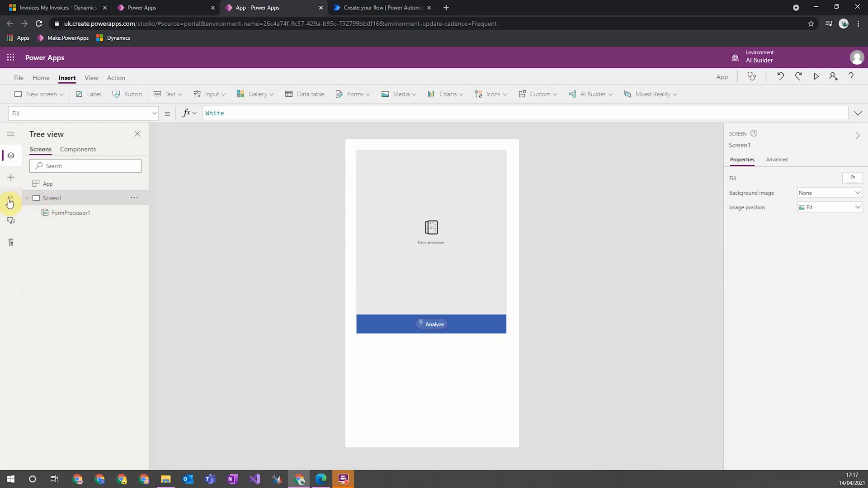
{"action": "mouse_move", "coordinate": [10, 202]}
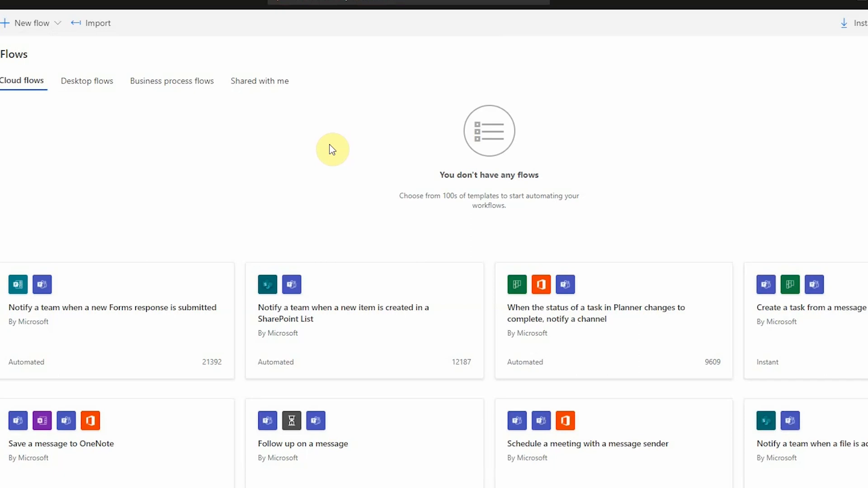
{"action": "mouse_move", "coordinate": [171, 82]}
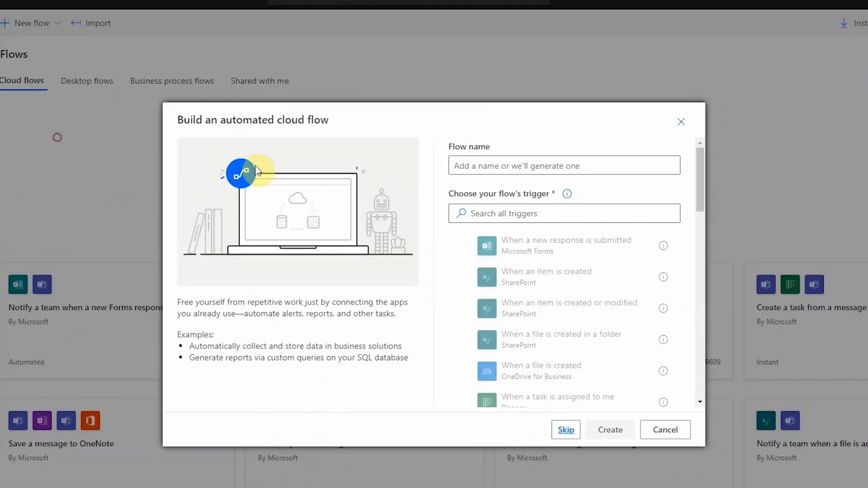
Step: Create the Invoice Processing flow with the When a new email arrives (V3) trigger
{"action": "type", "text": "Invoice Processing"}
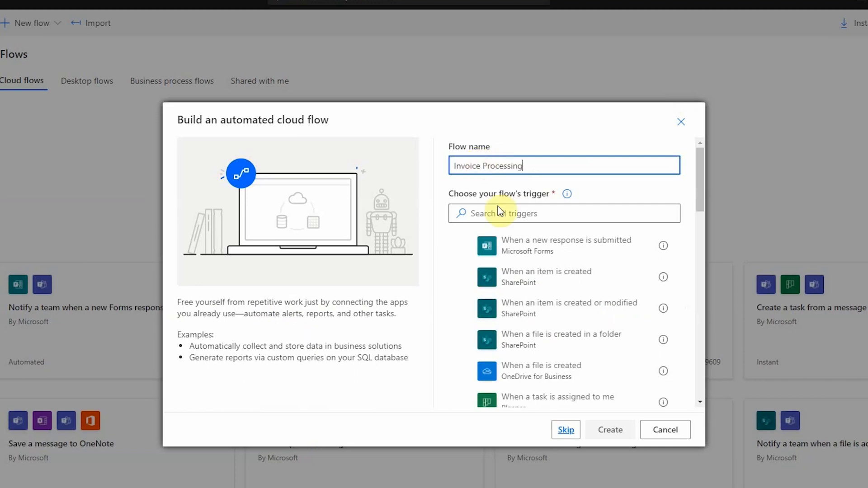
{"action": "type", "text": "outlook"}
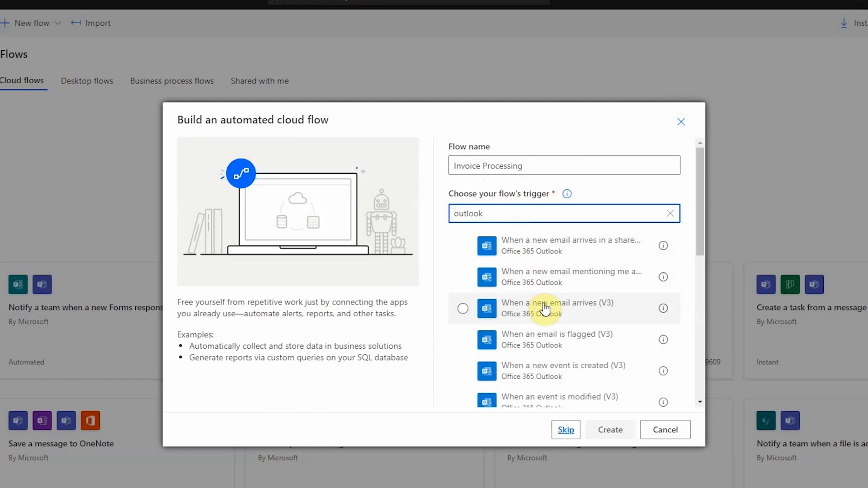
{"action": "left_click", "coordinate": [557, 309]}
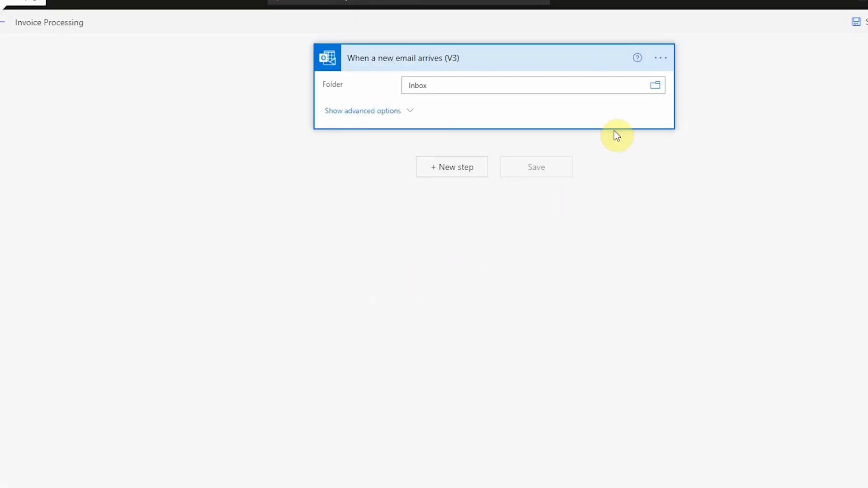
{"action": "left_click", "coordinate": [661, 58]}
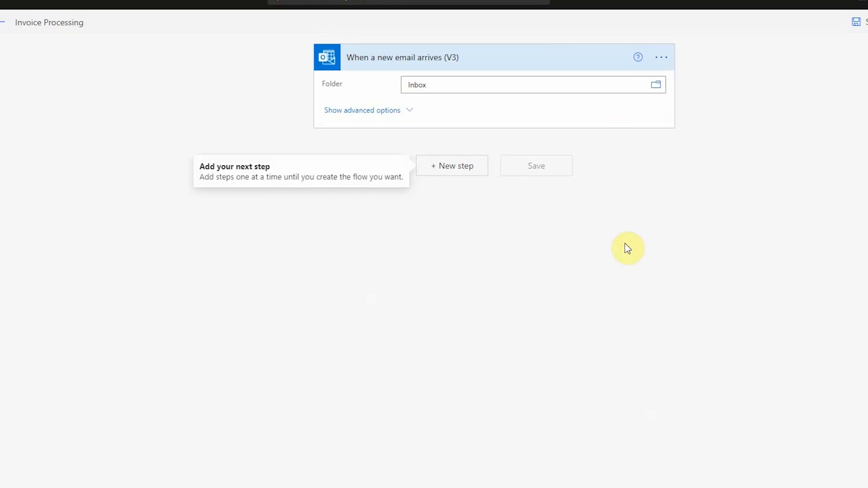
{"action": "mouse_move", "coordinate": [621, 249]}
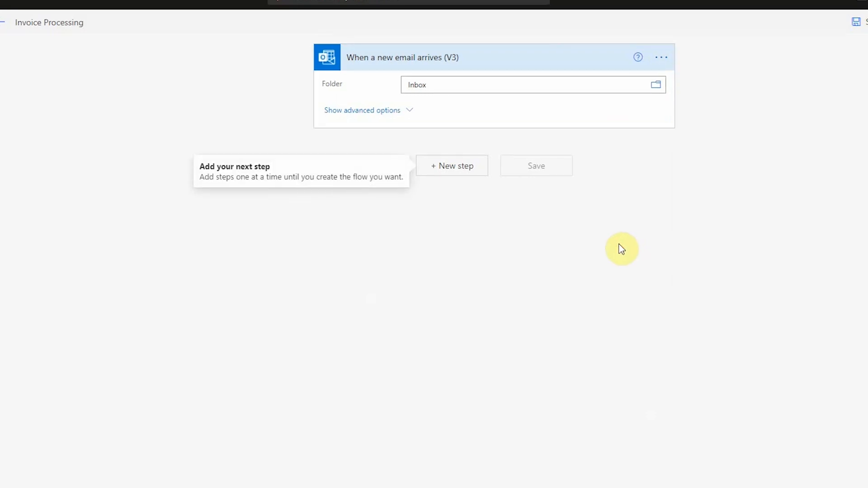
Step: Set the trigger's Include Attachments and Only with Attachments options to Yes
{"action": "left_click", "coordinate": [362, 110]}
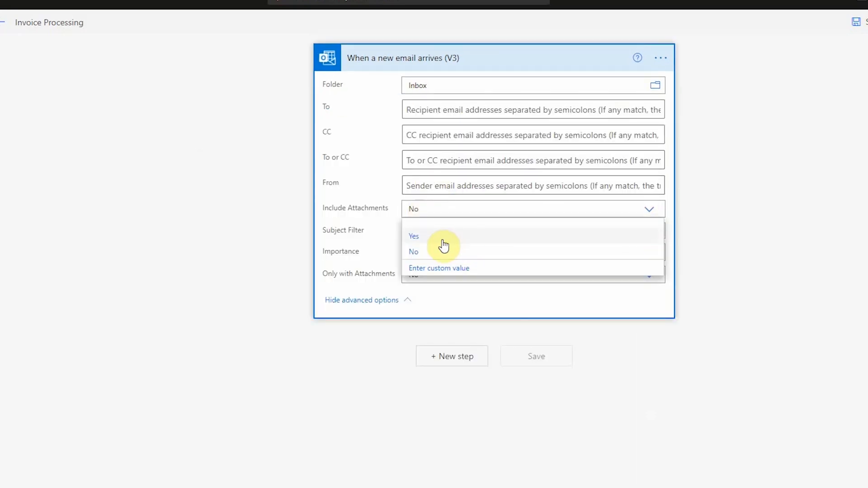
{"action": "left_click", "coordinate": [414, 236]}
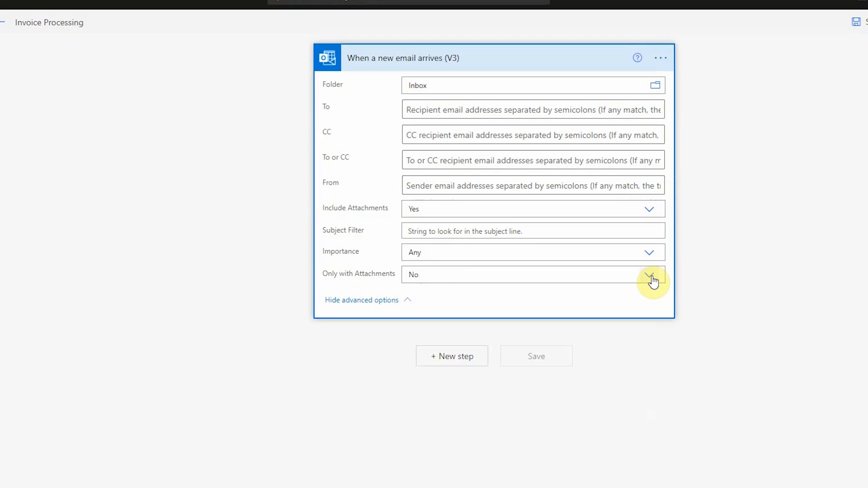
{"action": "left_click", "coordinate": [652, 275]}
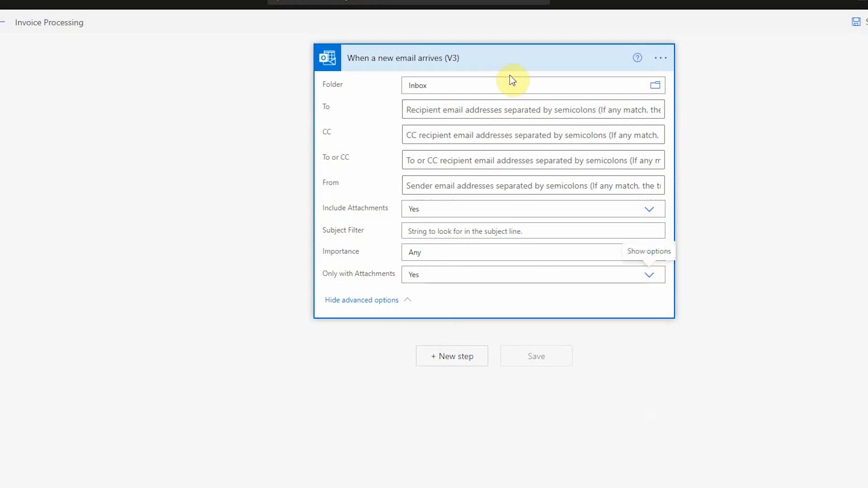
{"action": "left_click", "coordinate": [451, 356]}
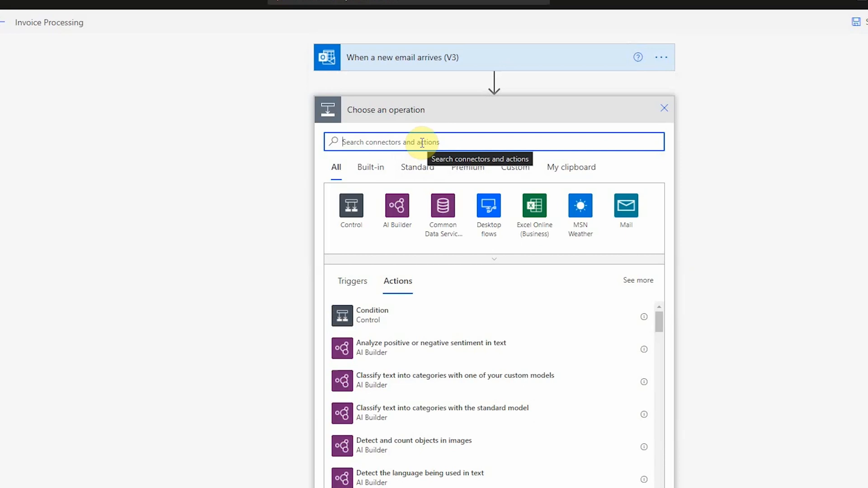
{"action": "mouse_move", "coordinate": [397, 207]}
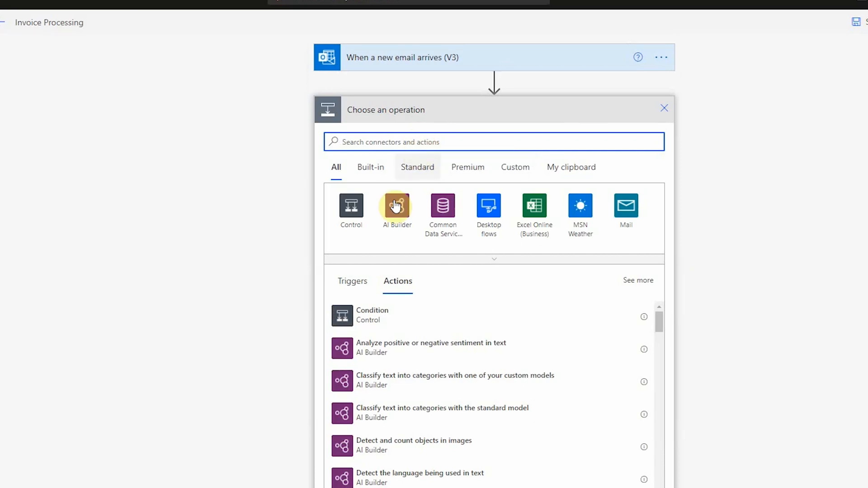
{"action": "mouse_move", "coordinate": [397, 208]}
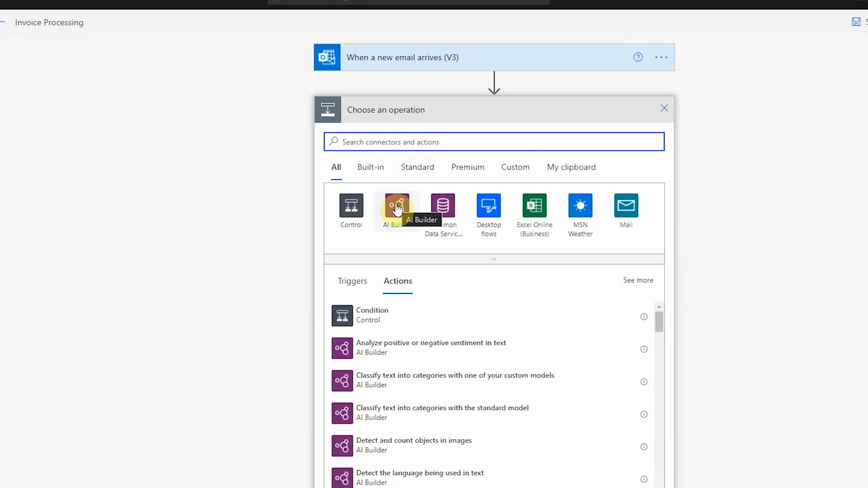
Step: Add Process and save information from forms: Invoicing Processing, PDF Document, Attachments Content
{"action": "left_click", "coordinate": [397, 207]}
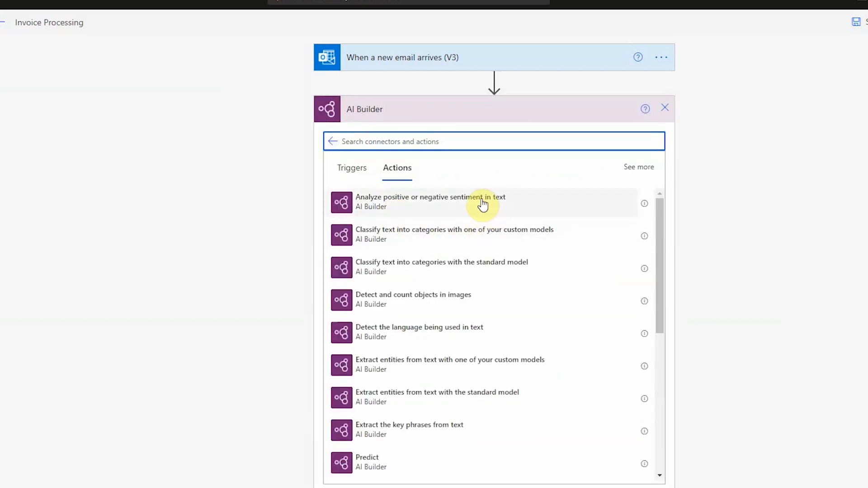
{"action": "mouse_move", "coordinate": [462, 240]}
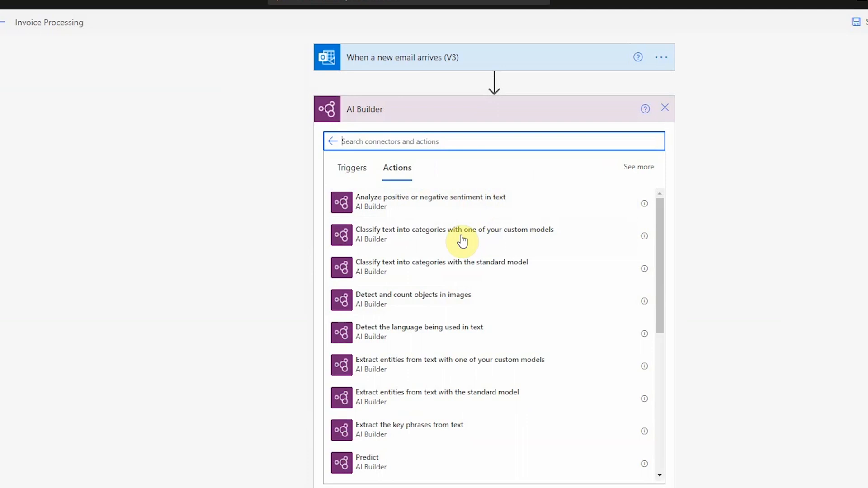
{"action": "scroll", "scroll_direction": "down", "scroll_amount": 3}
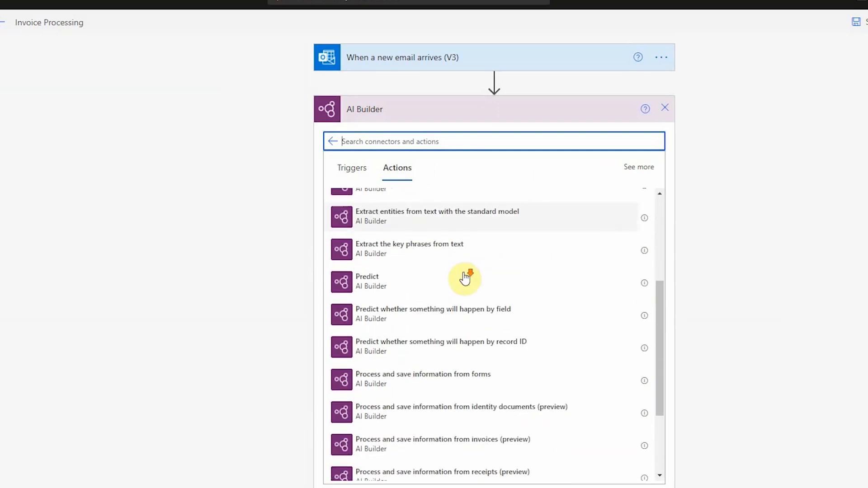
{"action": "mouse_move", "coordinate": [447, 385]}
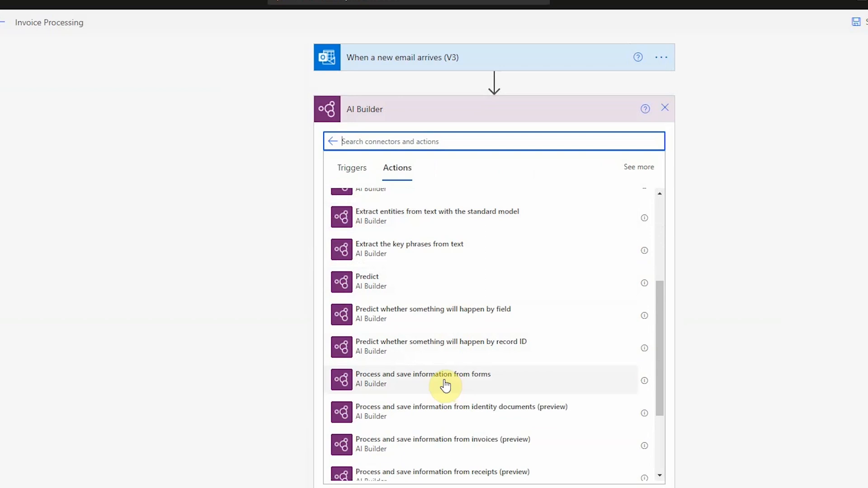
{"action": "mouse_move", "coordinate": [428, 384]}
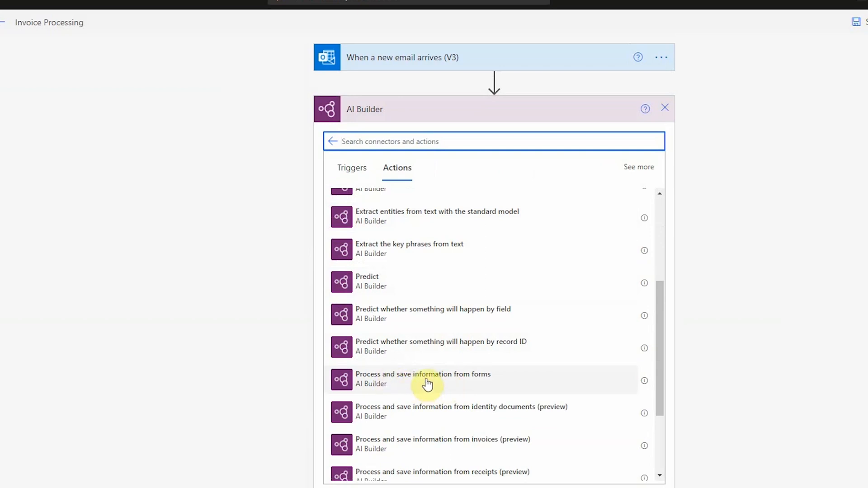
{"action": "left_click", "coordinate": [423, 379]}
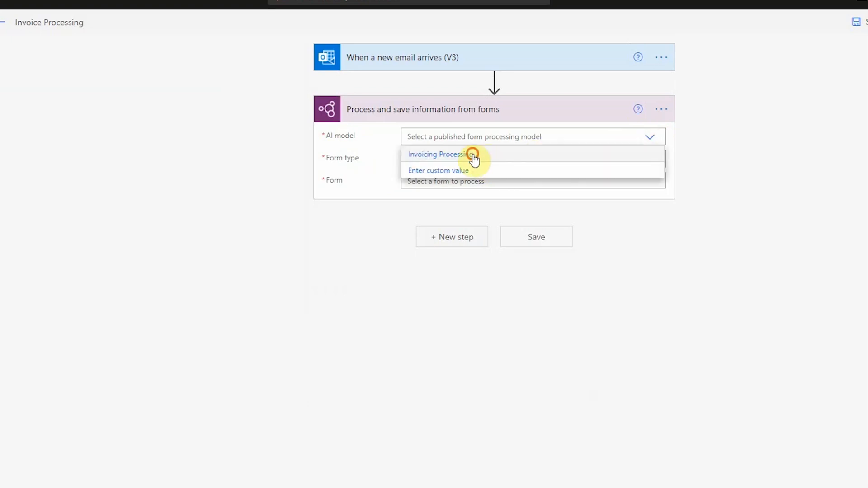
{"action": "left_click", "coordinate": [438, 154]}
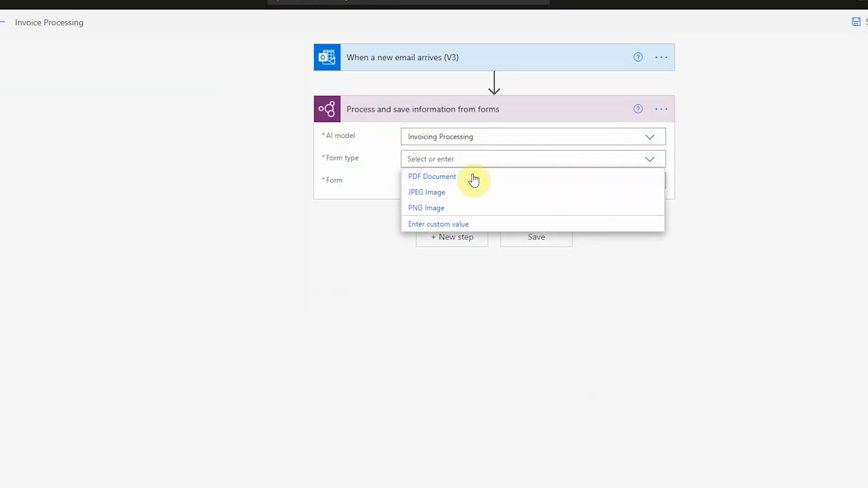
{"action": "left_click", "coordinate": [432, 175]}
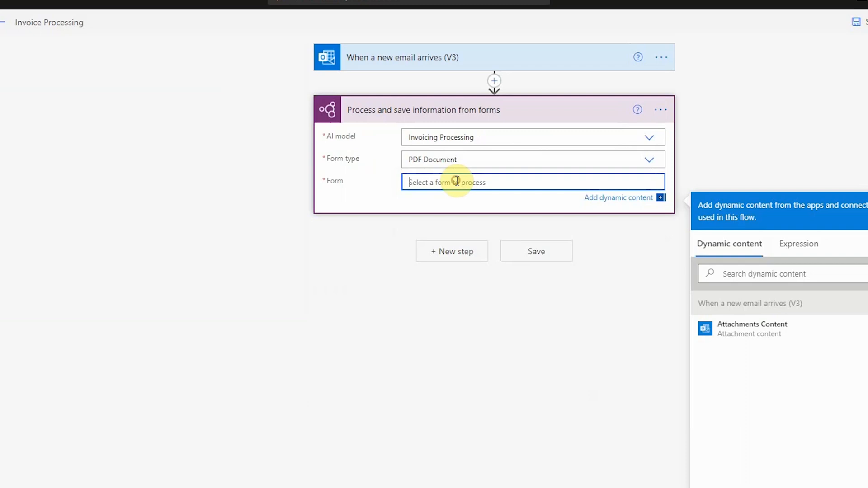
{"action": "mouse_move", "coordinate": [733, 338]}
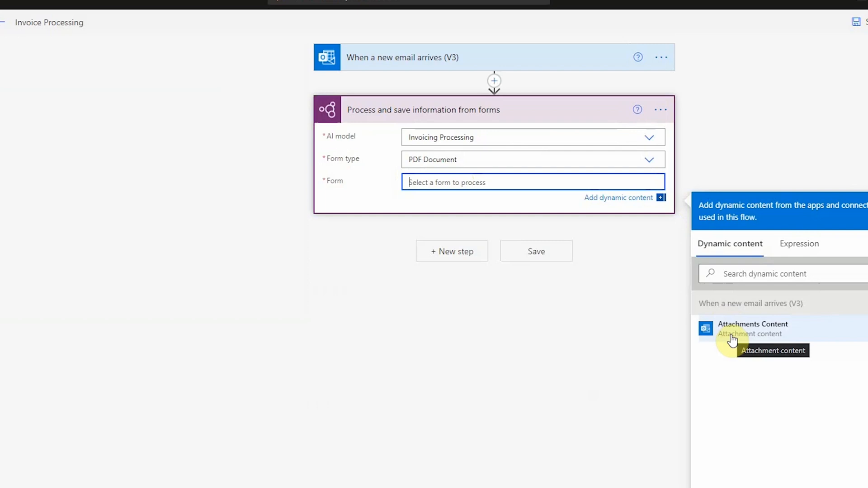
{"action": "left_click", "coordinate": [753, 329]}
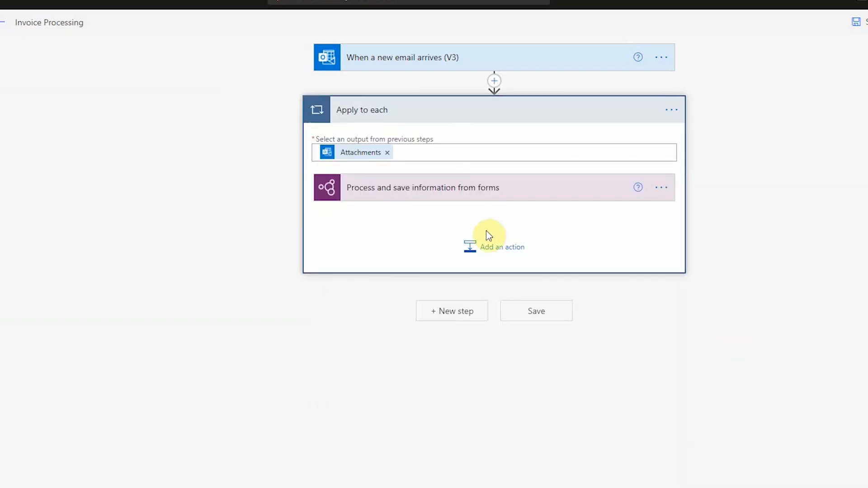
{"action": "mouse_move", "coordinate": [410, 57]}
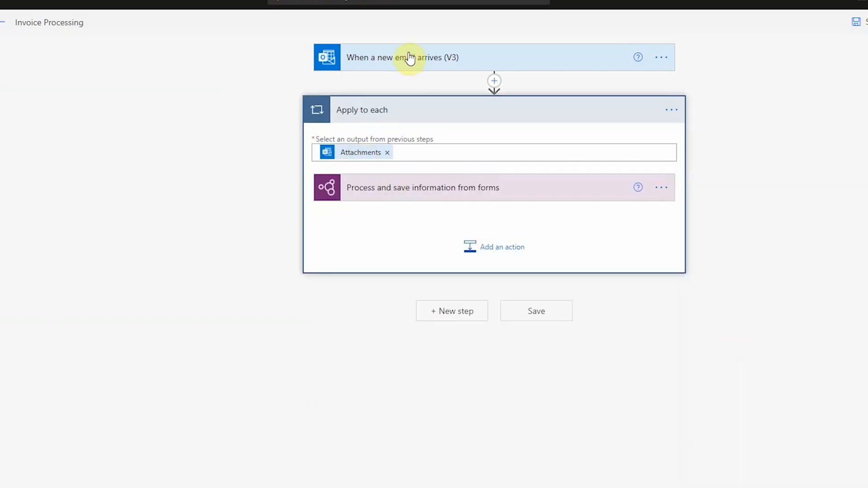
{"action": "left_click", "coordinate": [423, 188]}
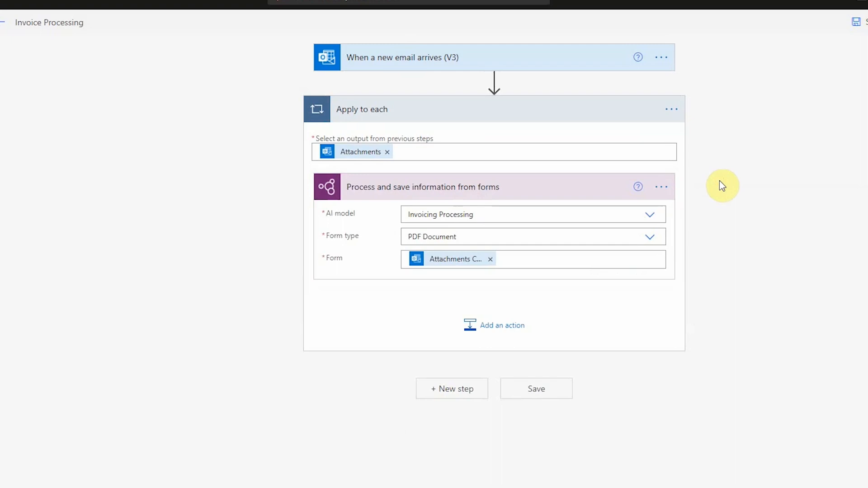
{"action": "mouse_move", "coordinate": [597, 61]}
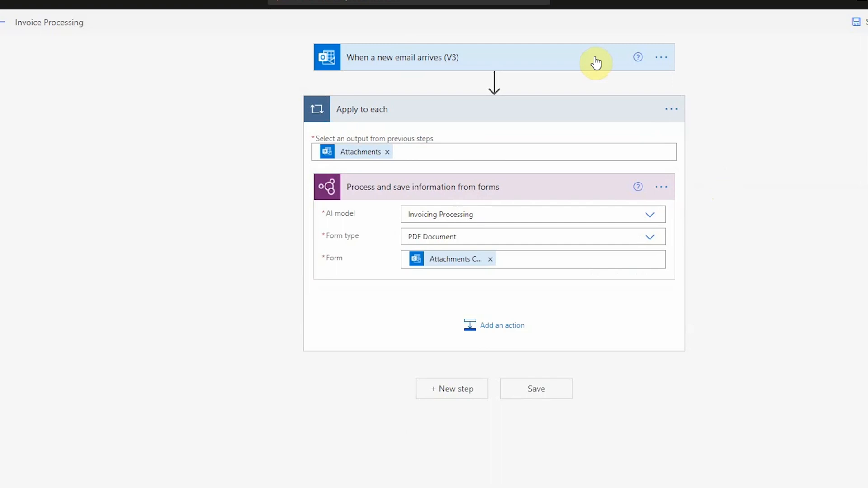
{"action": "mouse_move", "coordinate": [559, 187]}
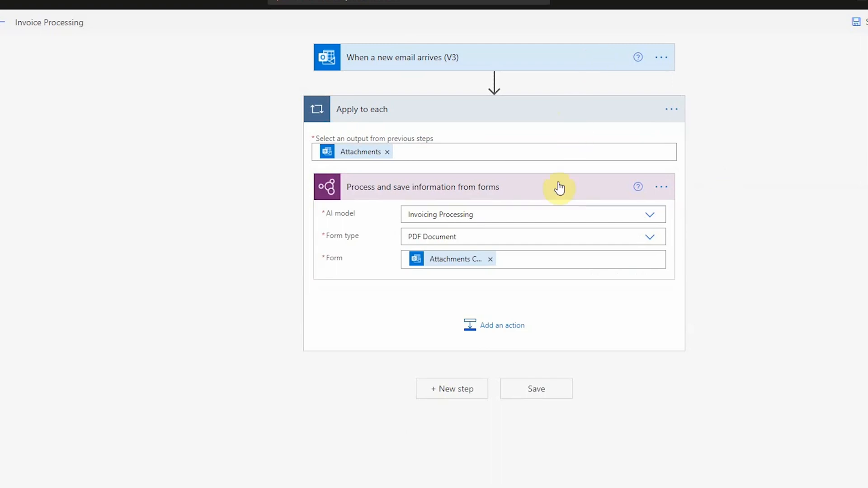
{"action": "mouse_move", "coordinate": [501, 326]}
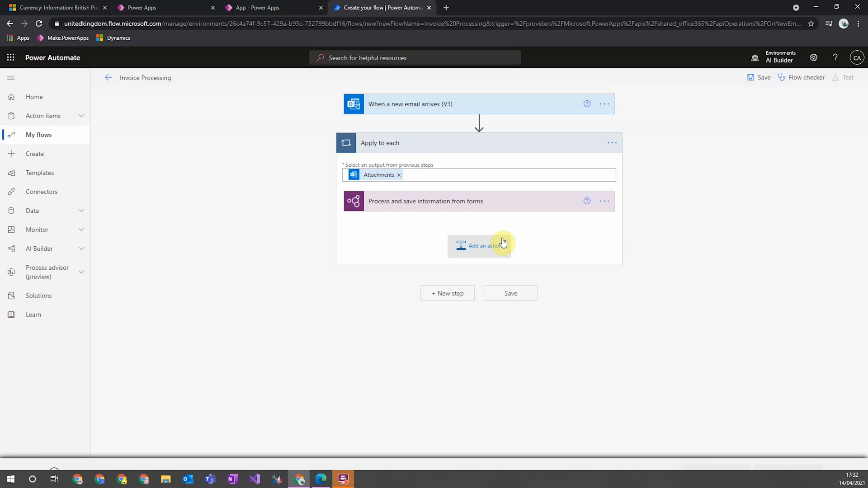
Step: Add a Common Data Service Invoices row named 'Invoice - ' plus the Invoice Number value
{"action": "left_click", "coordinate": [479, 246]}
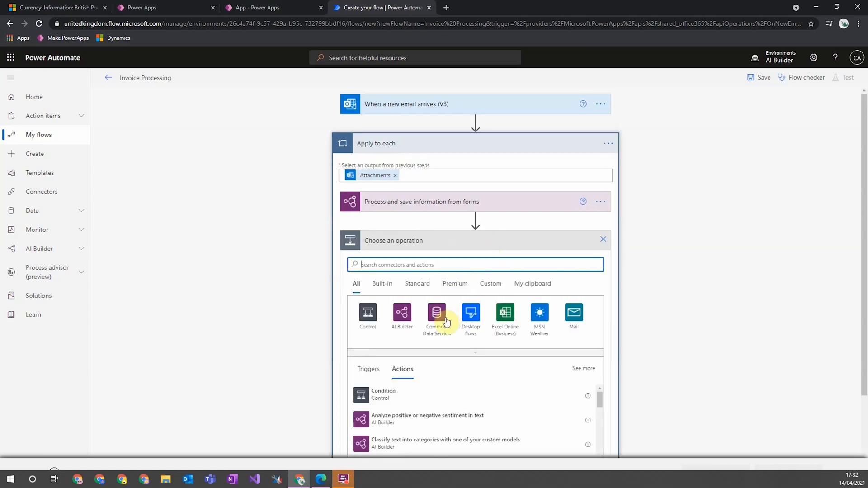
{"action": "left_click", "coordinate": [436, 313]}
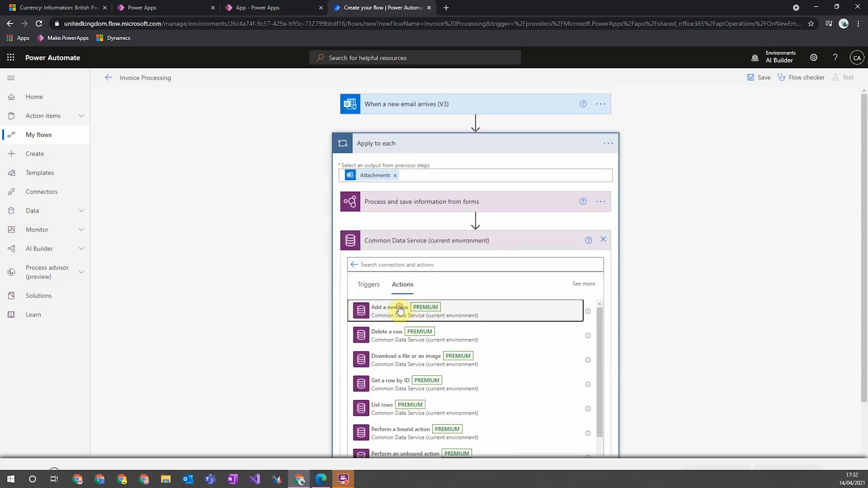
{"action": "left_click", "coordinate": [398, 310]}
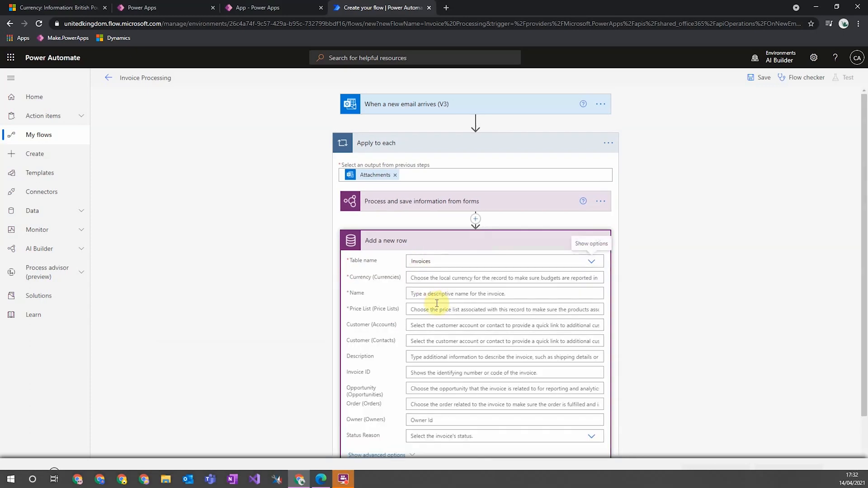
{"action": "left_click", "coordinate": [499, 294]}
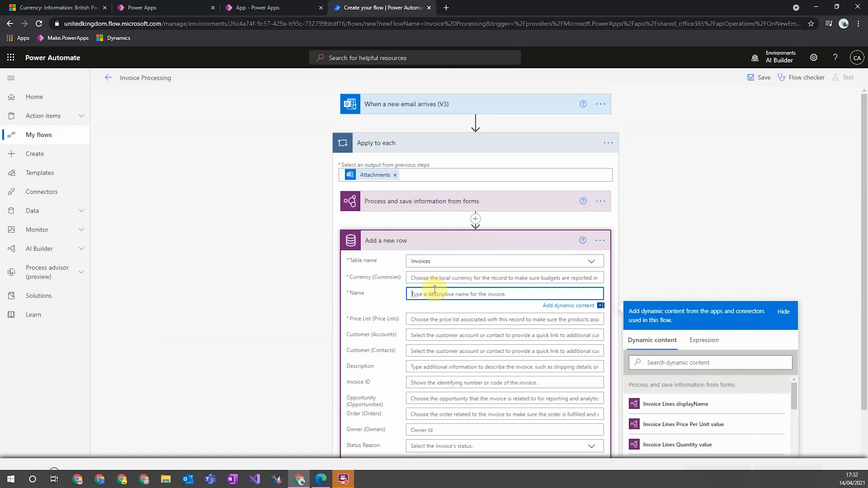
{"action": "mouse_move", "coordinate": [442, 304]}
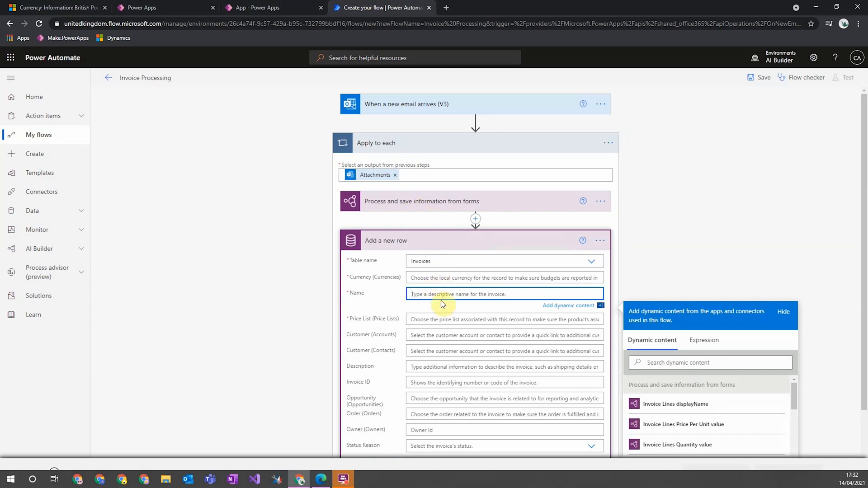
{"action": "type", "text": "Invoice"}
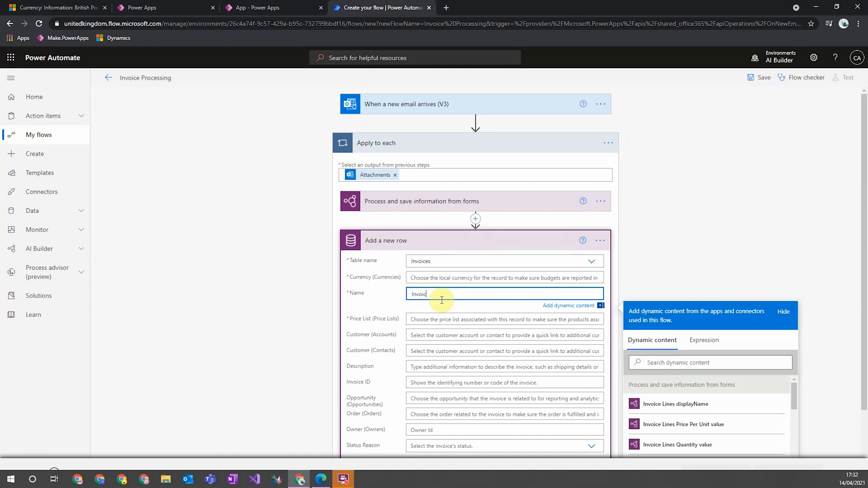
{"action": "type", "text": "-"}
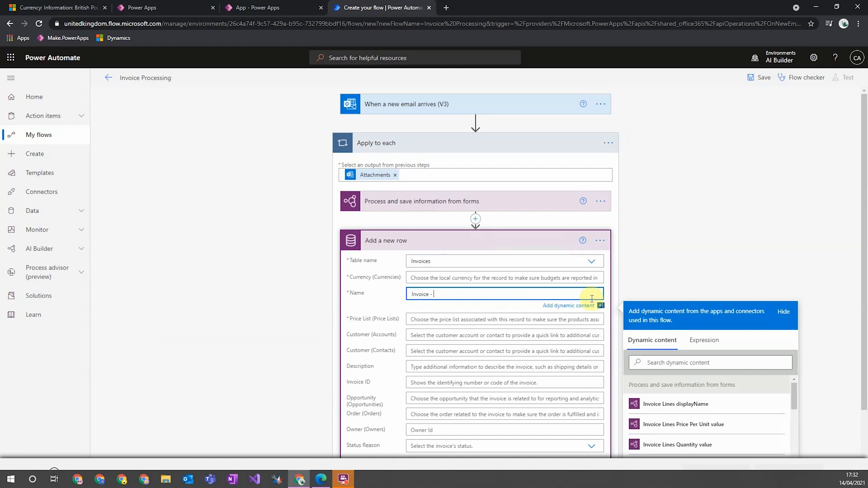
{"action": "scroll", "scroll_direction": "down", "scroll_amount": 3}
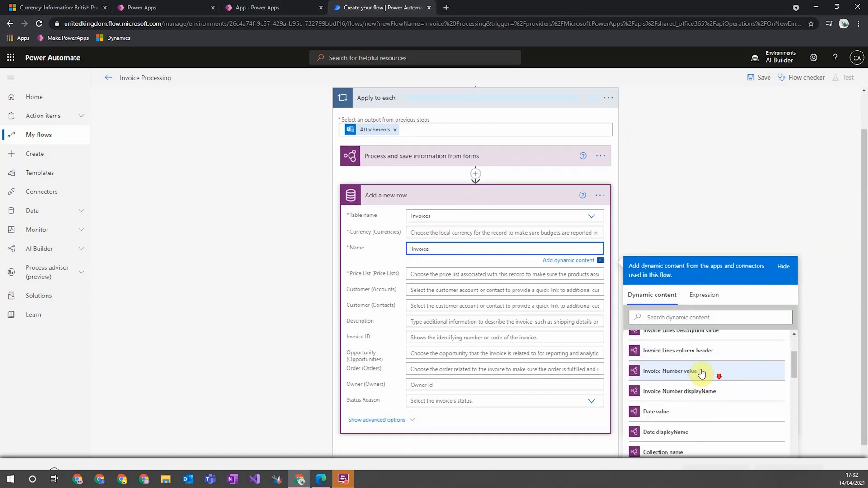
{"action": "left_click", "coordinate": [670, 371]}
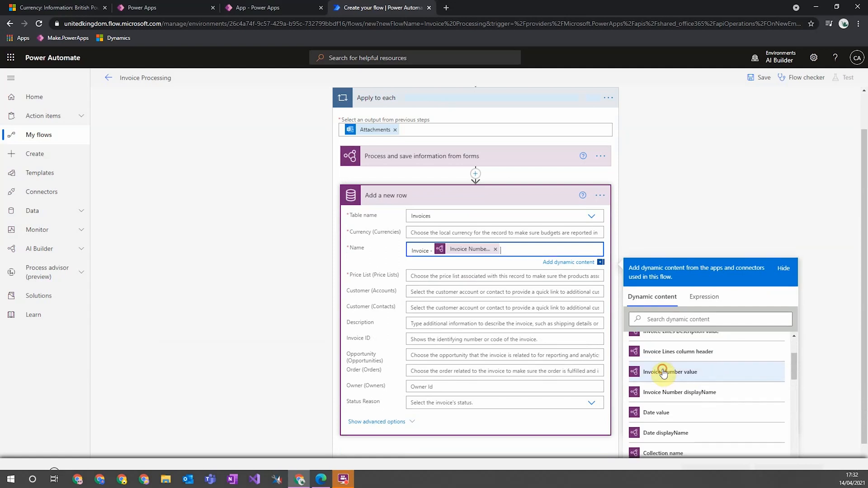
{"action": "mouse_move", "coordinate": [730, 363]}
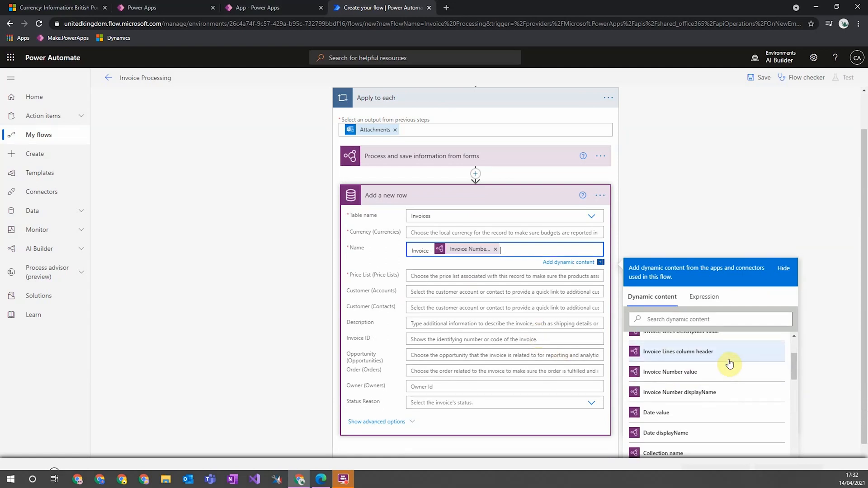
{"action": "mouse_move", "coordinate": [677, 371]}
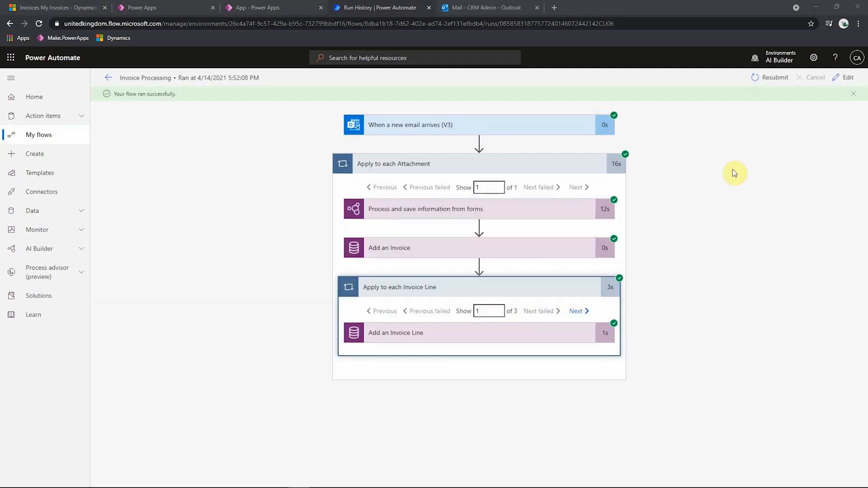
{"action": "mouse_move", "coordinate": [695, 183]}
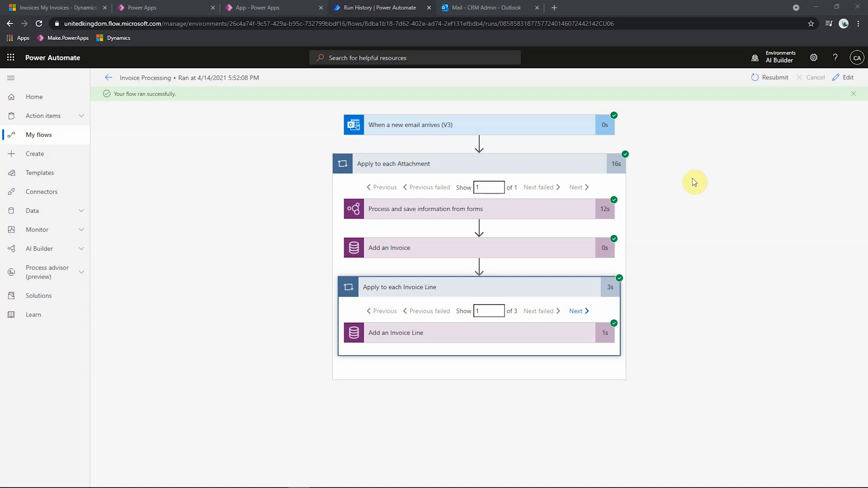
{"action": "mouse_move", "coordinate": [446, 219]}
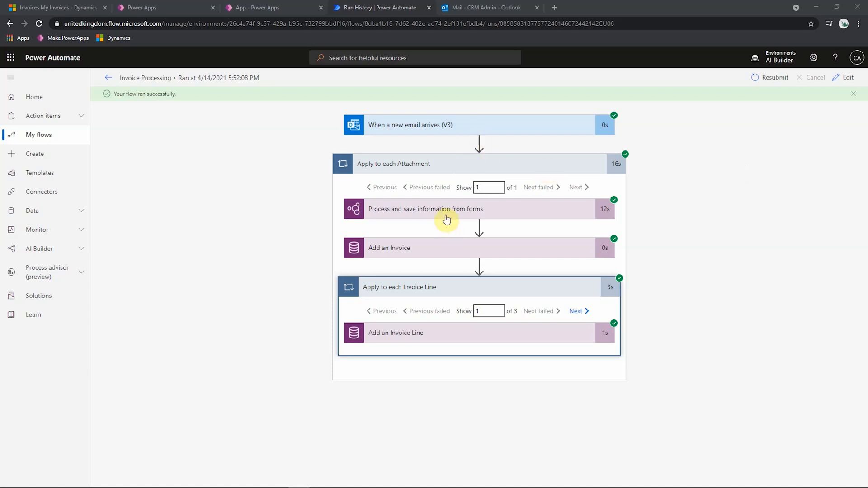
{"action": "mouse_move", "coordinate": [435, 239]}
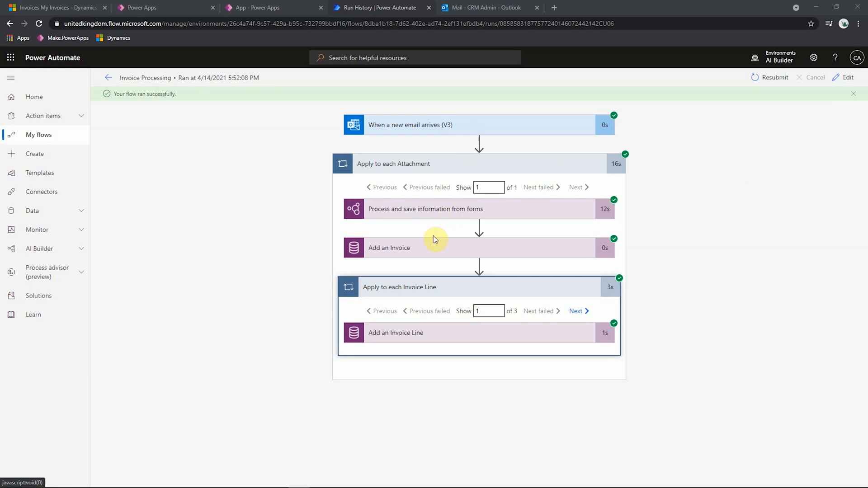
{"action": "mouse_move", "coordinate": [444, 300]}
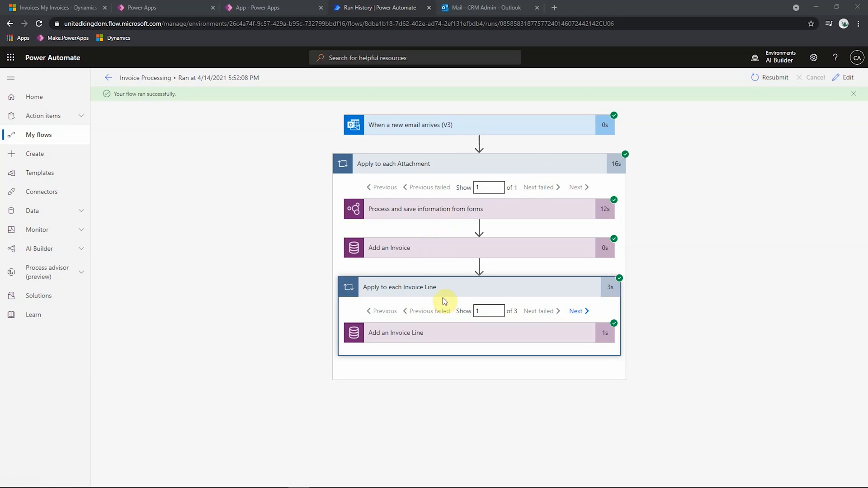
{"action": "mouse_move", "coordinate": [421, 331]}
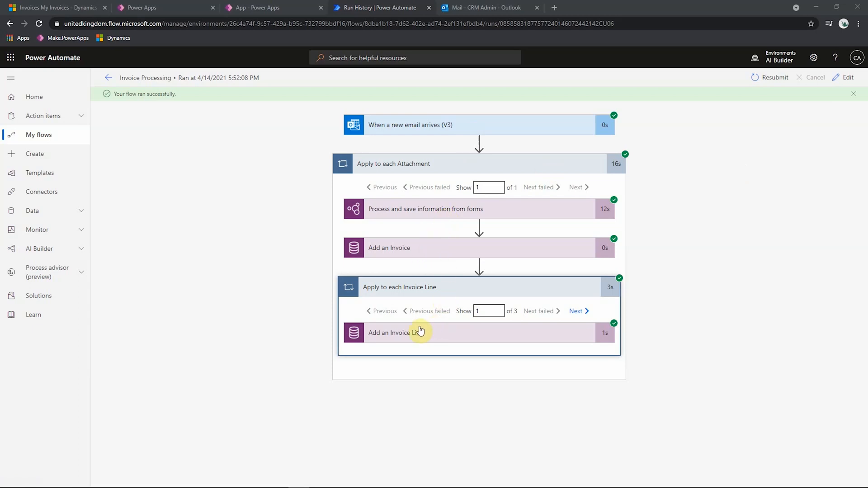
{"action": "mouse_move", "coordinate": [424, 258]}
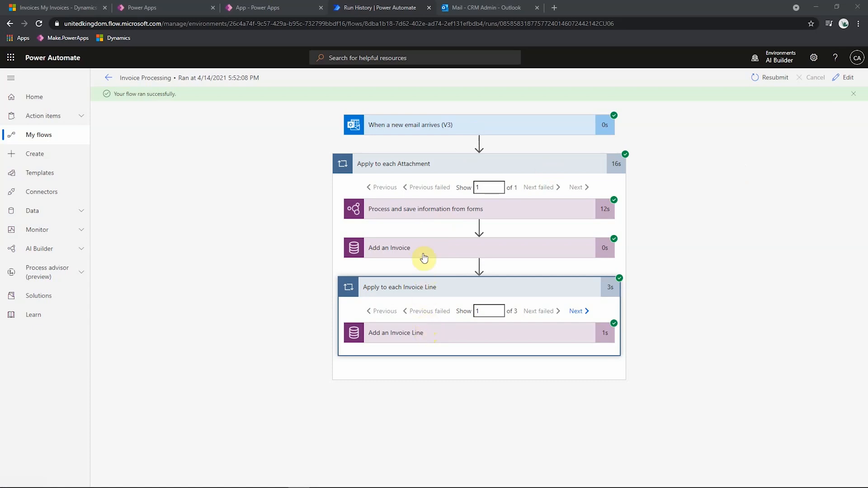
{"action": "mouse_move", "coordinate": [420, 254]}
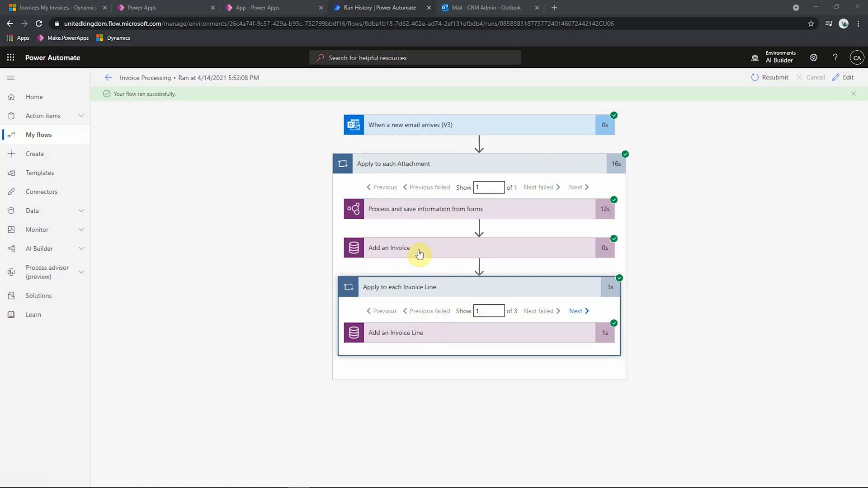
{"action": "mouse_move", "coordinate": [180, 108]}
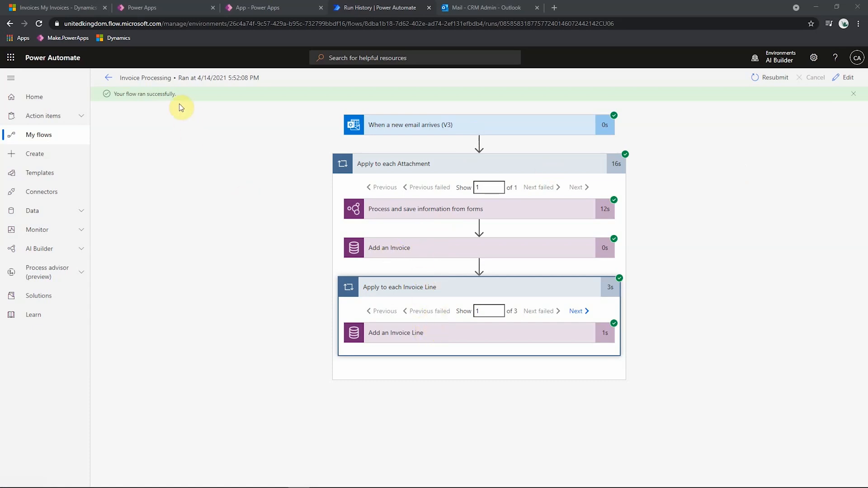
{"action": "mouse_move", "coordinate": [486, 7]}
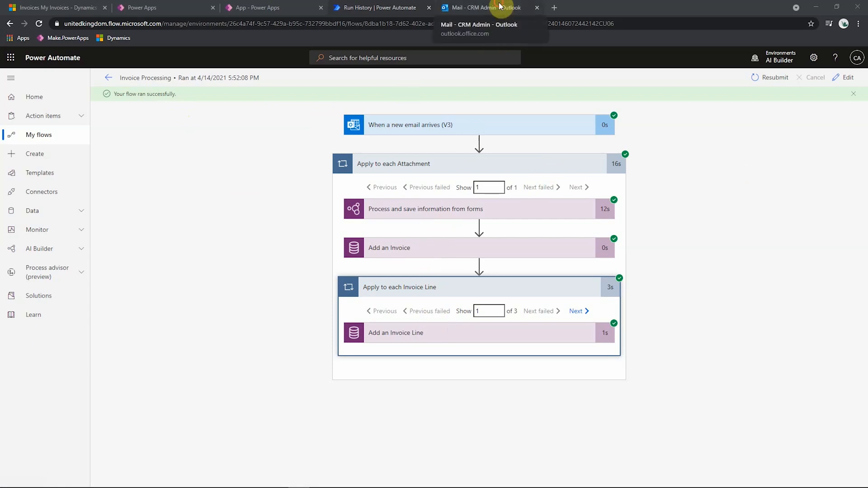
{"action": "left_click", "coordinate": [488, 8]}
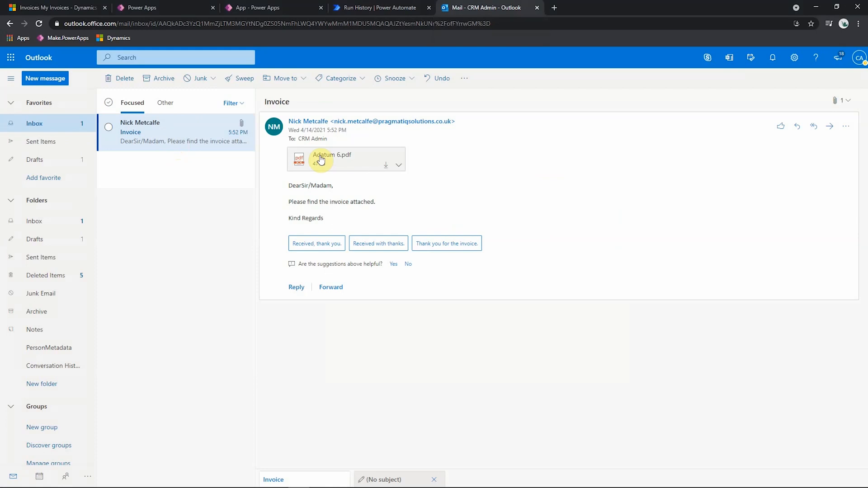
{"action": "left_click", "coordinate": [377, 7]}
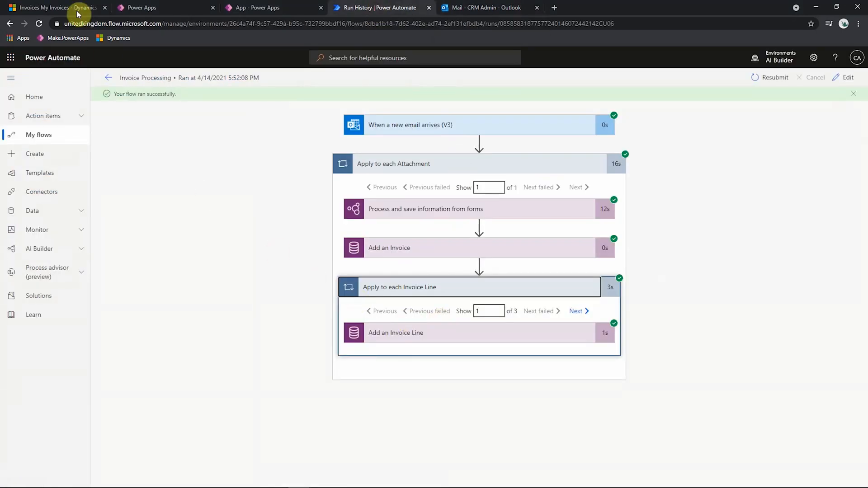
Step: Open Invoice - 1975 from My Invoices in Dynamics 365
{"action": "left_click", "coordinate": [55, 7]}
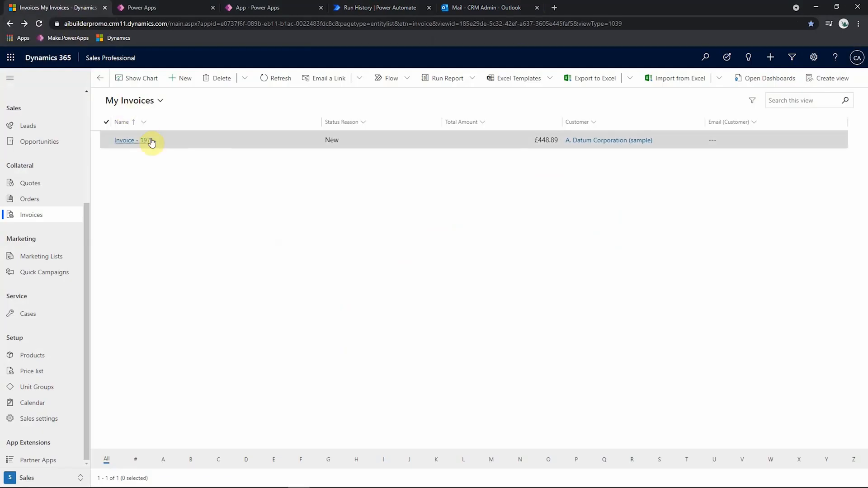
{"action": "left_click", "coordinate": [128, 141]}
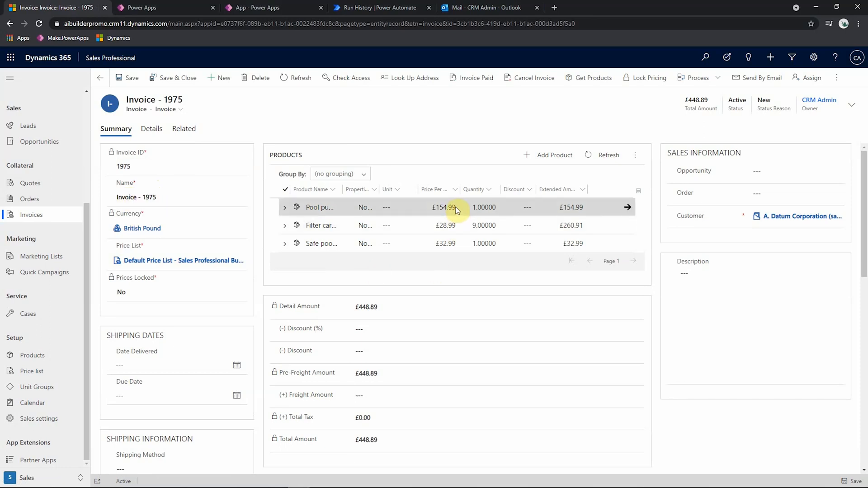
{"action": "mouse_move", "coordinate": [456, 212]}
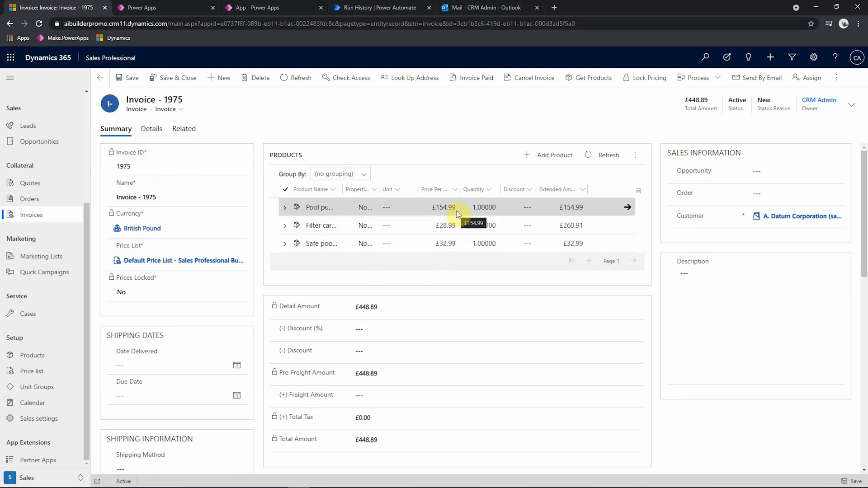